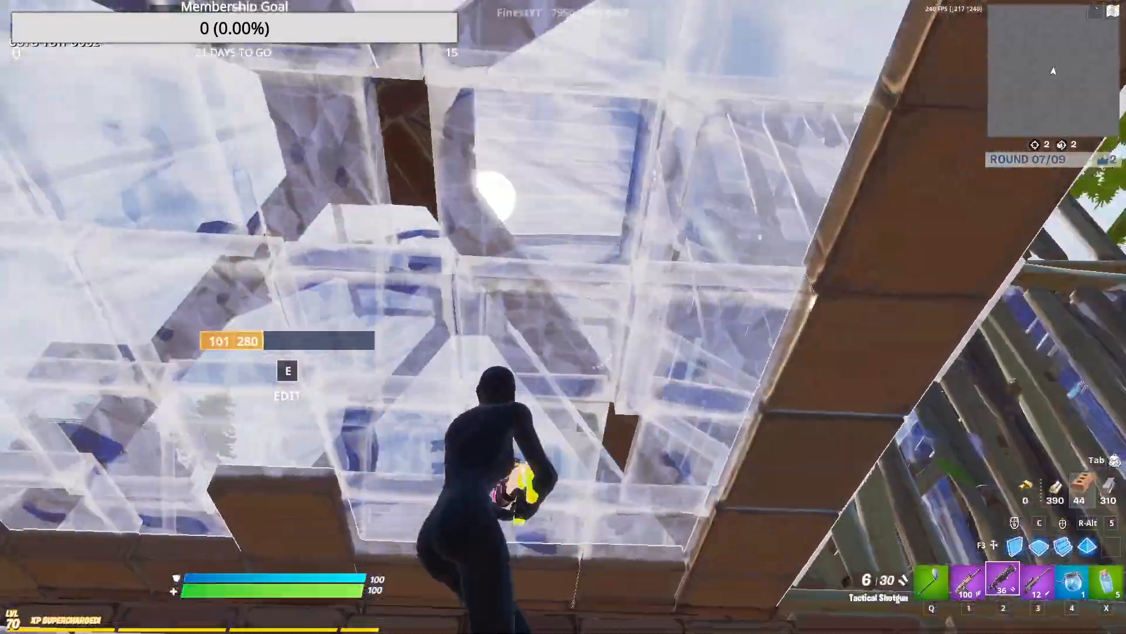
Leave the YouTube channel page so the Windows desktop is showing
{"action": "key", "text": "e"}
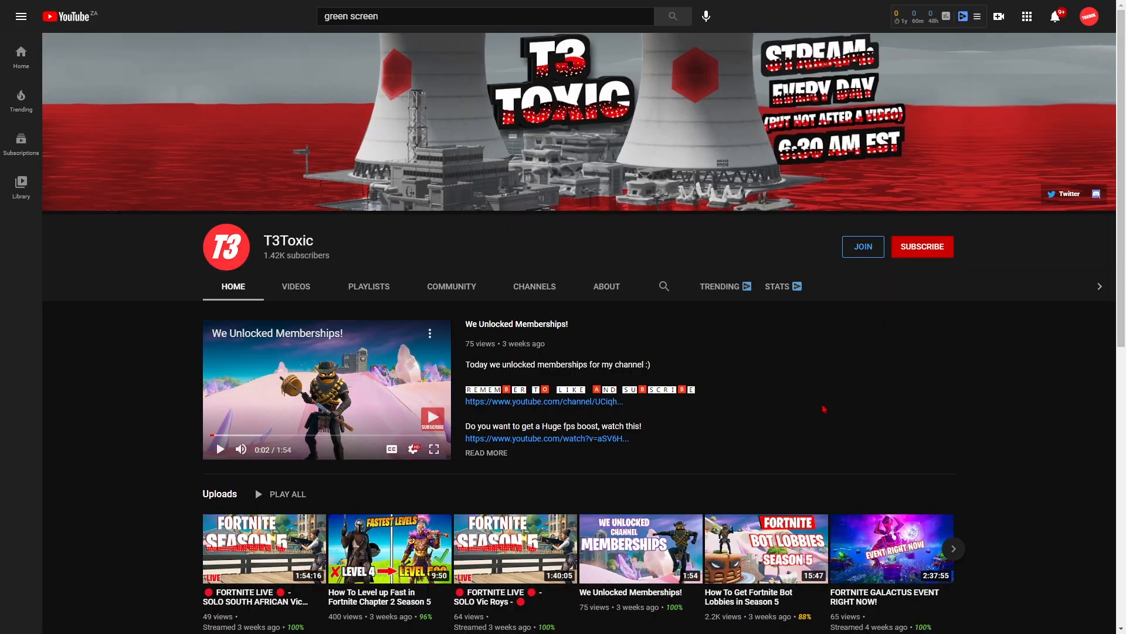
{"action": "left_click", "coordinate": [923, 246]}
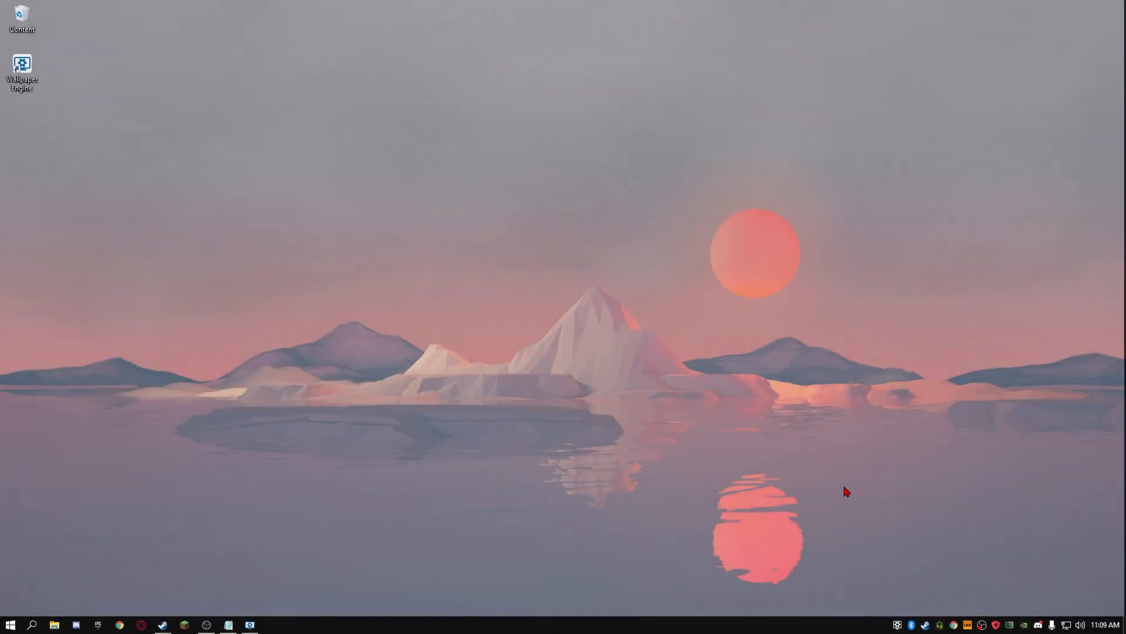
{"action": "mouse_move", "coordinate": [350, 503]}
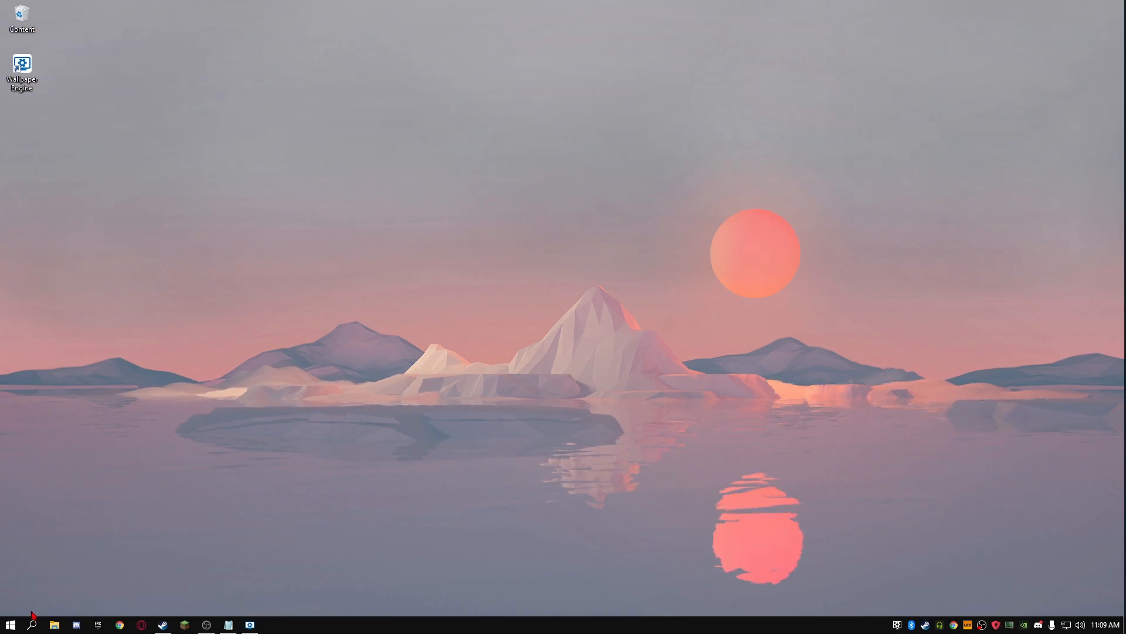
Search the taskbar for 'Create a restore point' to reach System Protection settings
{"action": "left_click", "coordinate": [9, 623]}
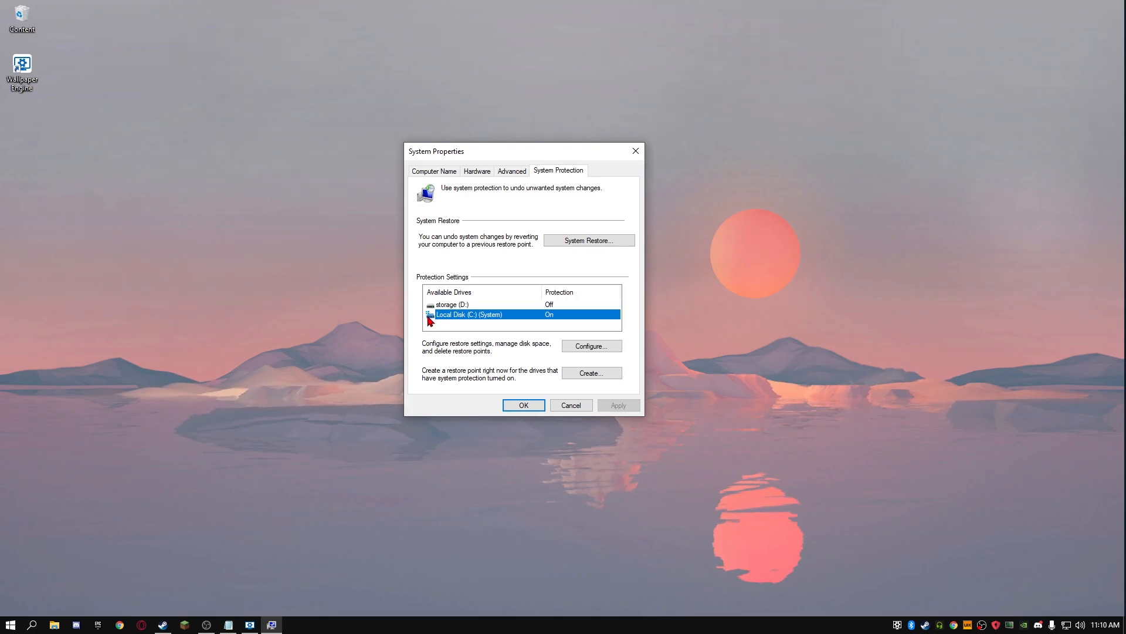
{"action": "mouse_move", "coordinate": [462, 328]}
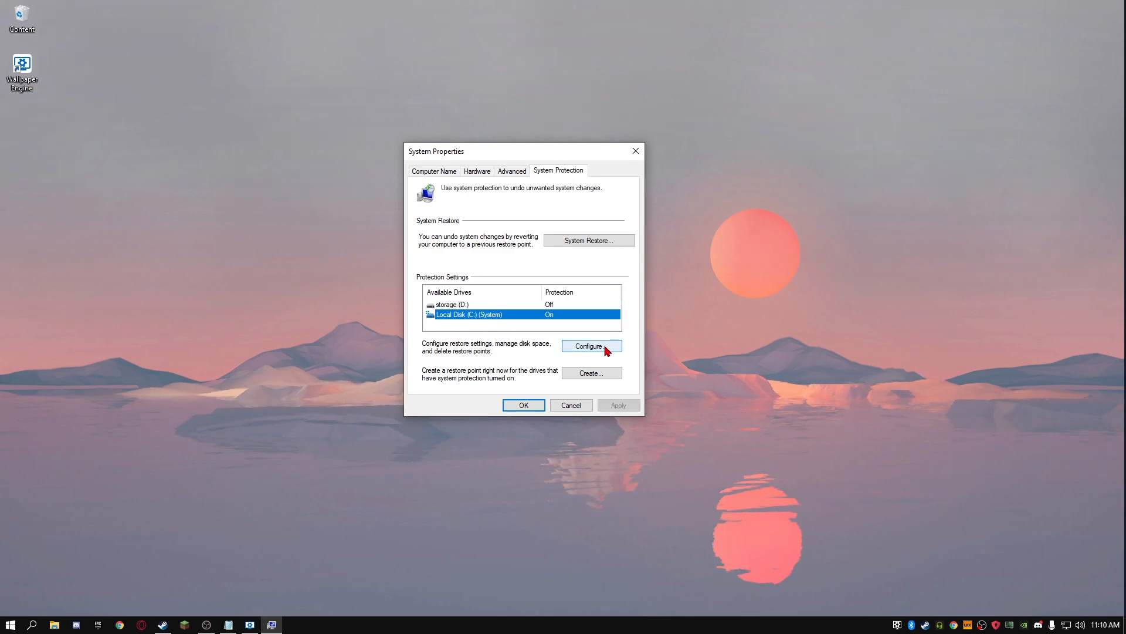
Review drive C's restore settings and leave them unchanged
{"action": "left_click", "coordinate": [589, 345]}
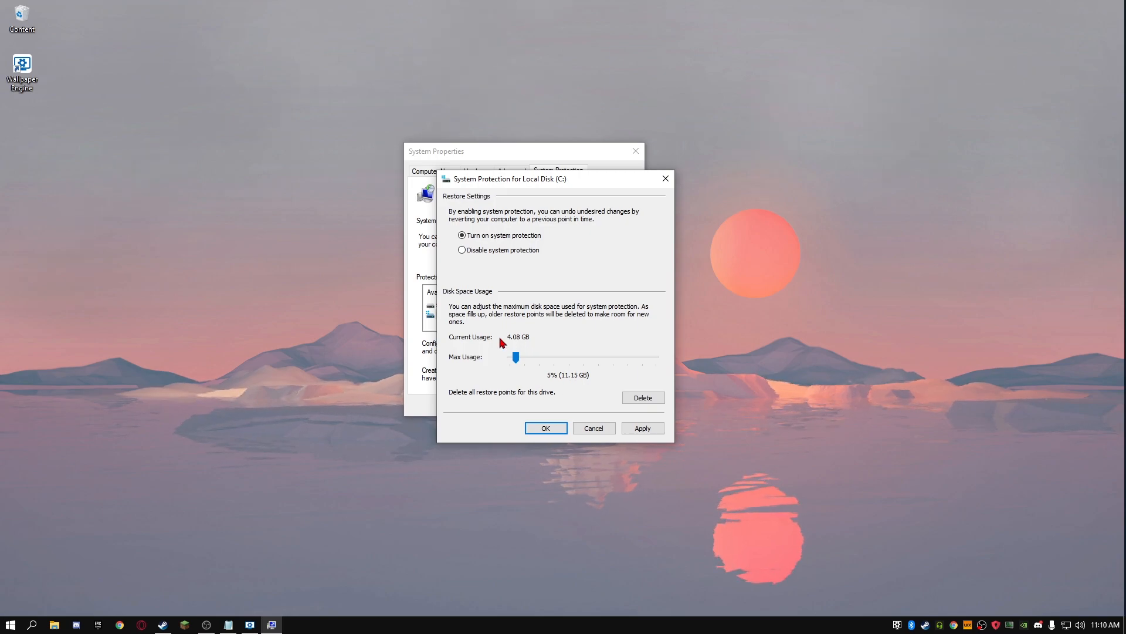
{"action": "mouse_move", "coordinate": [524, 338]}
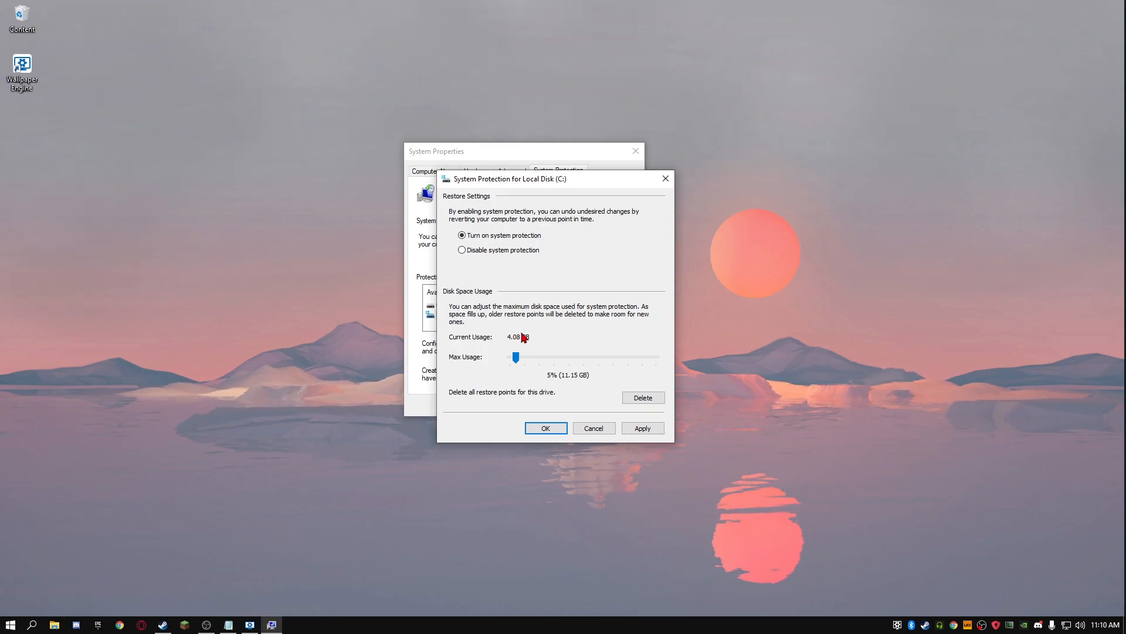
{"action": "mouse_move", "coordinate": [548, 388]}
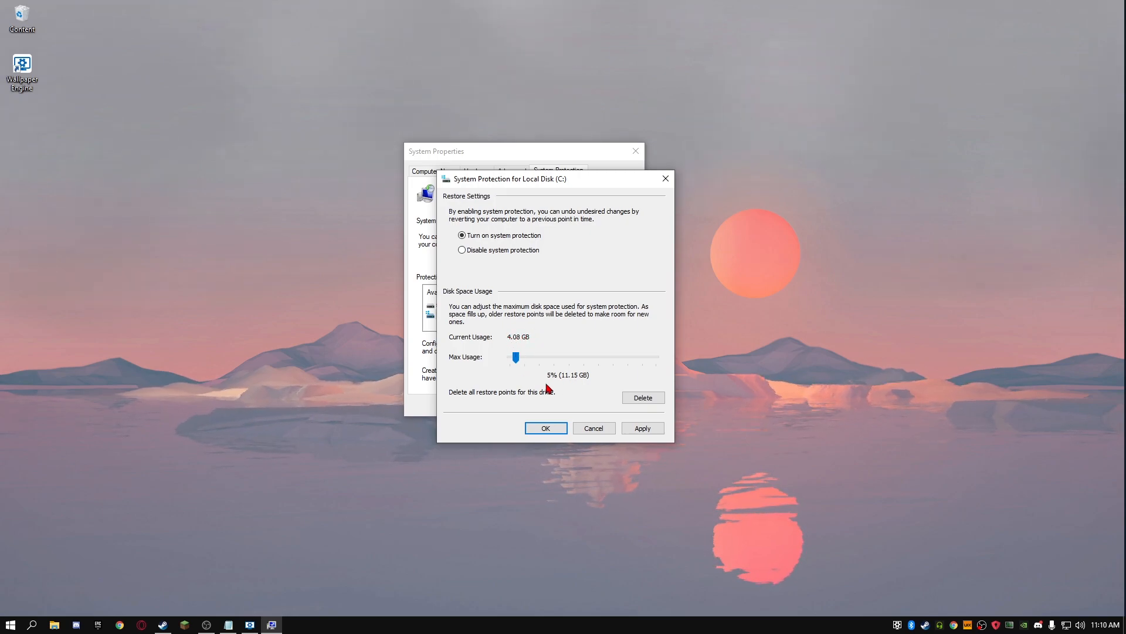
{"action": "mouse_move", "coordinate": [613, 389]}
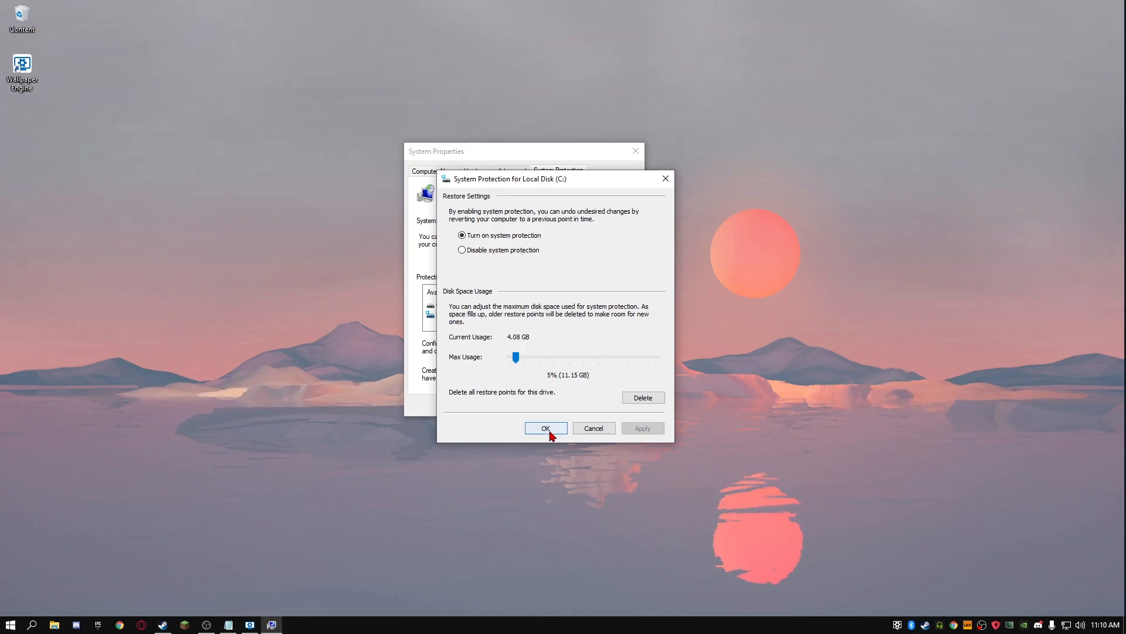
{"action": "left_click", "coordinate": [546, 427]}
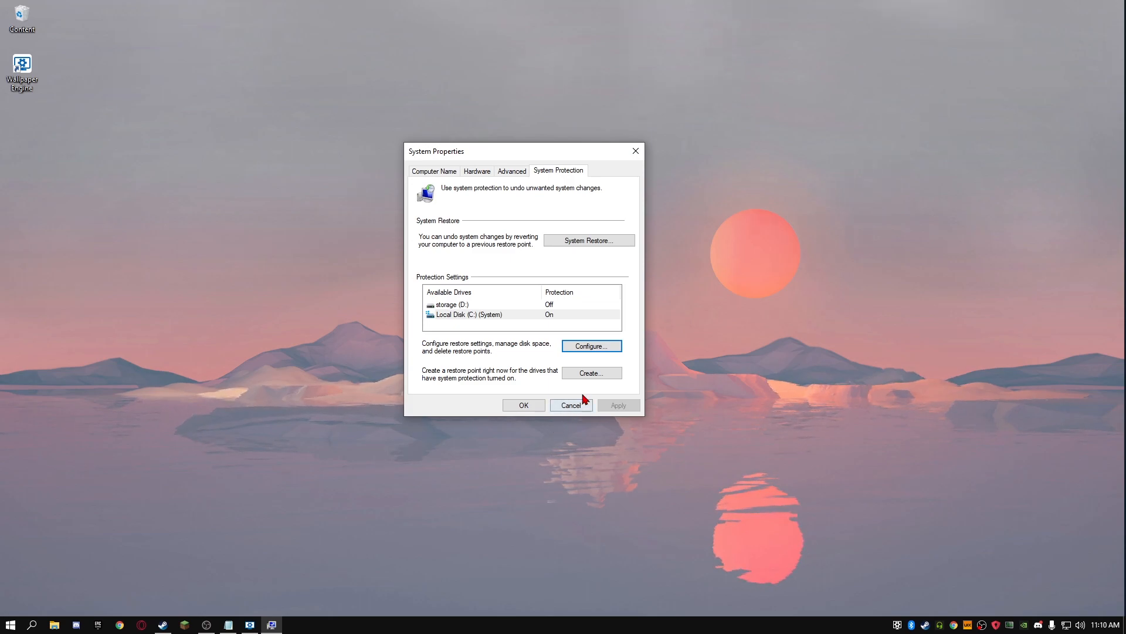
Create a restore point described 29/12/2020 for drive C and dismiss the success message
{"action": "left_click", "coordinate": [590, 372]}
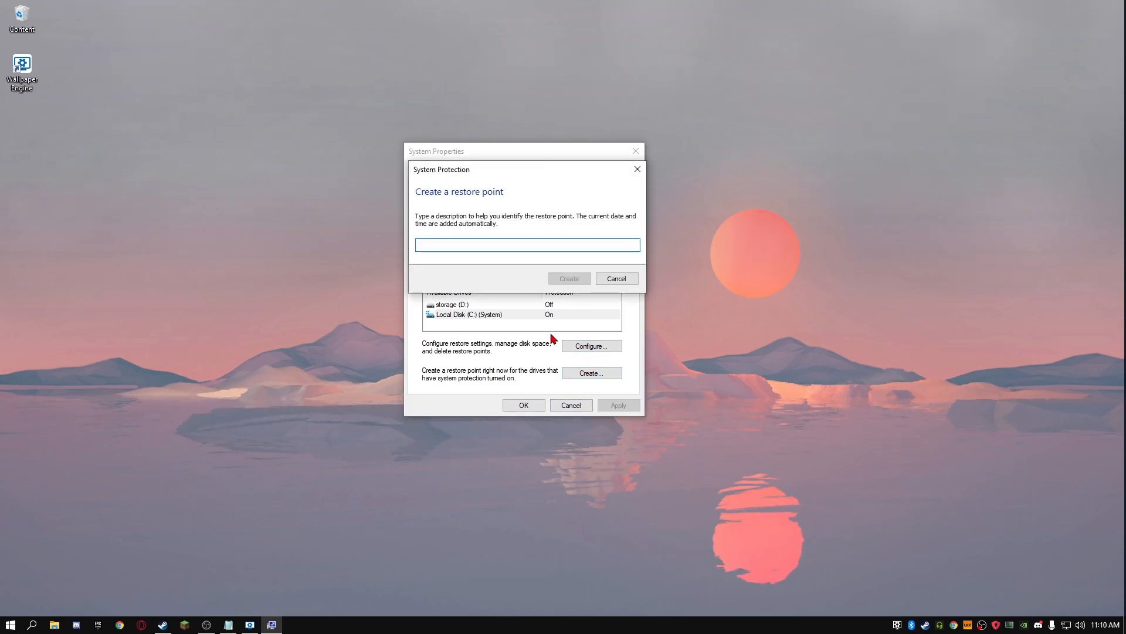
{"action": "type", "text": "29/12/2020"}
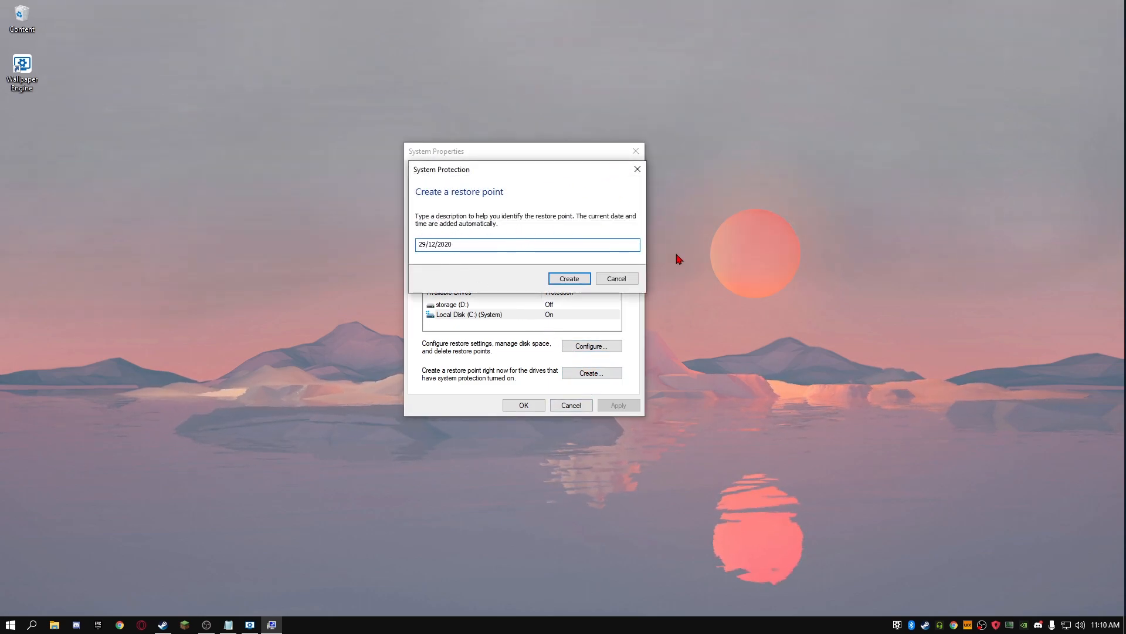
{"action": "left_click", "coordinate": [568, 278]}
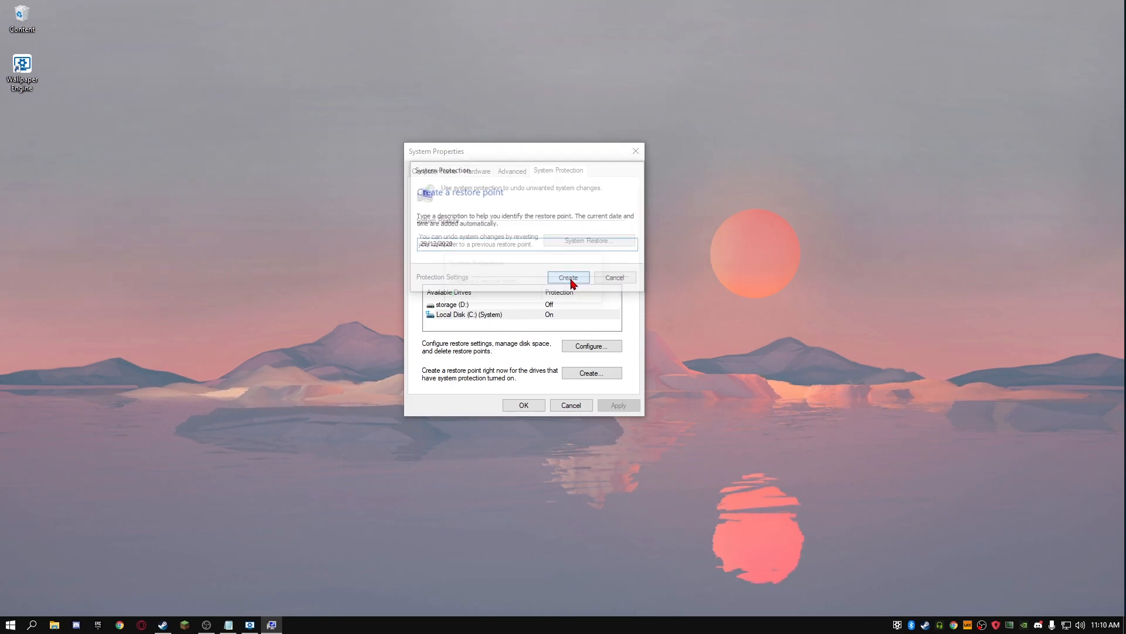
{"action": "left_click", "coordinate": [568, 276]}
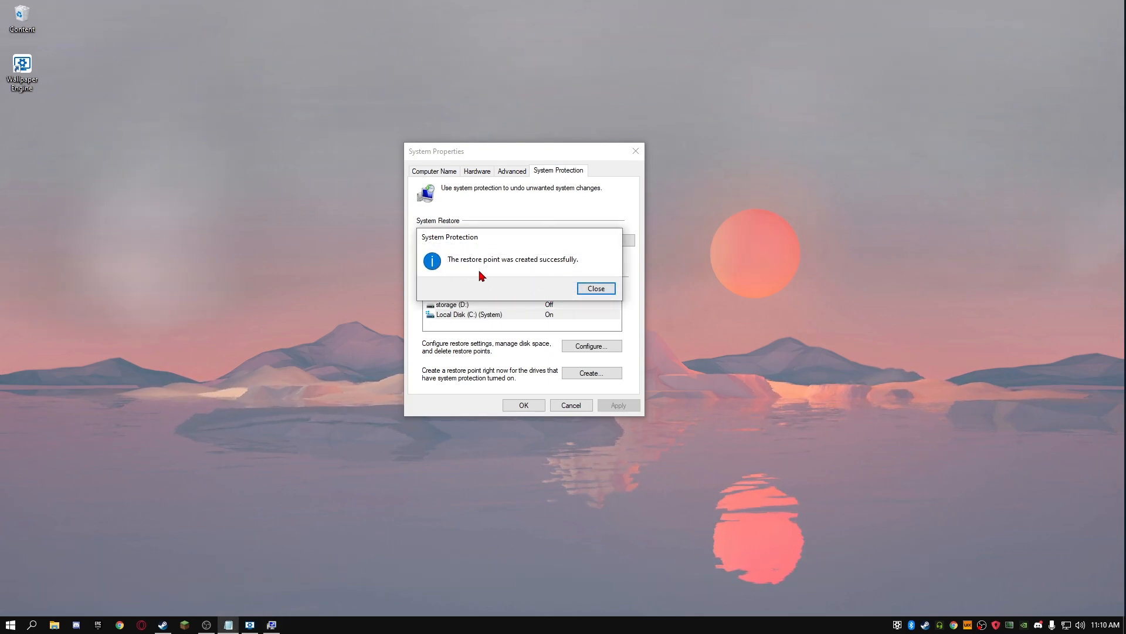
{"action": "mouse_move", "coordinate": [527, 269]}
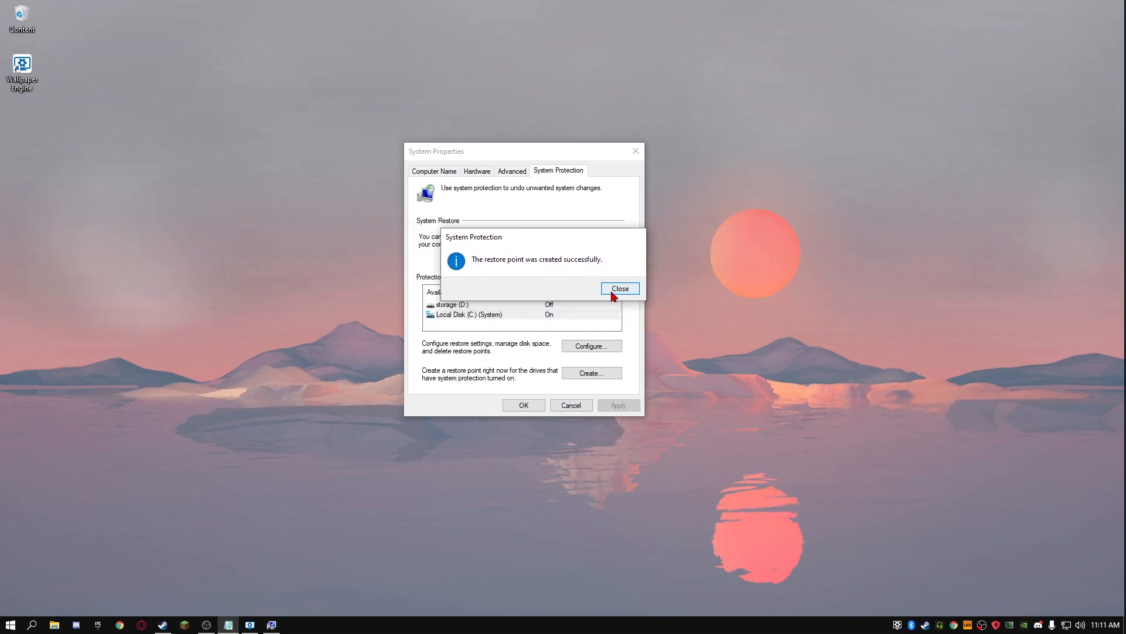
{"action": "left_click", "coordinate": [618, 289]}
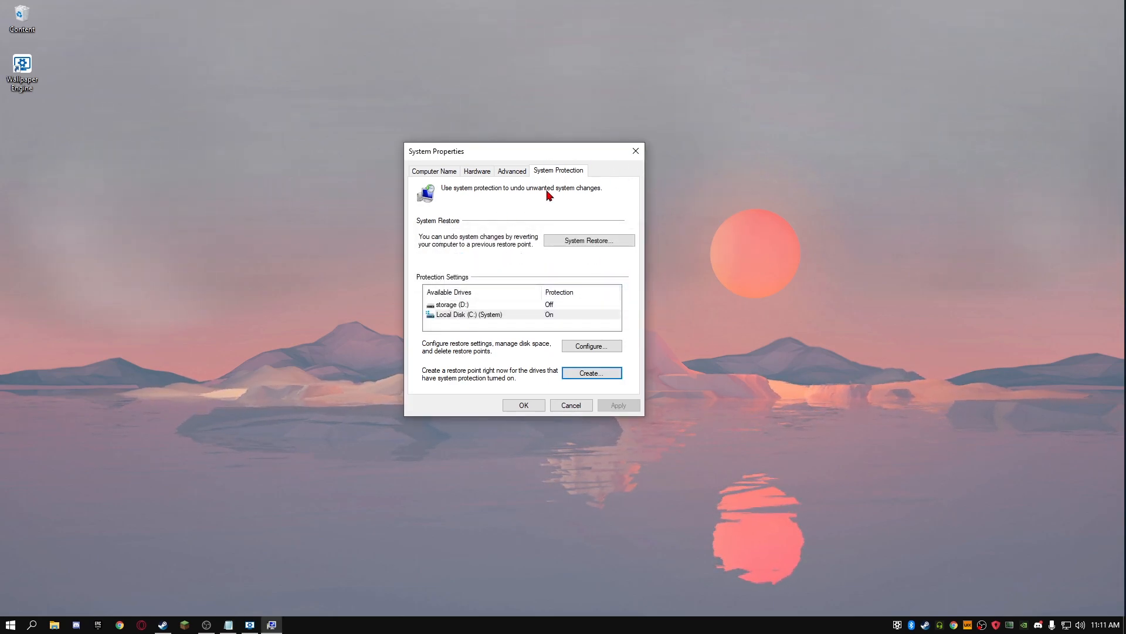
{"action": "mouse_move", "coordinate": [415, 255]}
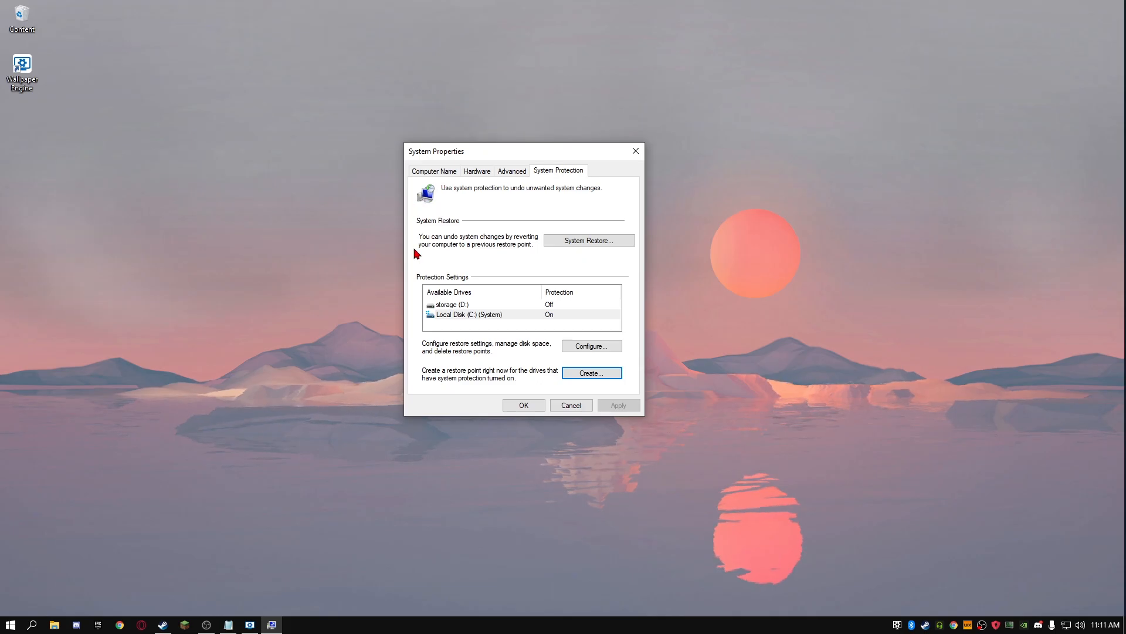
{"action": "mouse_move", "coordinate": [463, 240]}
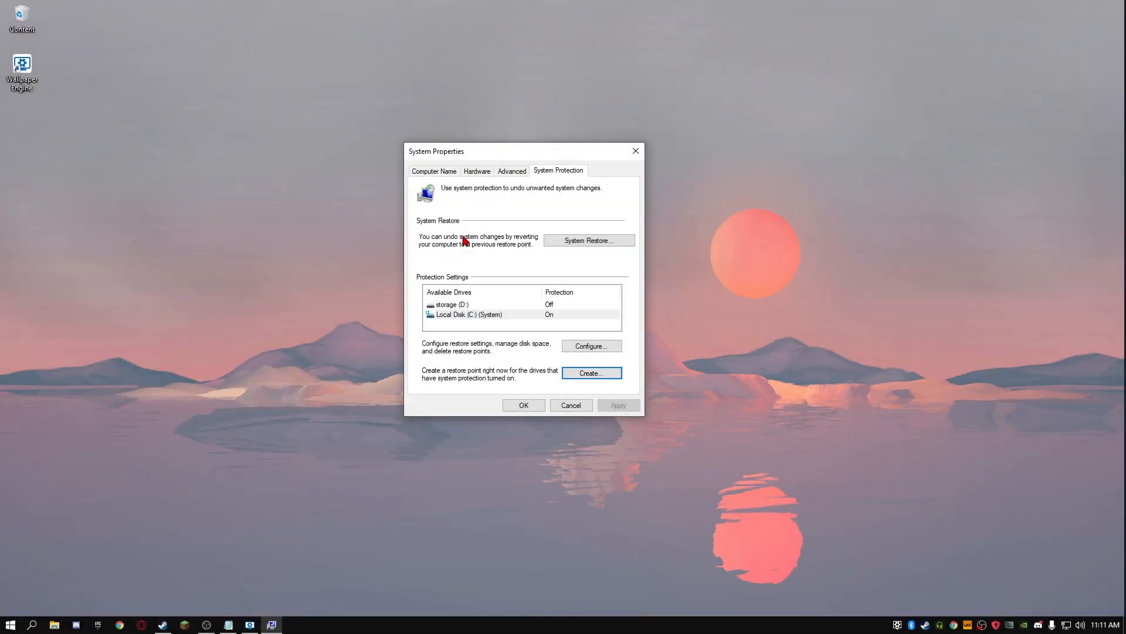
{"action": "mouse_move", "coordinate": [454, 315]}
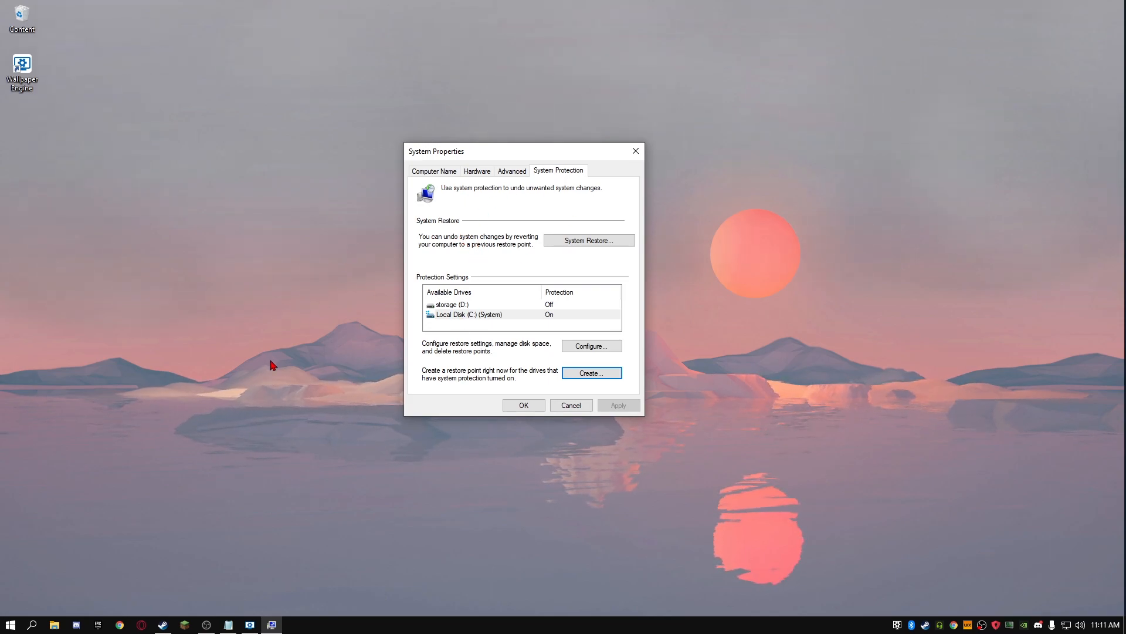
{"action": "mouse_move", "coordinate": [503, 318]}
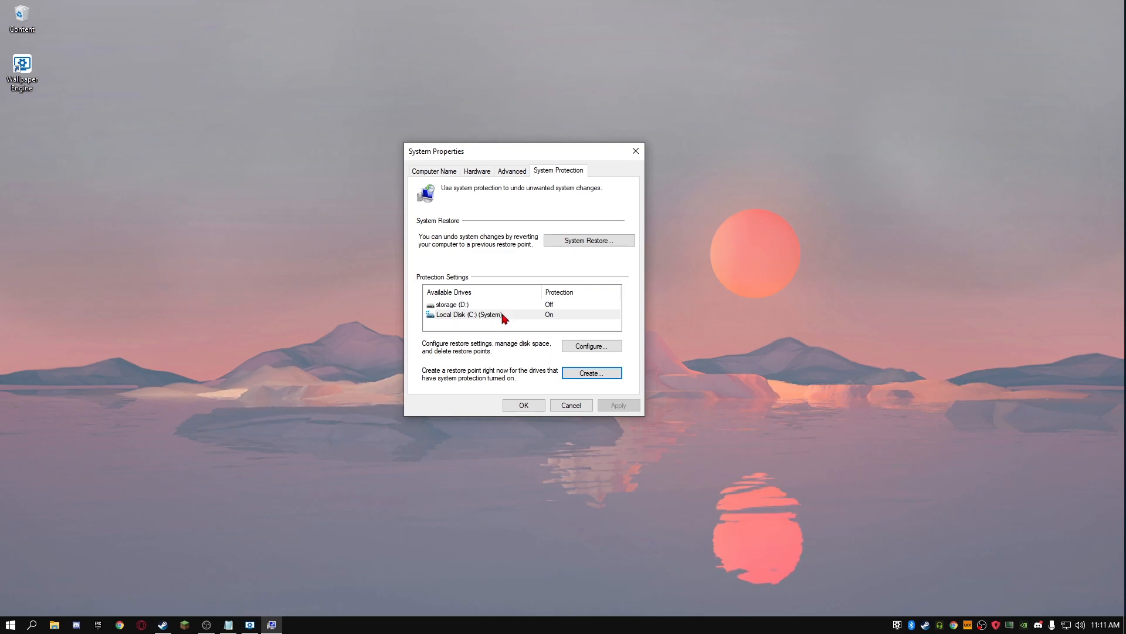
{"action": "mouse_move", "coordinate": [632, 356]}
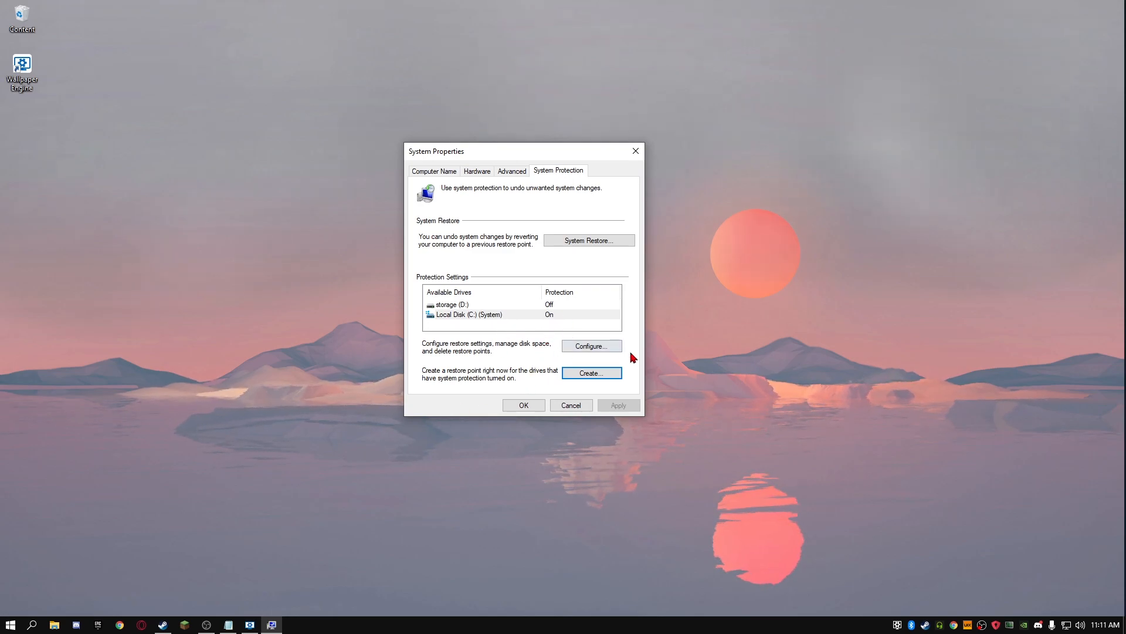
{"action": "mouse_move", "coordinate": [852, 321]}
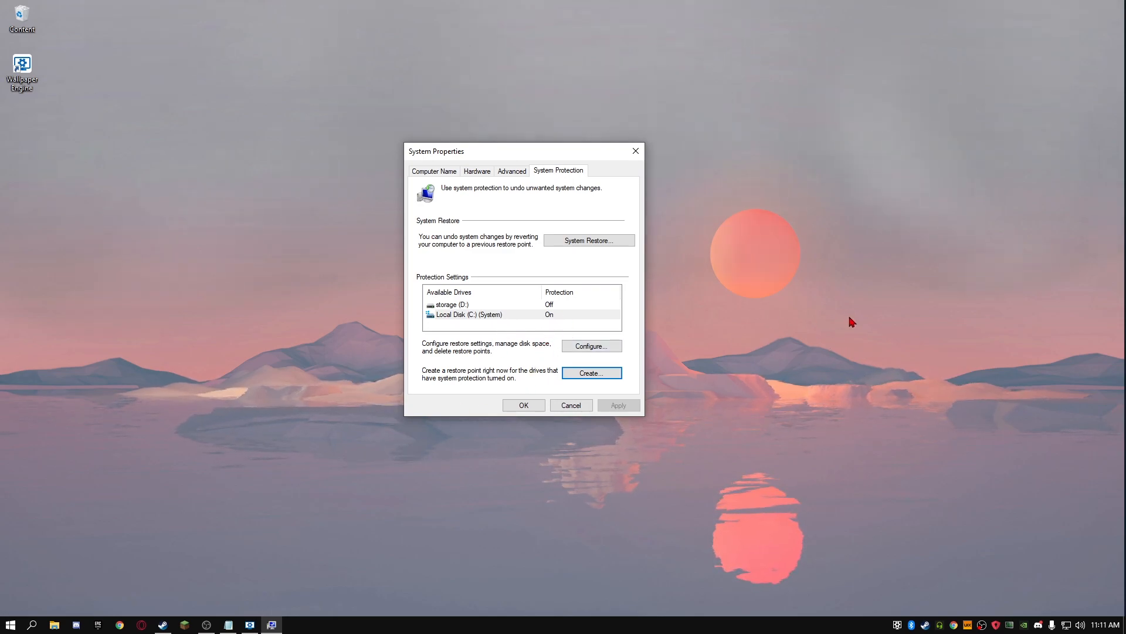
{"action": "mouse_move", "coordinate": [740, 394]}
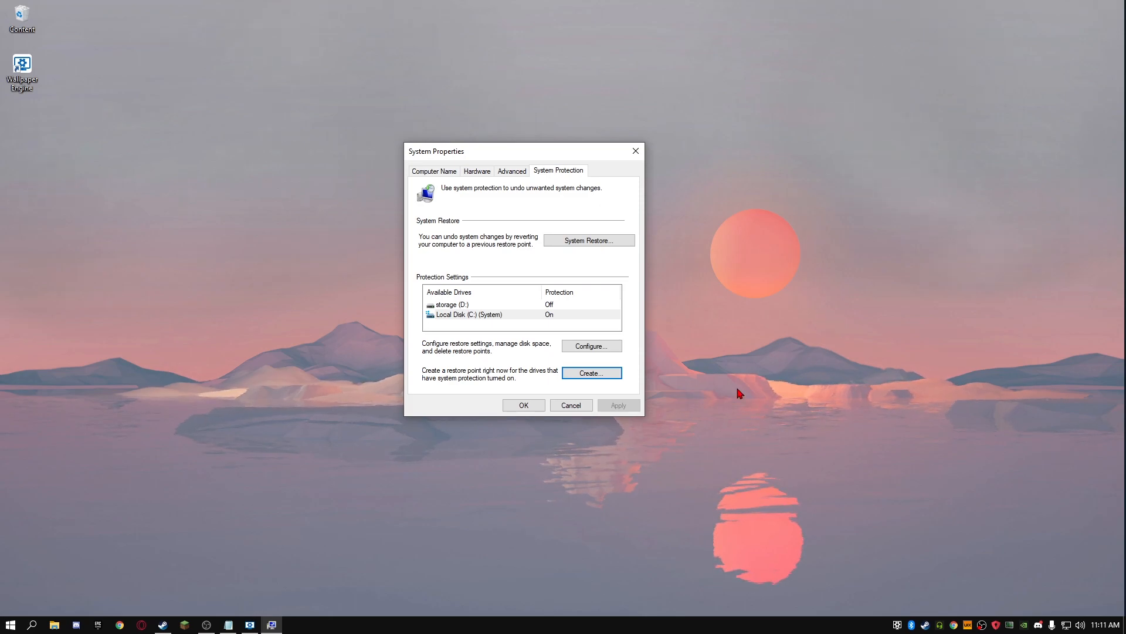
{"action": "mouse_move", "coordinate": [467, 390]}
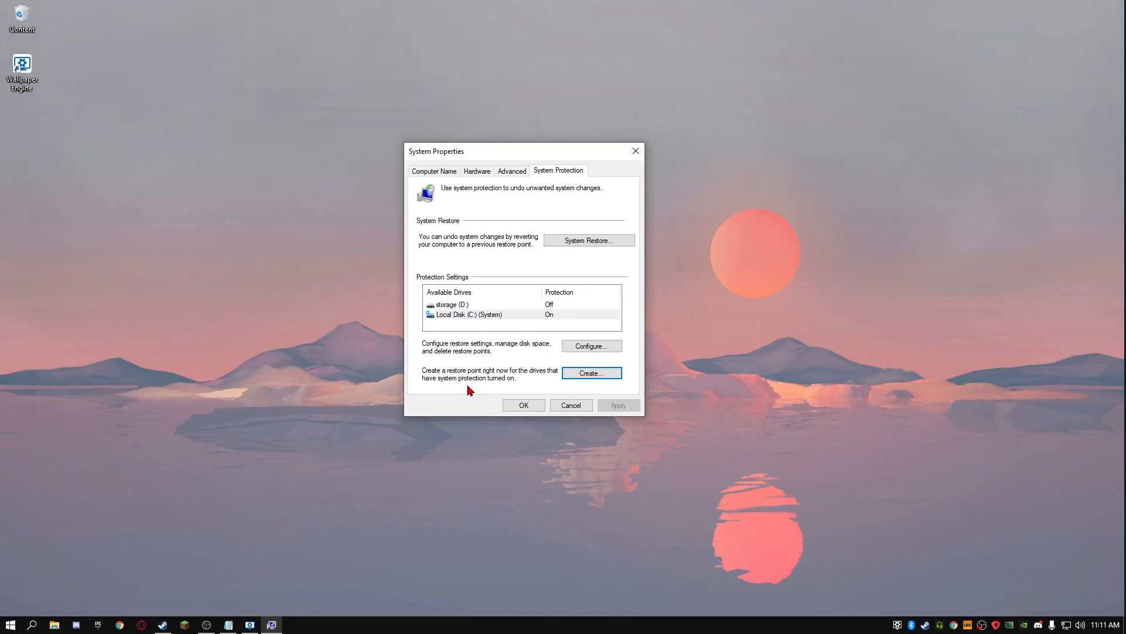
{"action": "mouse_move", "coordinate": [579, 260]}
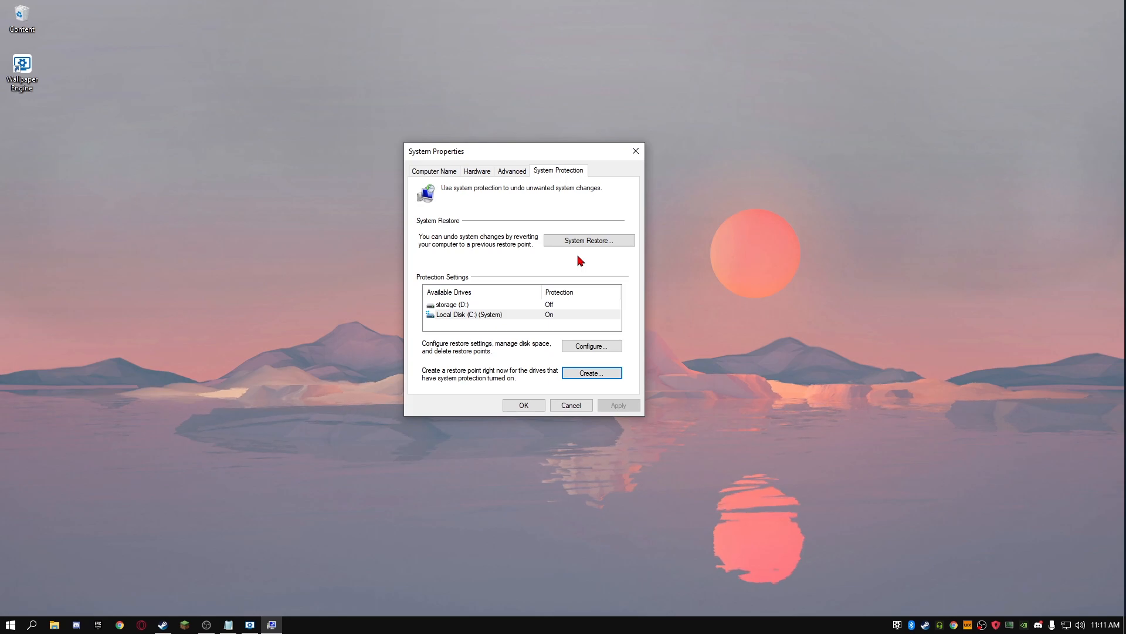
{"action": "mouse_move", "coordinate": [588, 240]}
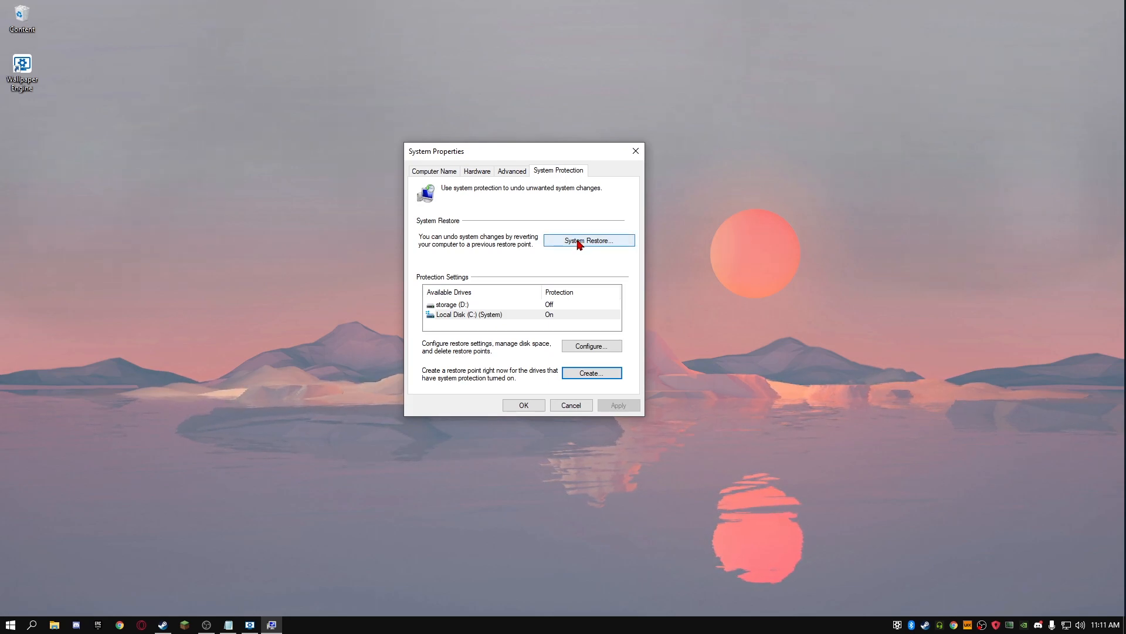
{"action": "left_click", "coordinate": [588, 239]}
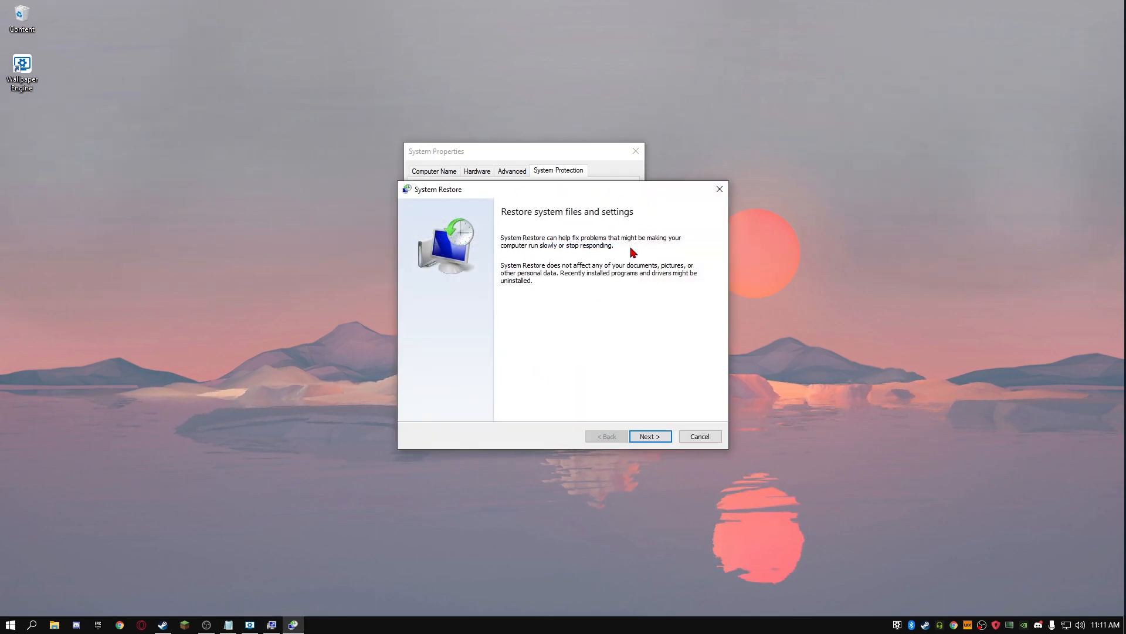
{"action": "left_click", "coordinate": [649, 437]}
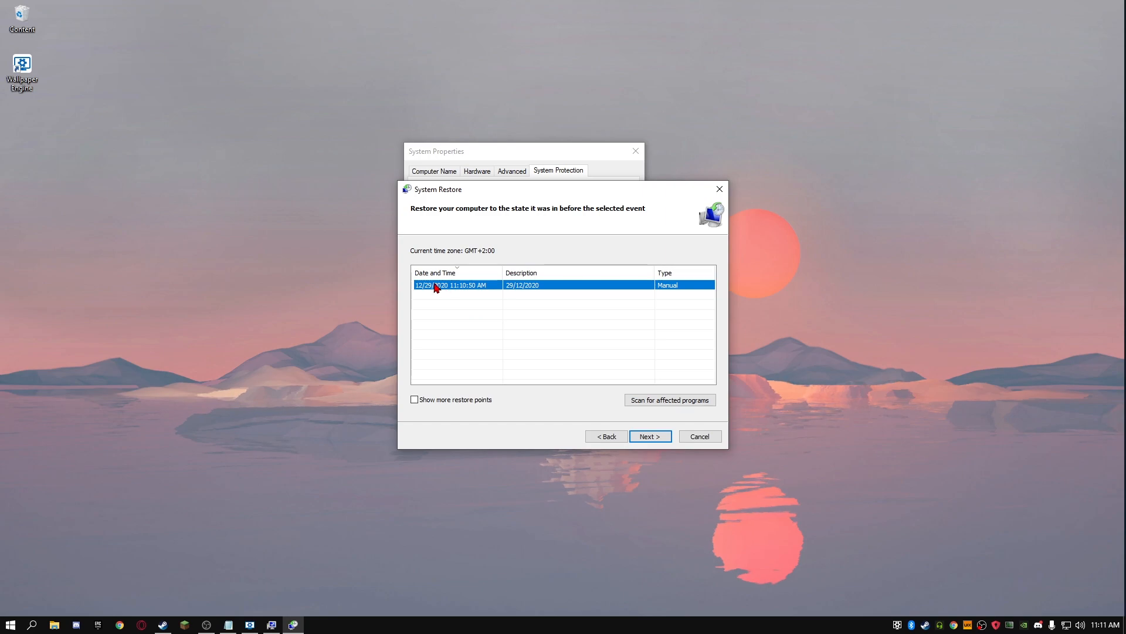
{"action": "mouse_move", "coordinate": [444, 290]}
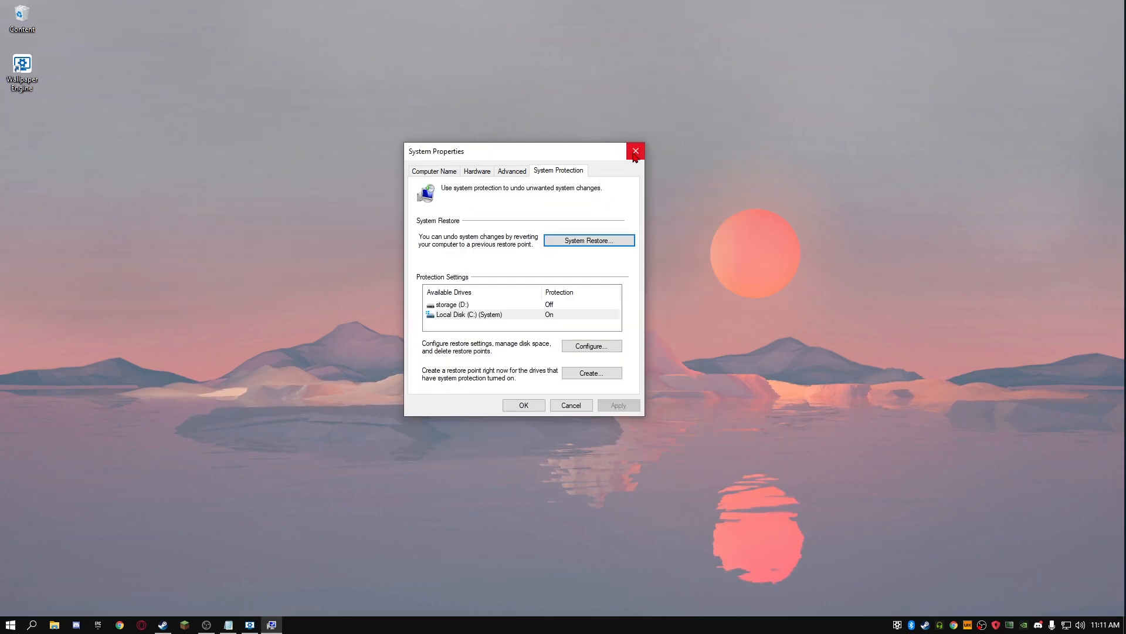
{"action": "left_click", "coordinate": [635, 151]}
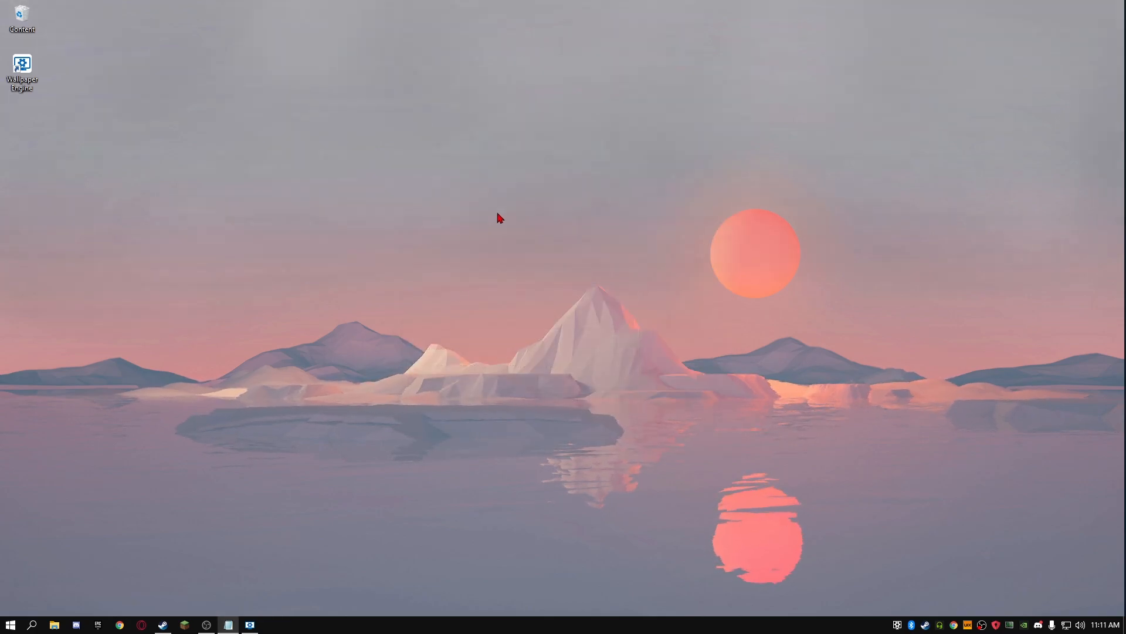
{"action": "mouse_move", "coordinate": [440, 310]}
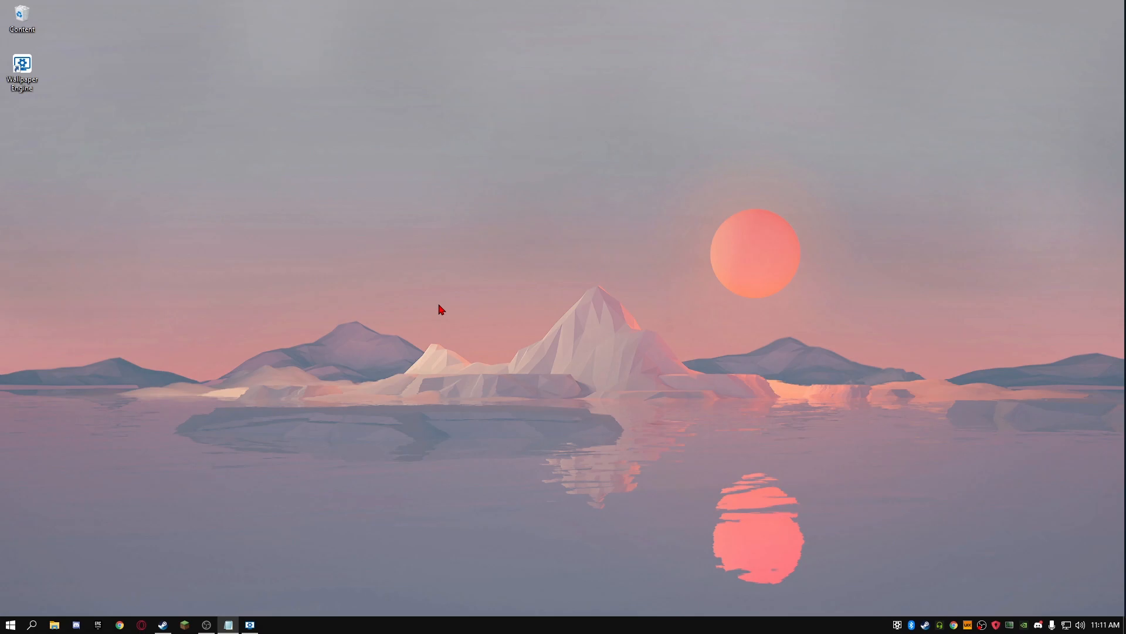
Go through Control Panel's System and Security to reach the Advanced system settings
{"action": "left_click", "coordinate": [32, 623]}
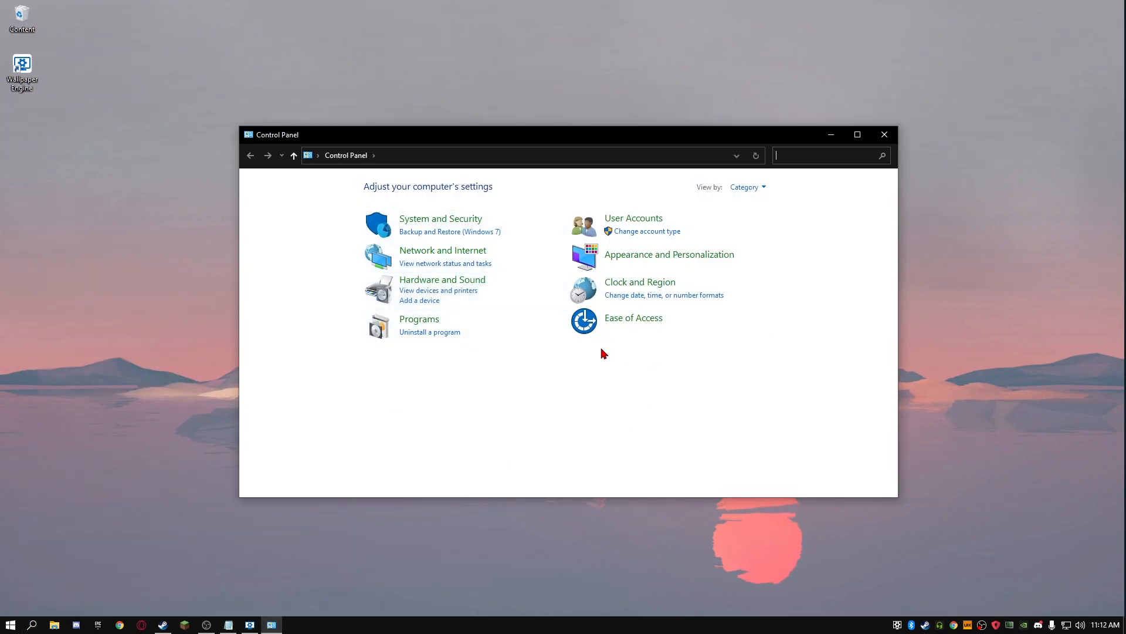
{"action": "left_click", "coordinate": [440, 218]}
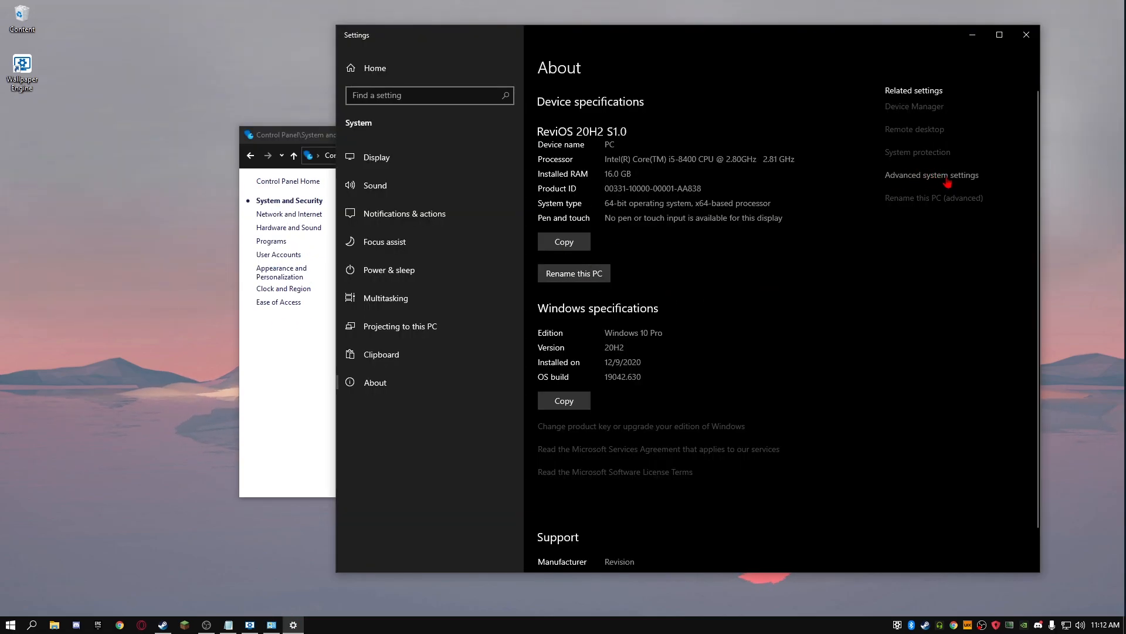
{"action": "mouse_move", "coordinate": [966, 251]}
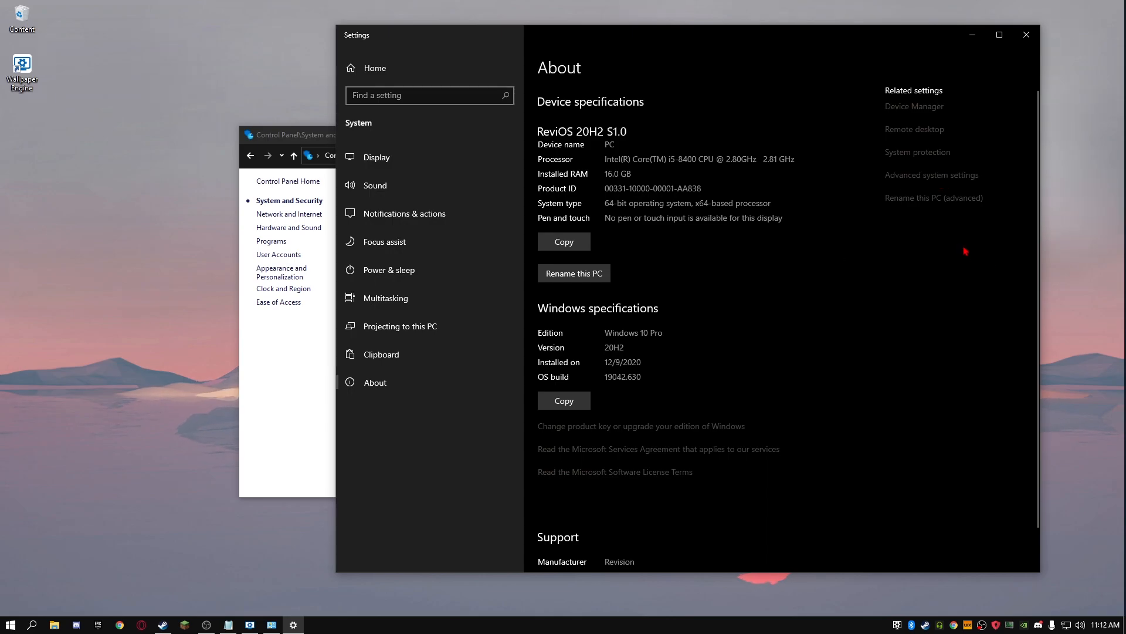
{"action": "mouse_move", "coordinate": [281, 271]}
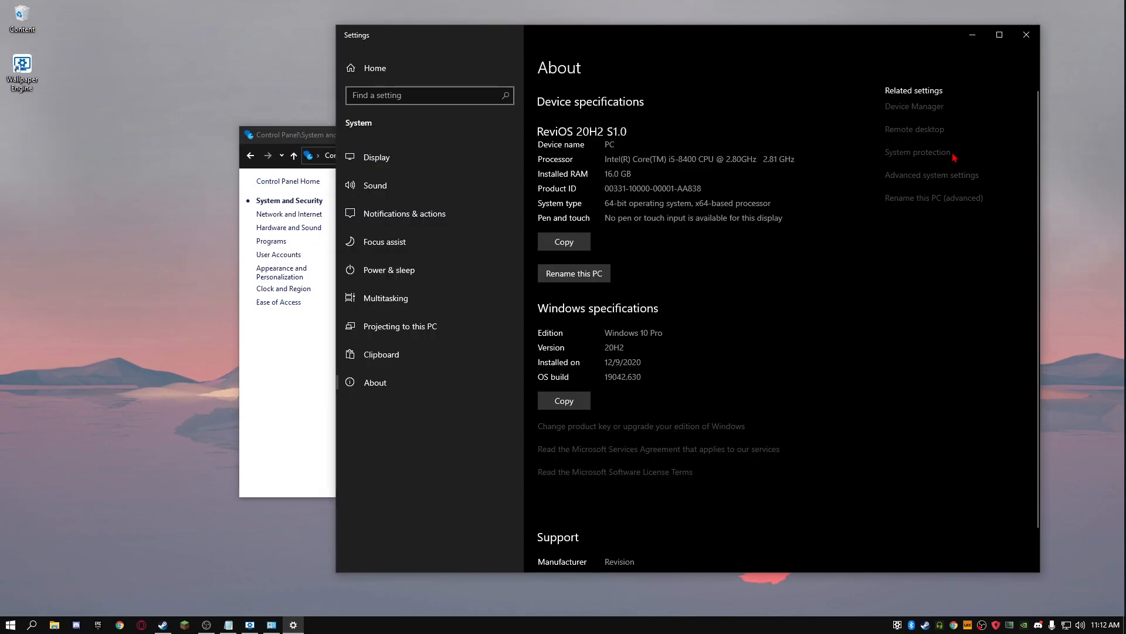
{"action": "left_click", "coordinate": [932, 174]}
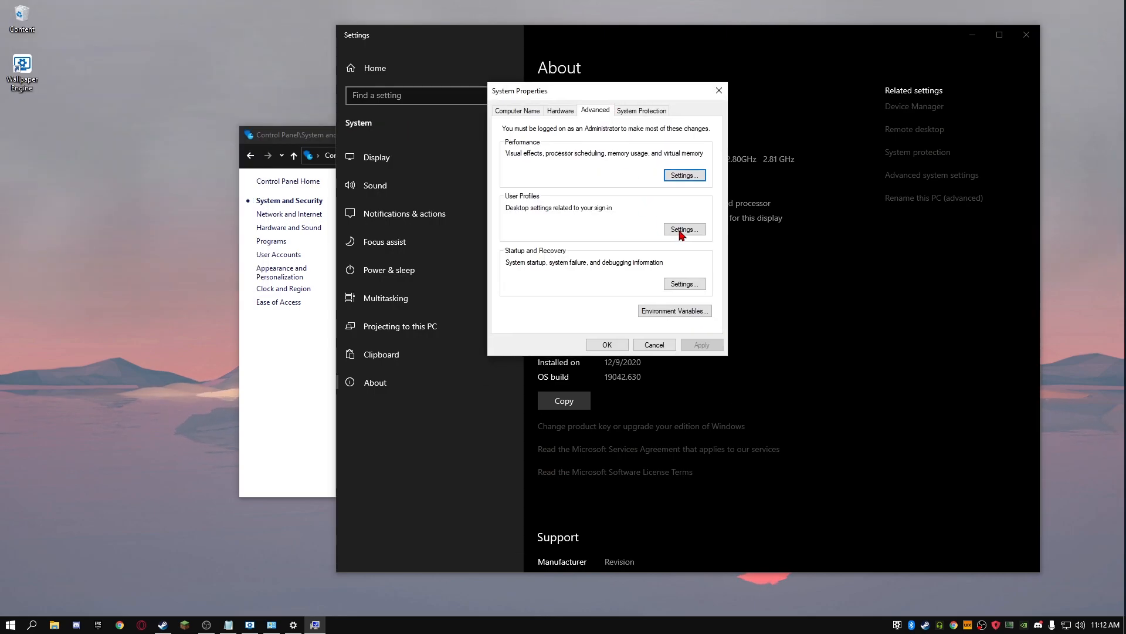
In Performance Options, choose Adjust for best performance, then switch to a Custom set
{"action": "left_click", "coordinate": [683, 175]}
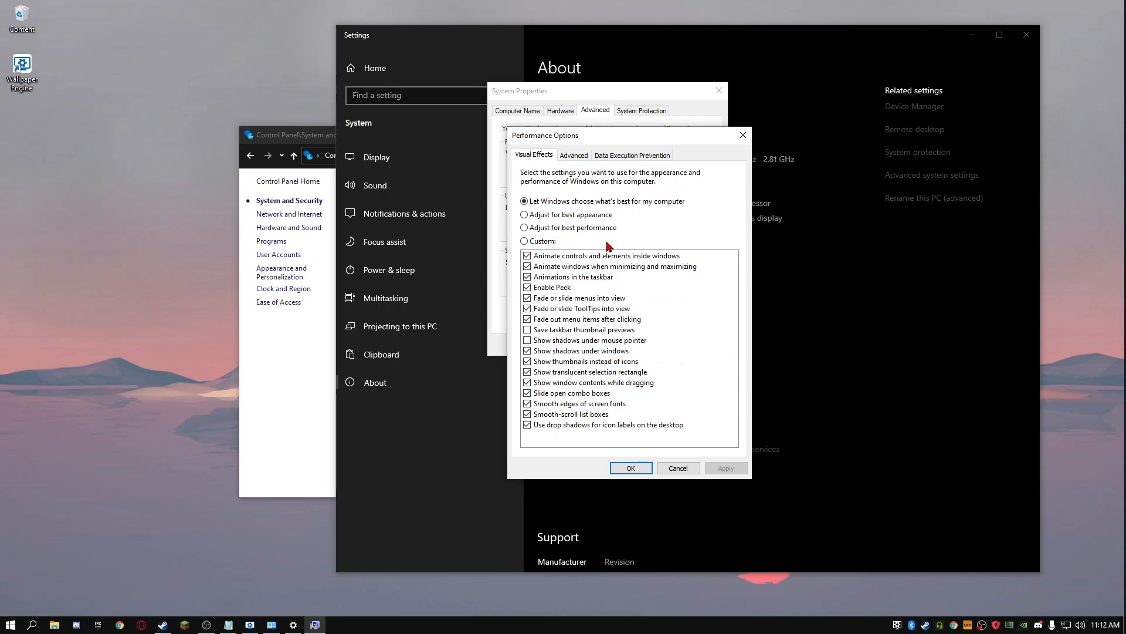
{"action": "mouse_move", "coordinate": [622, 230]}
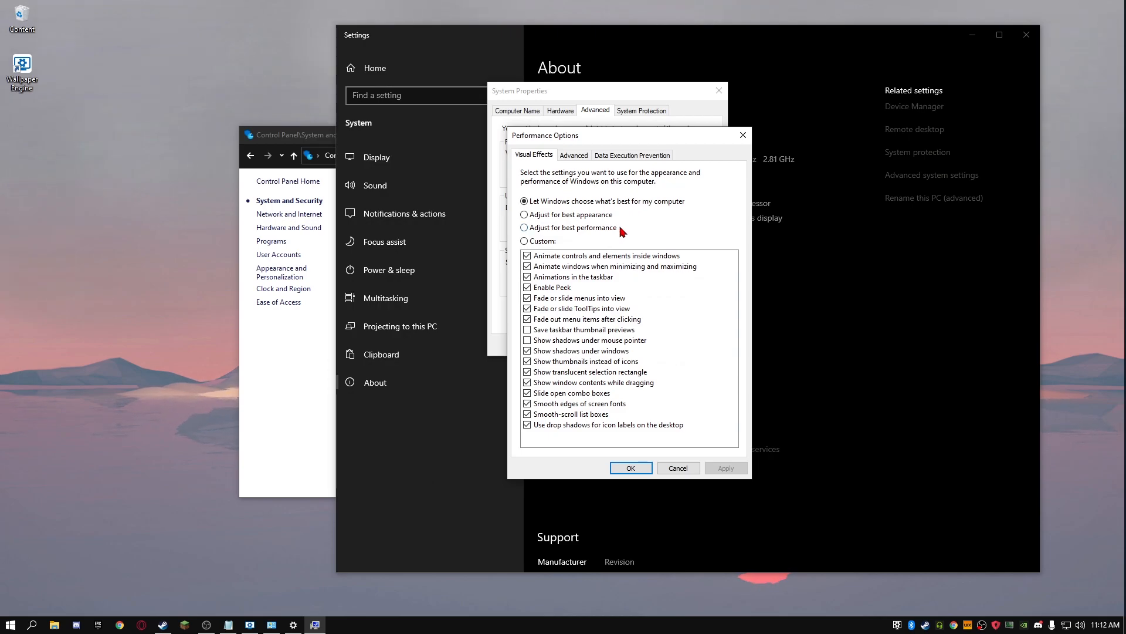
{"action": "left_click", "coordinate": [525, 227]}
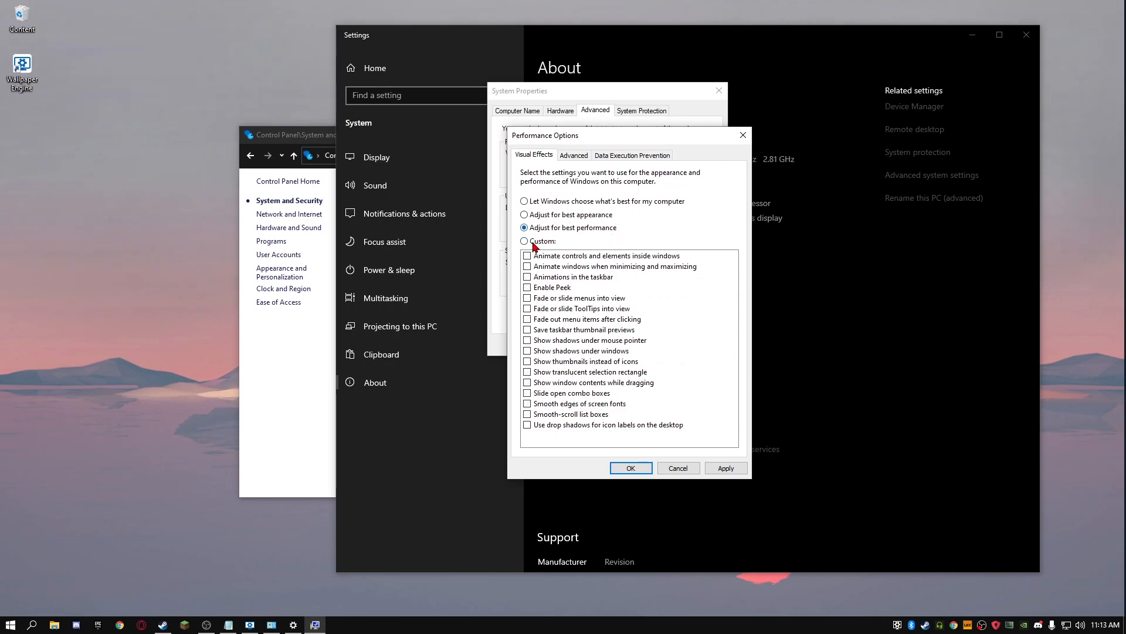
{"action": "left_click", "coordinate": [524, 240]}
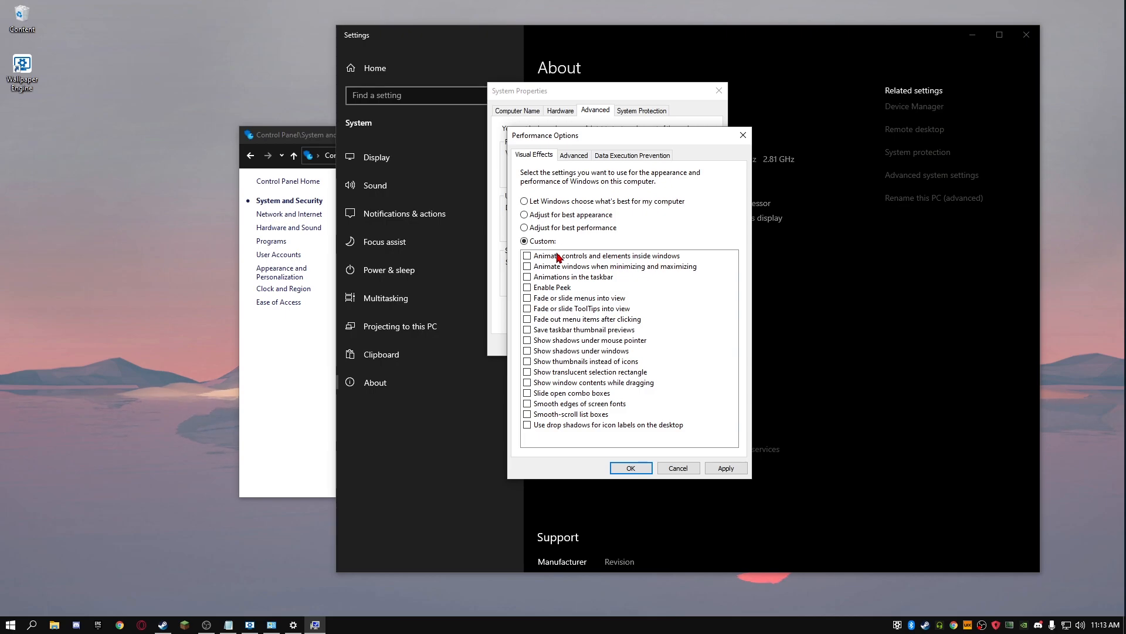
Keep only animated window controls, thumbnails instead of icons, and smooth screen fonts, and apply
{"action": "left_click", "coordinate": [527, 256]}
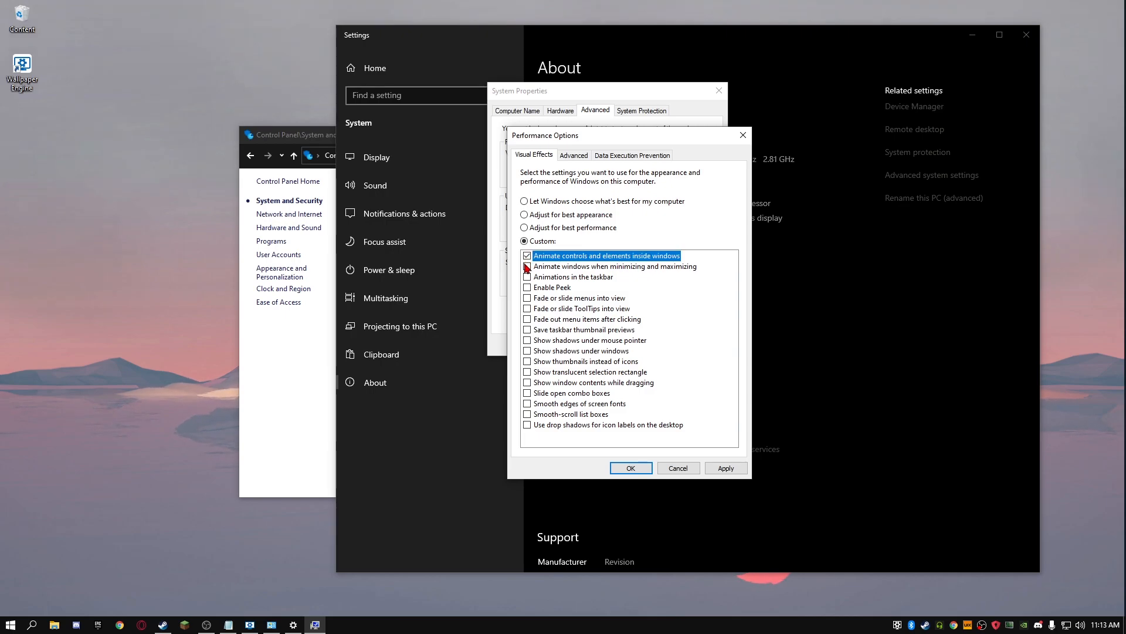
{"action": "left_click", "coordinate": [527, 266]}
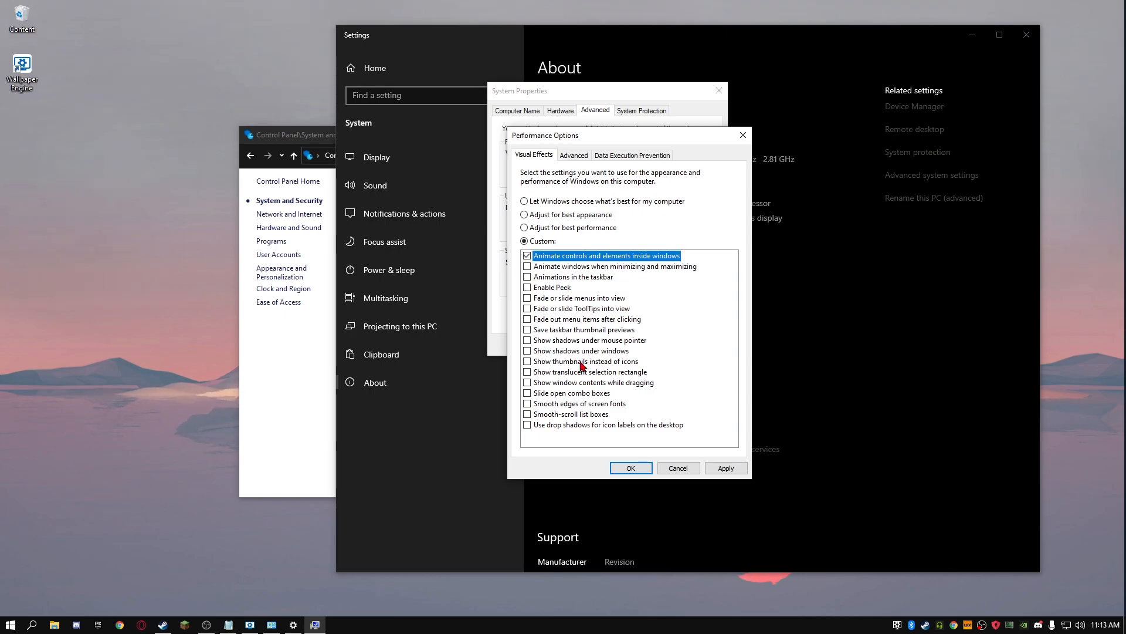
{"action": "left_click", "coordinate": [527, 361]}
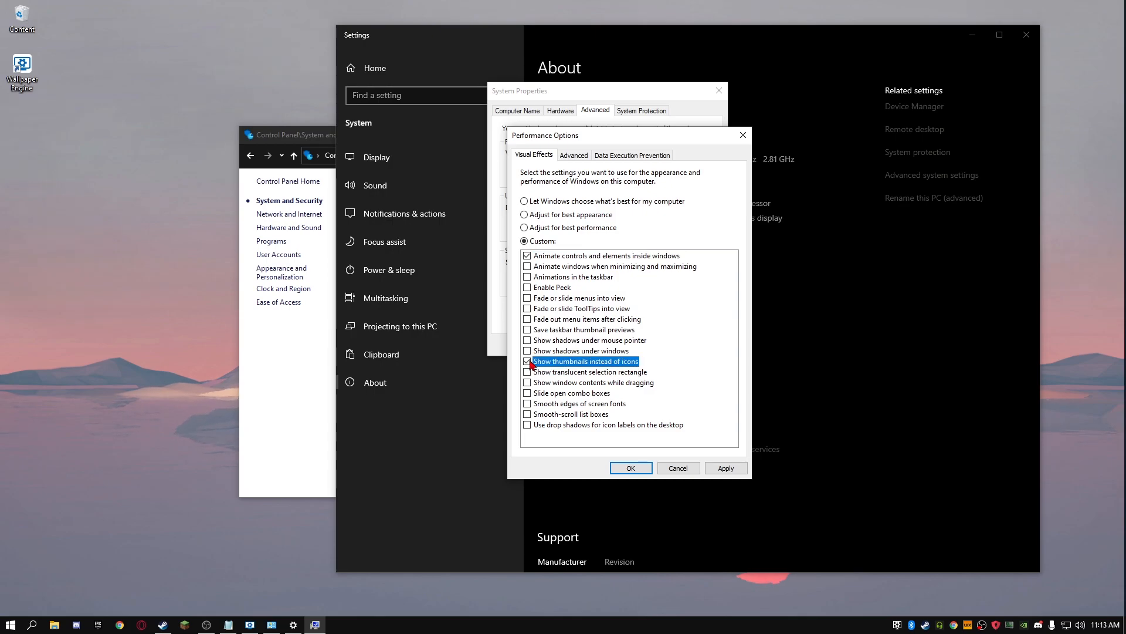
{"action": "mouse_move", "coordinate": [594, 414]}
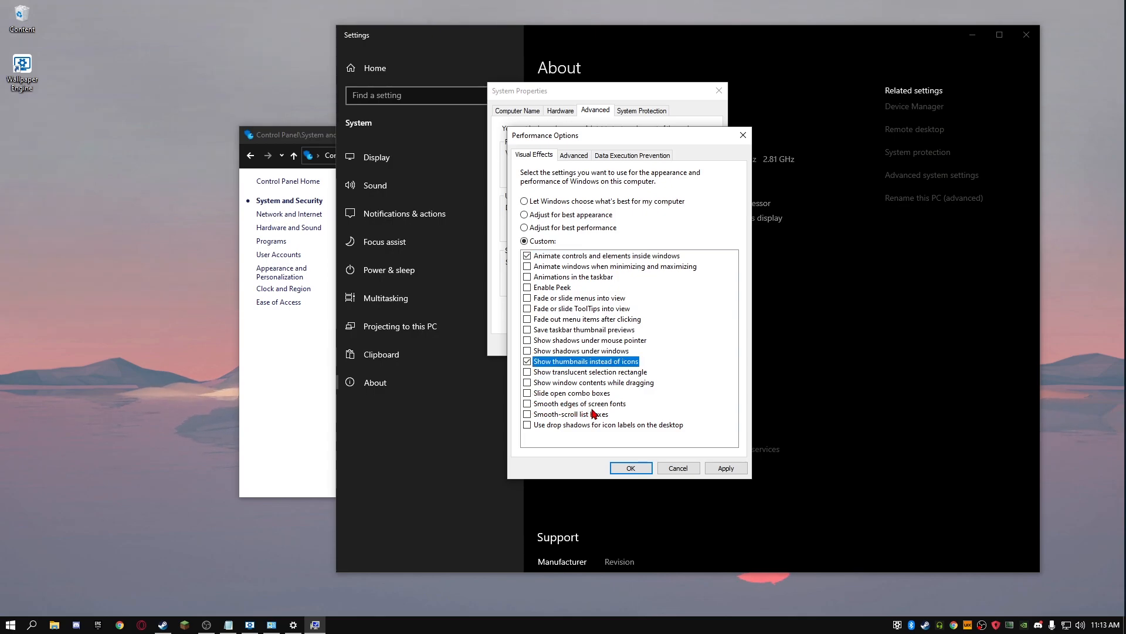
{"action": "left_click", "coordinate": [528, 402]}
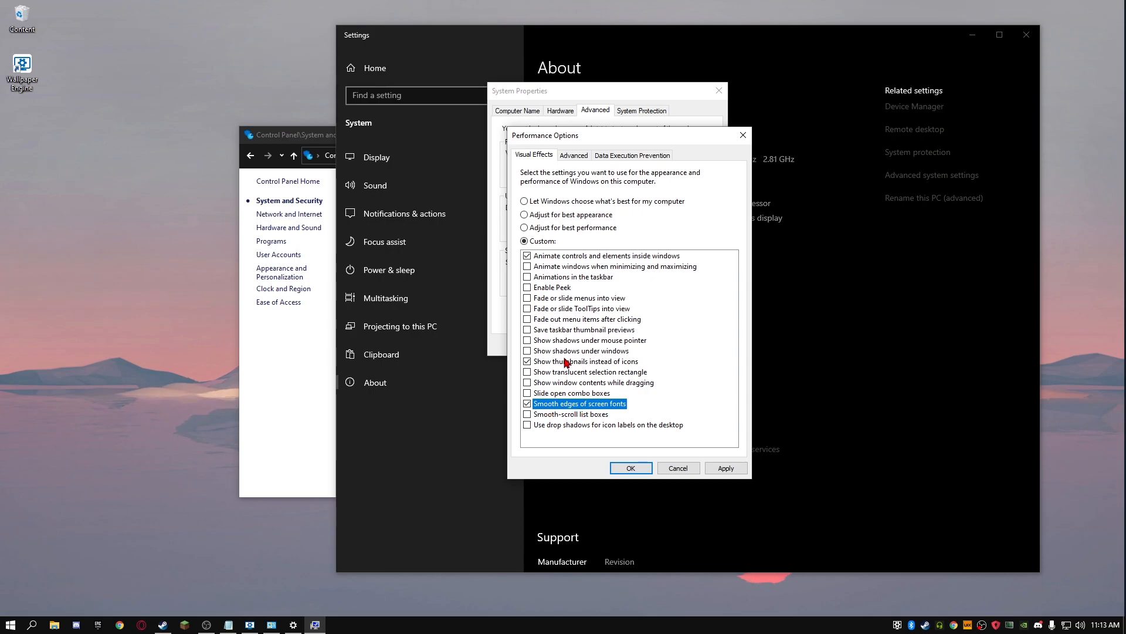
{"action": "mouse_move", "coordinate": [593, 286]}
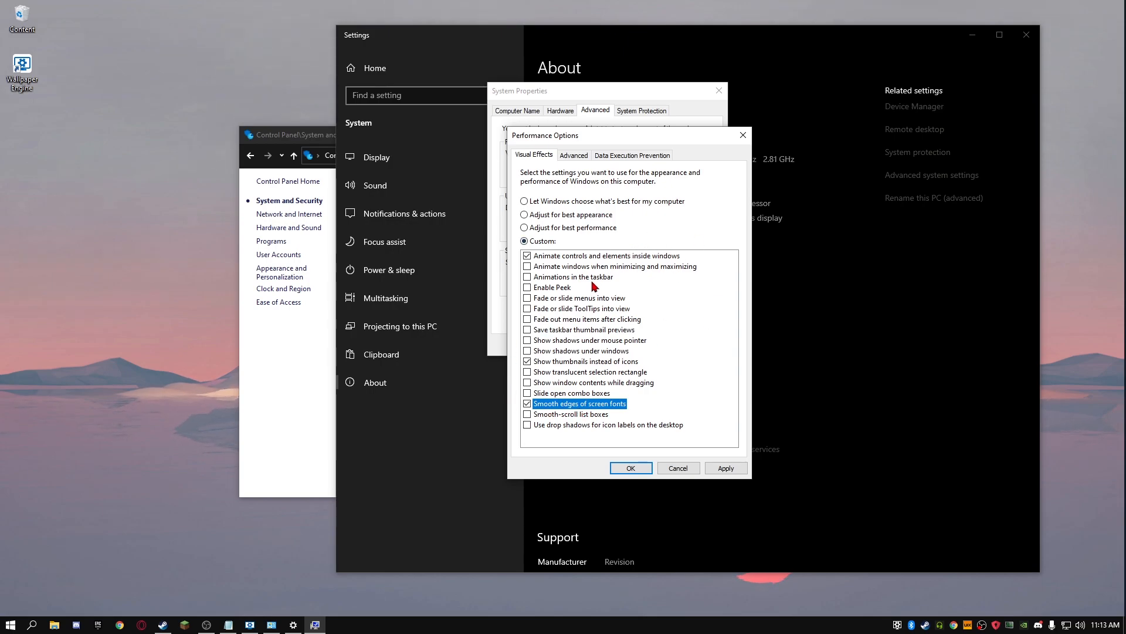
{"action": "mouse_move", "coordinate": [619, 313]}
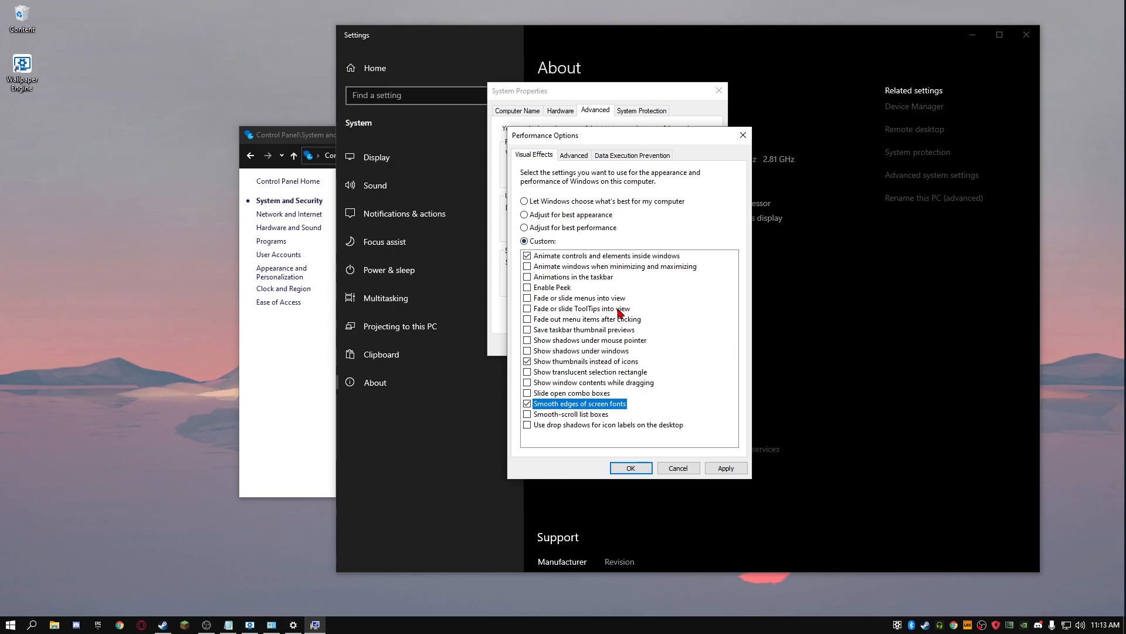
{"action": "mouse_move", "coordinate": [604, 323]}
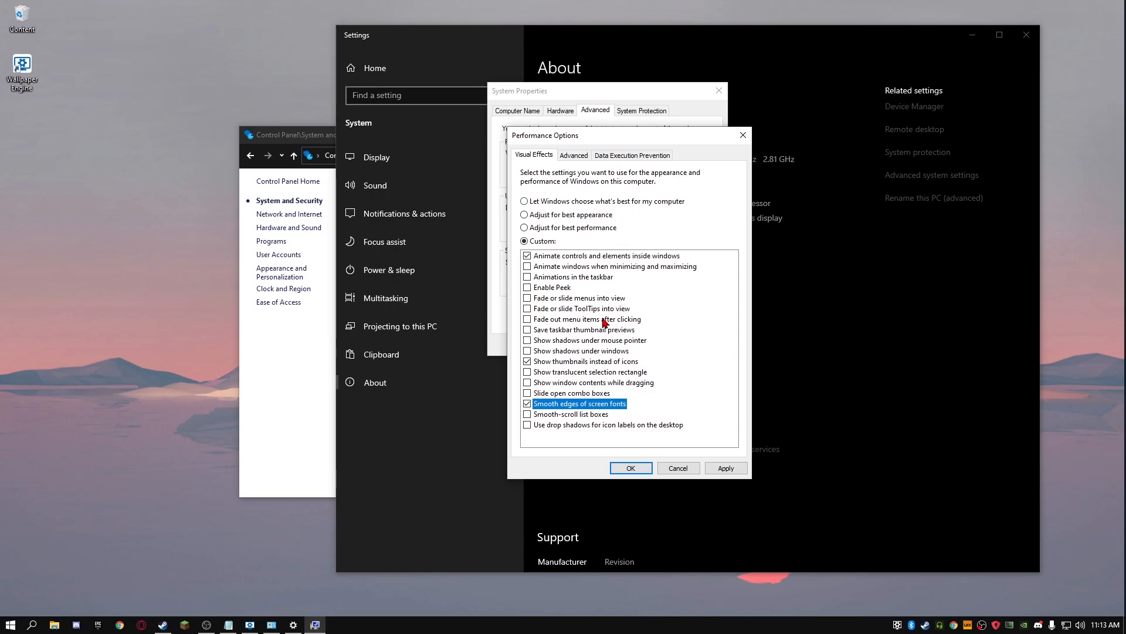
{"action": "mouse_move", "coordinate": [604, 355]}
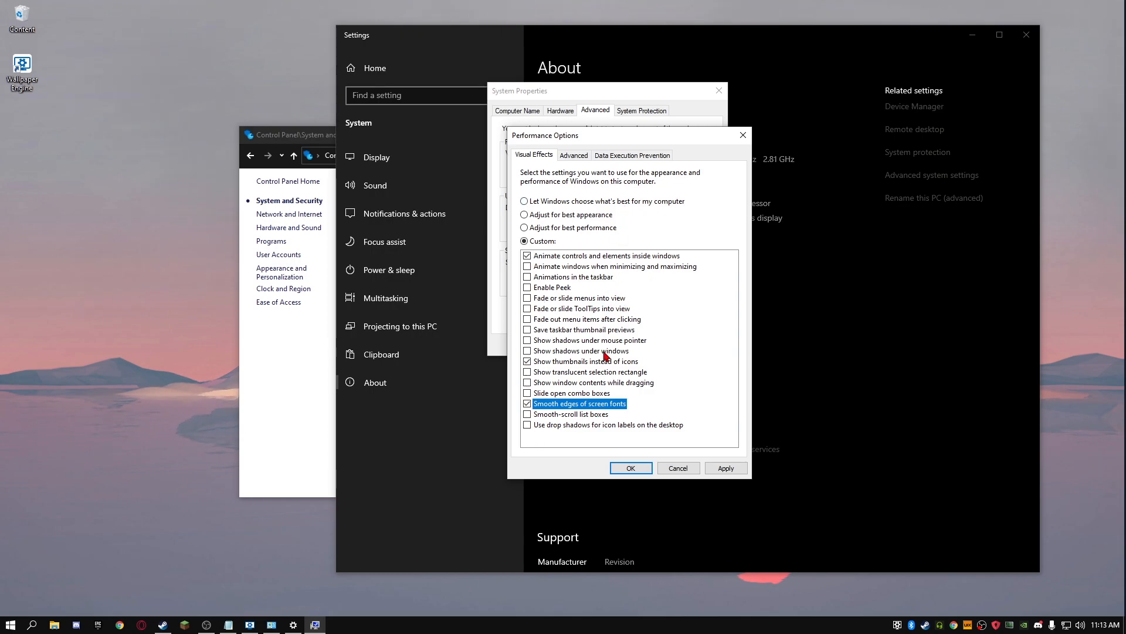
{"action": "mouse_move", "coordinate": [736, 437]}
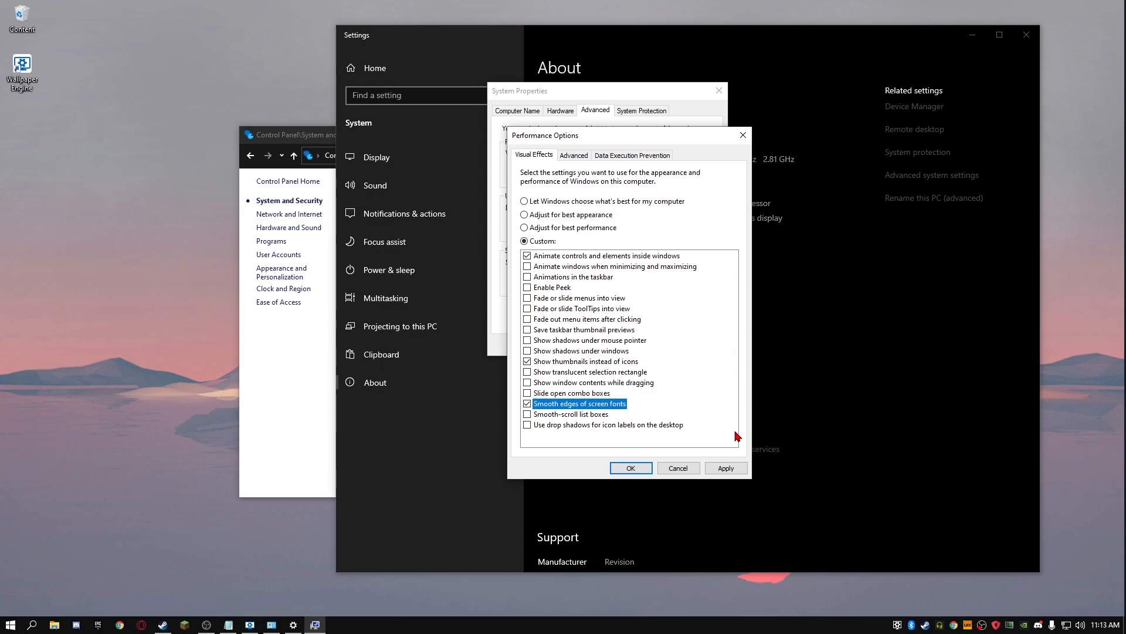
{"action": "mouse_move", "coordinate": [607, 355]}
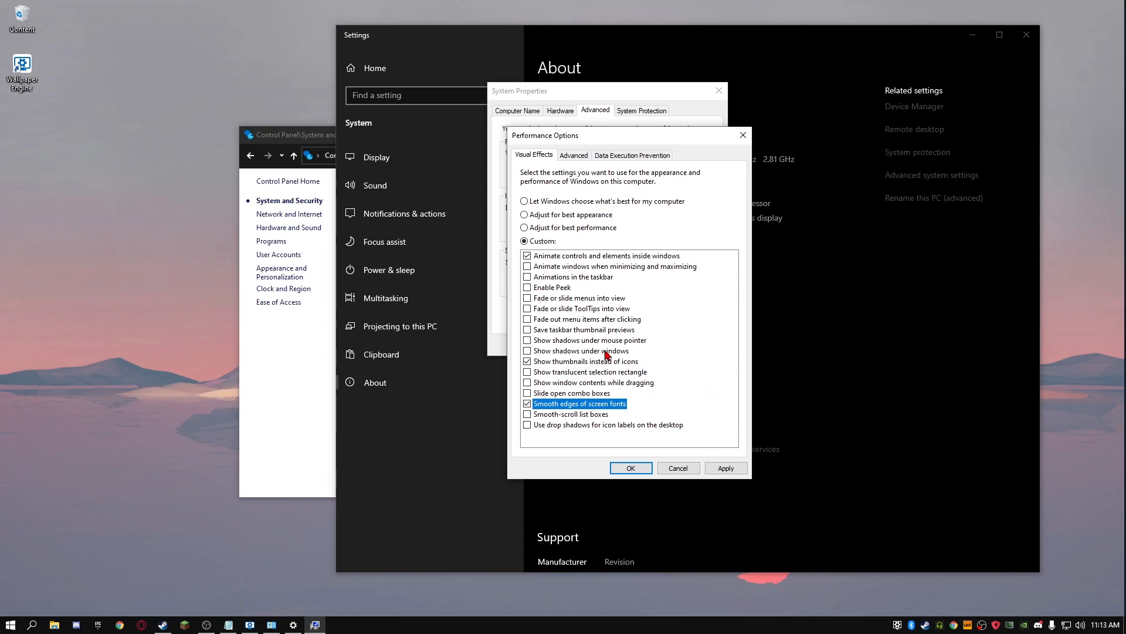
{"action": "left_click", "coordinate": [725, 468]}
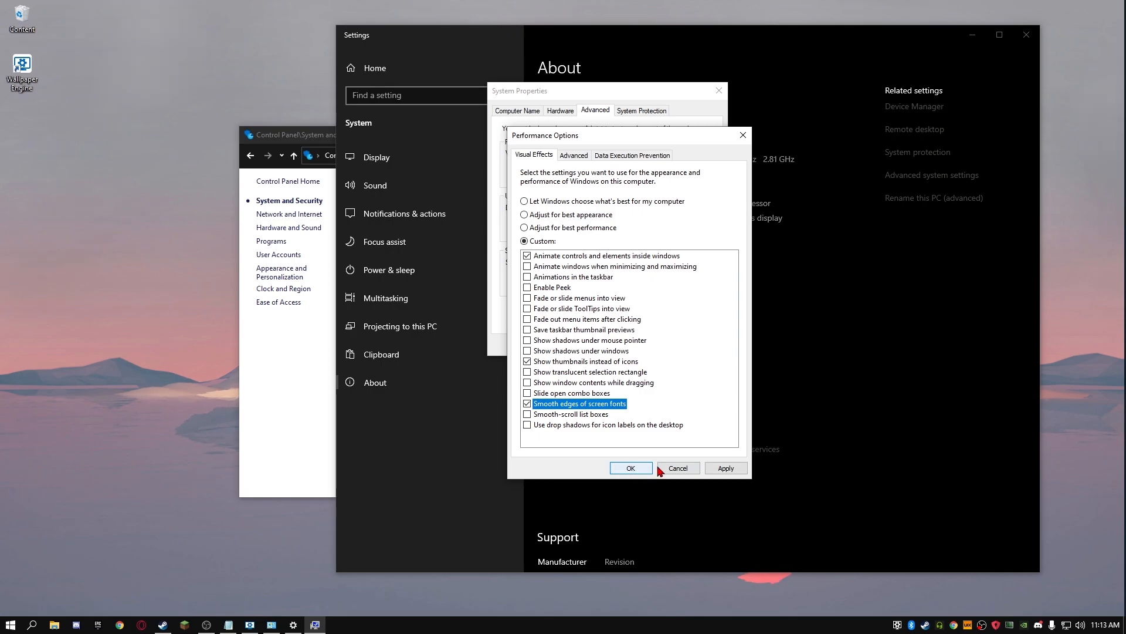
Confirm the visual effects changes and reach the Virtual Memory settings
{"action": "left_click", "coordinate": [630, 468]}
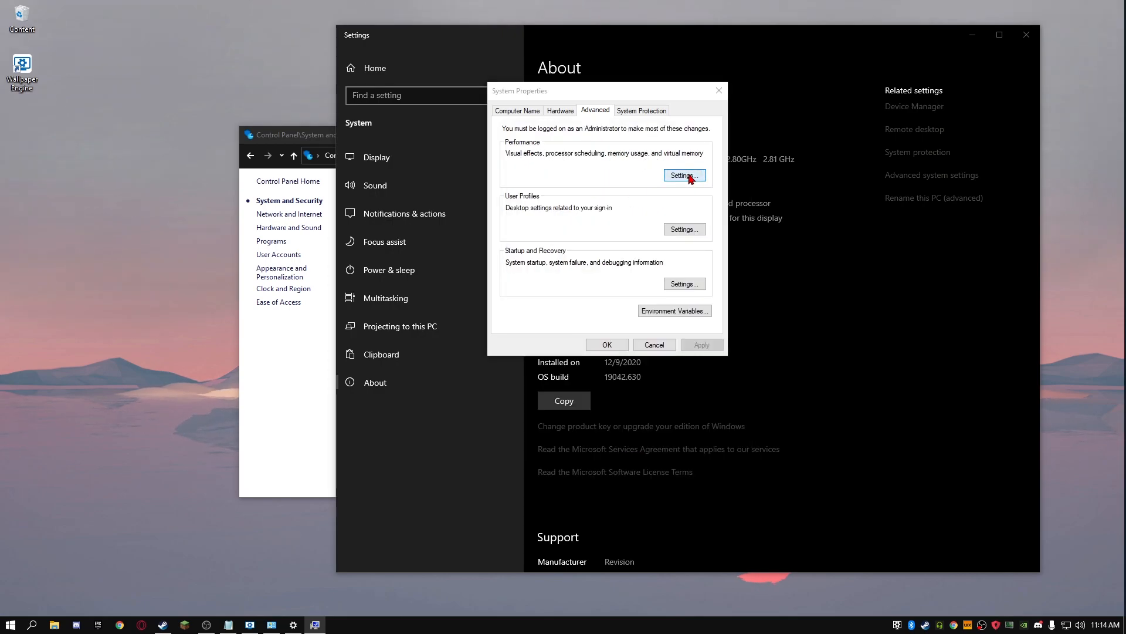
{"action": "left_click", "coordinate": [682, 175]}
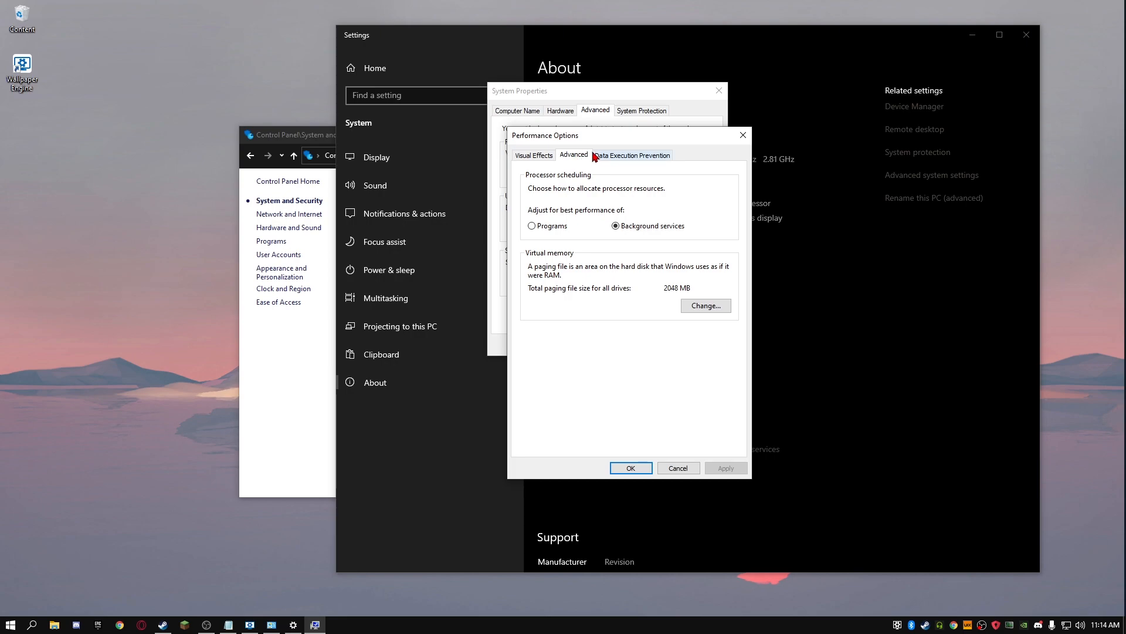
{"action": "mouse_move", "coordinate": [607, 142]}
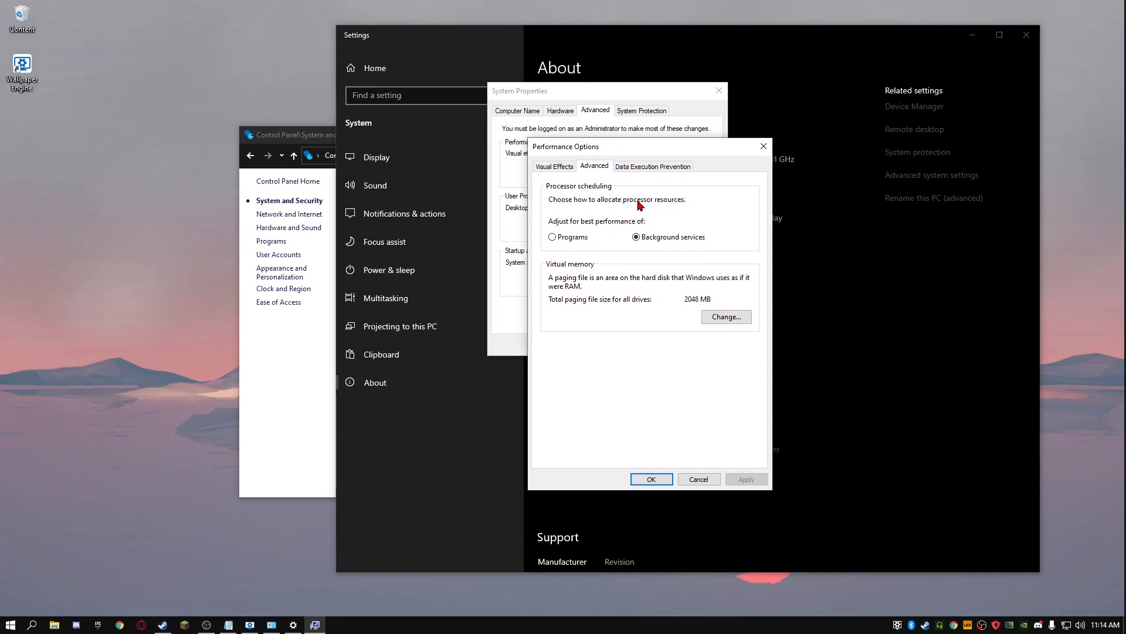
{"action": "mouse_move", "coordinate": [571, 271]}
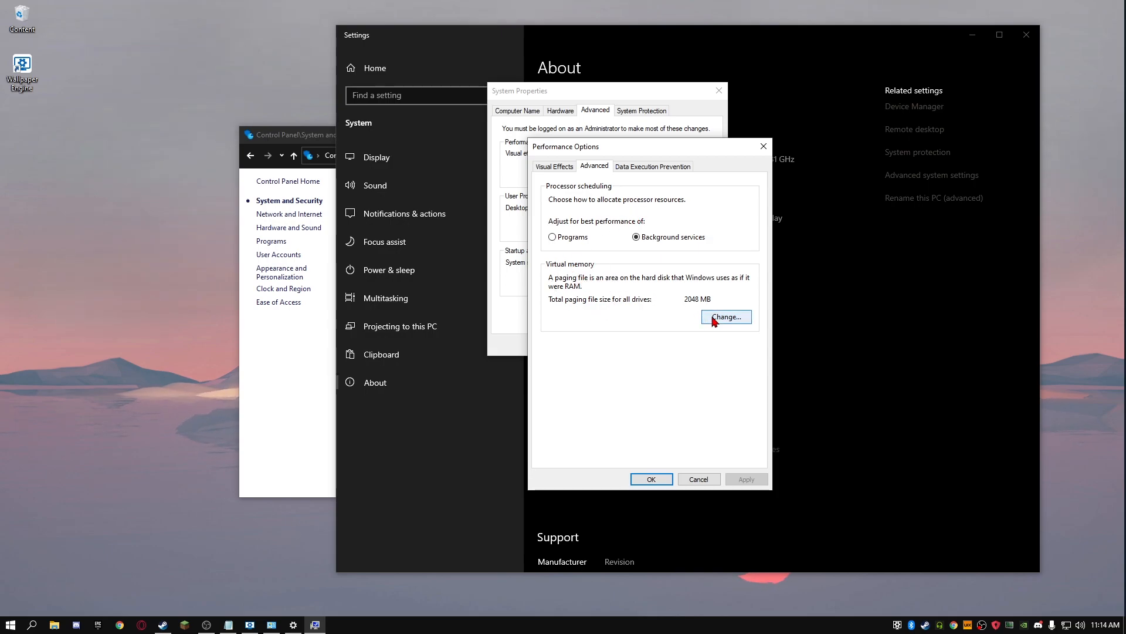
{"action": "left_click", "coordinate": [725, 317]}
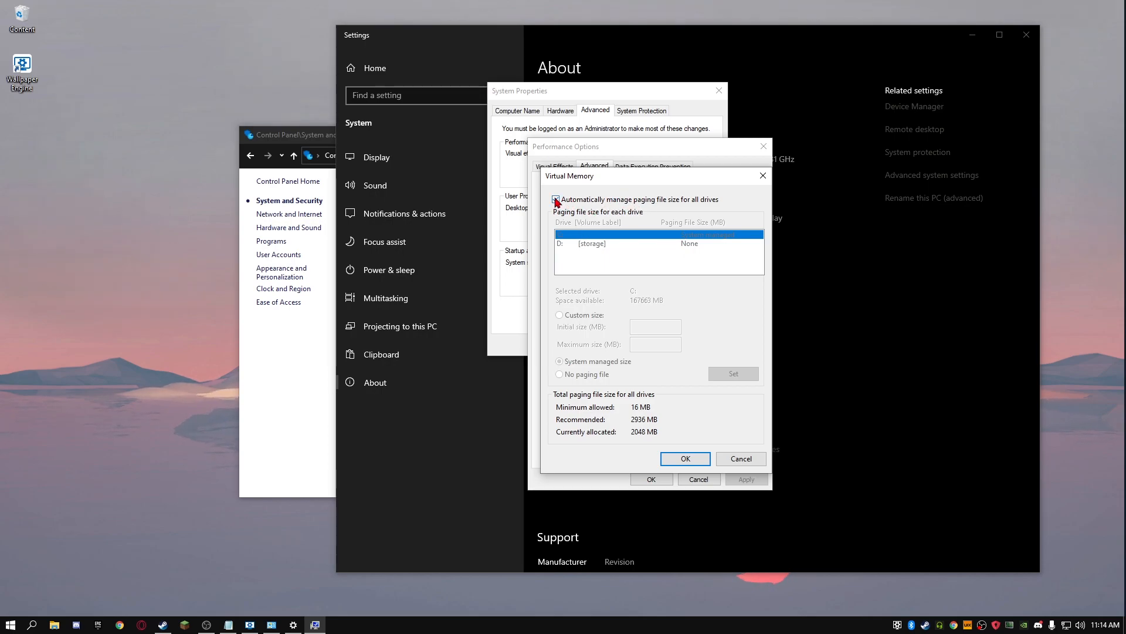
Turn off automatic paging file management and give drive C a custom 16000 MB size
{"action": "left_click", "coordinate": [556, 200]}
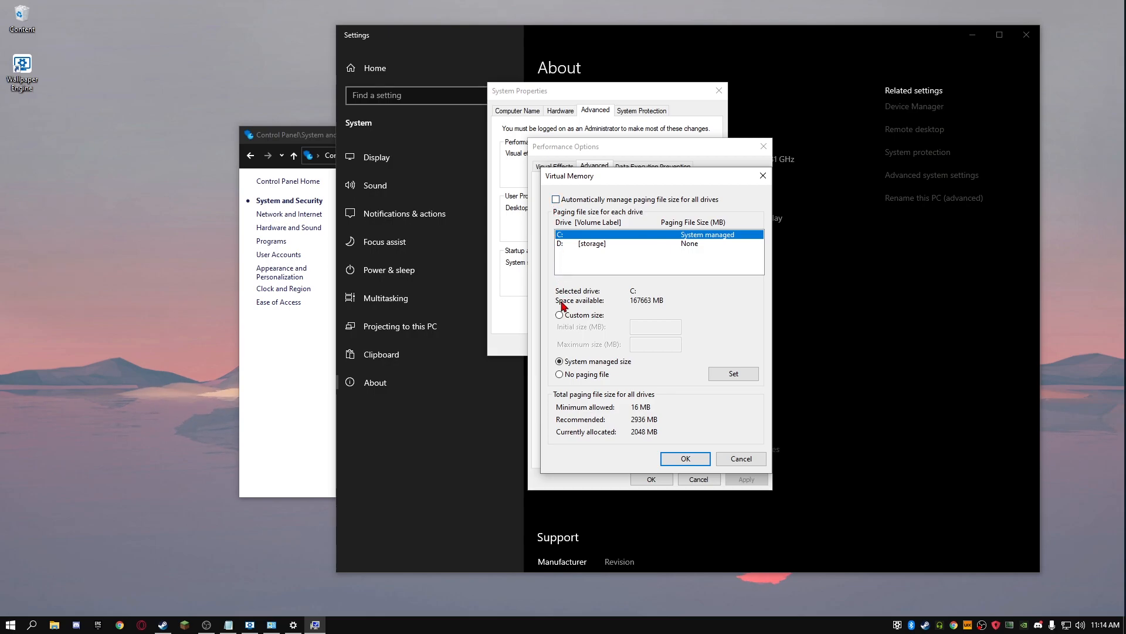
{"action": "left_click", "coordinate": [560, 315]}
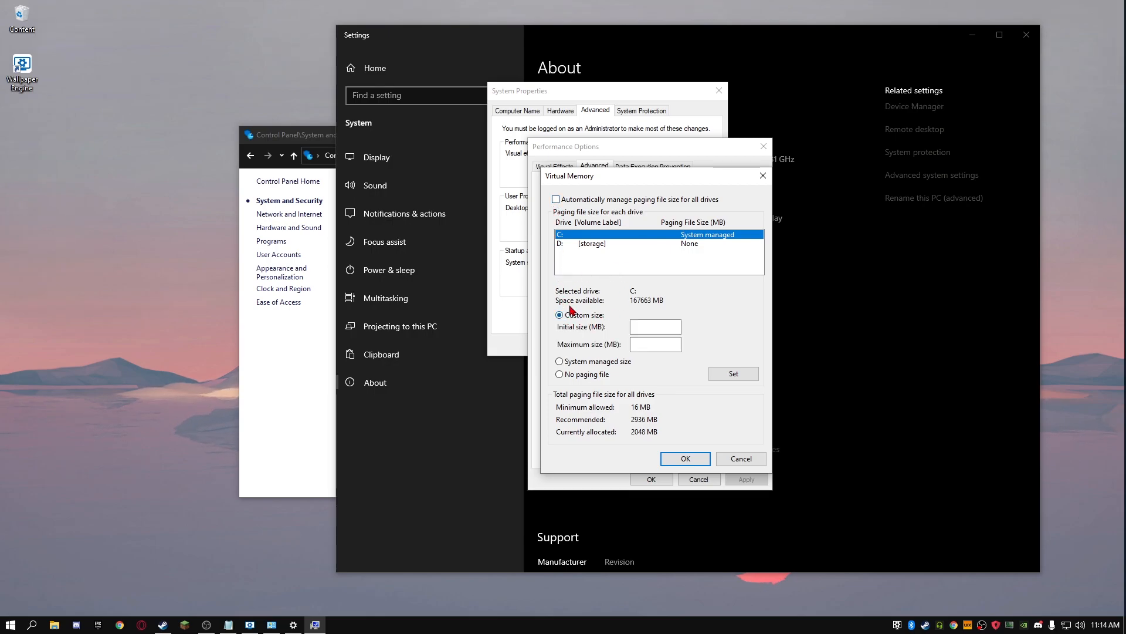
{"action": "mouse_move", "coordinate": [916, 307]}
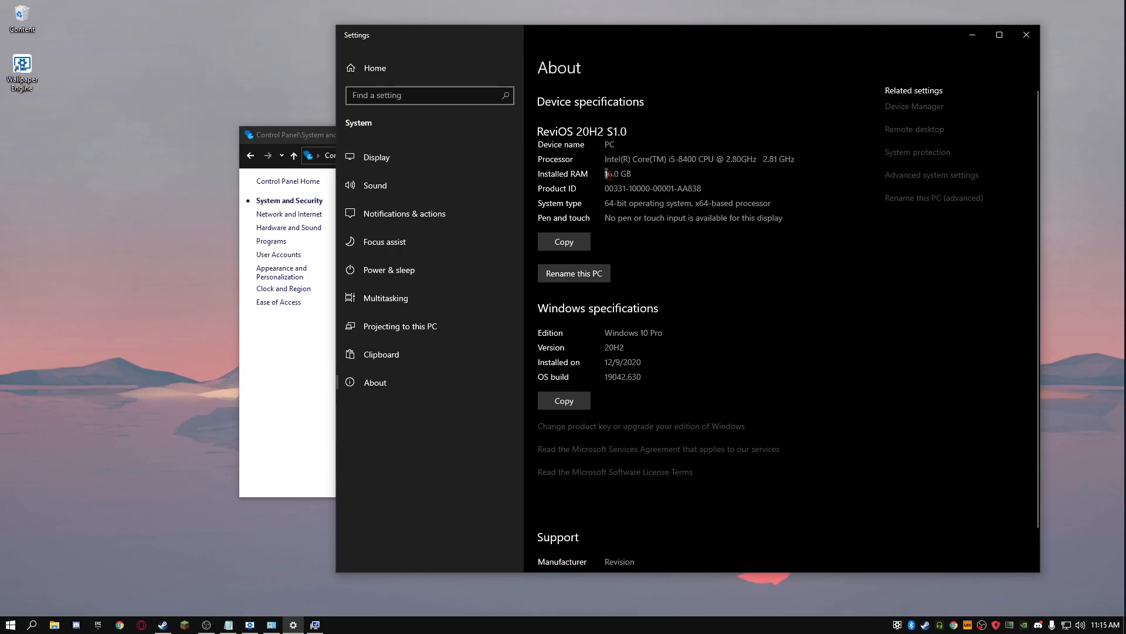
{"action": "double_click", "coordinate": [618, 174]}
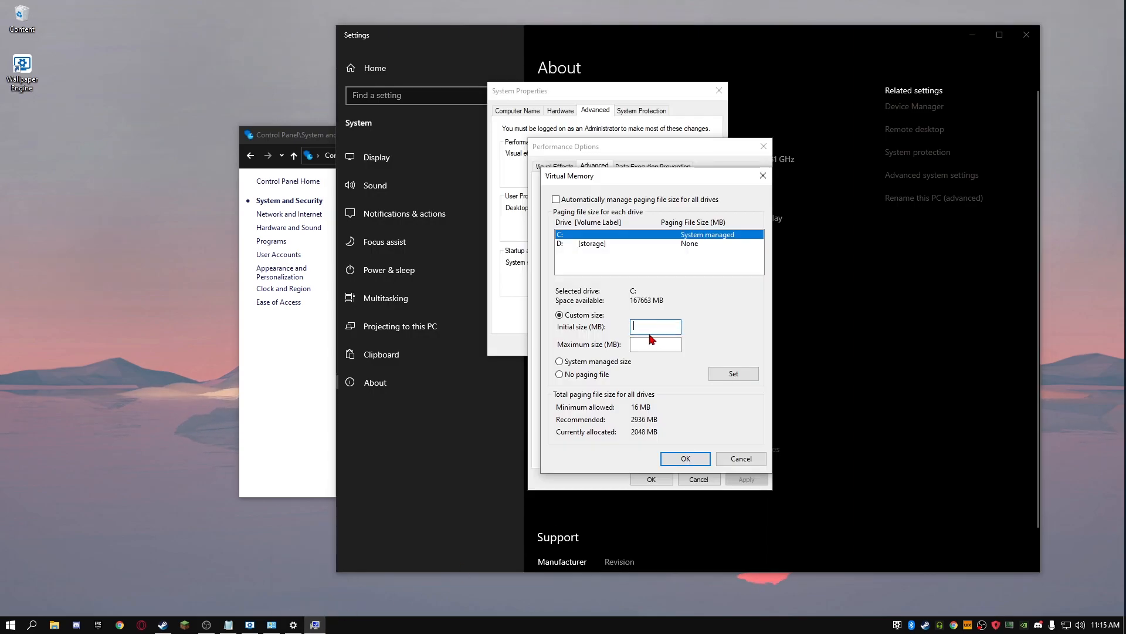
{"action": "type", "text": "16000"}
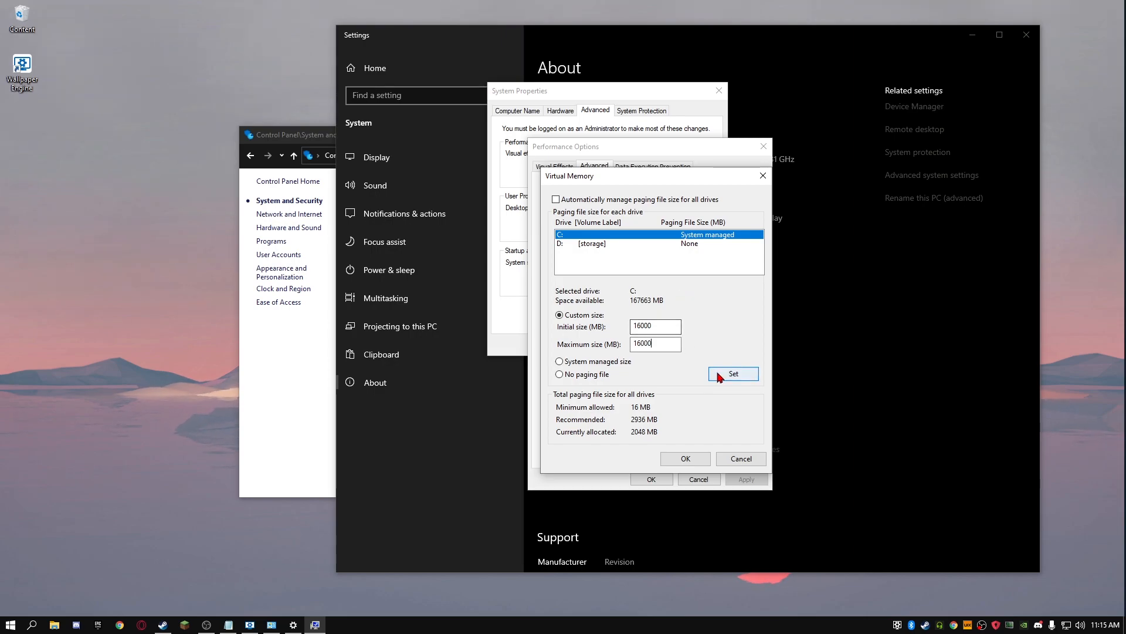
{"action": "mouse_move", "coordinate": [684, 459]}
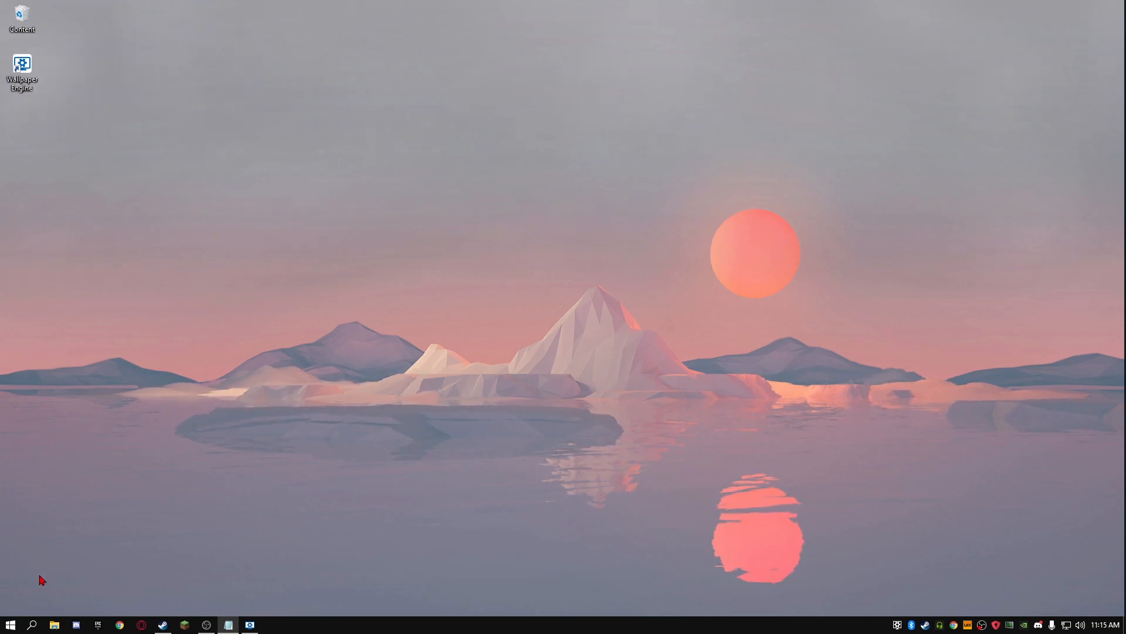
Search Windows for Device Manager and launch it
{"action": "left_click", "coordinate": [32, 623]}
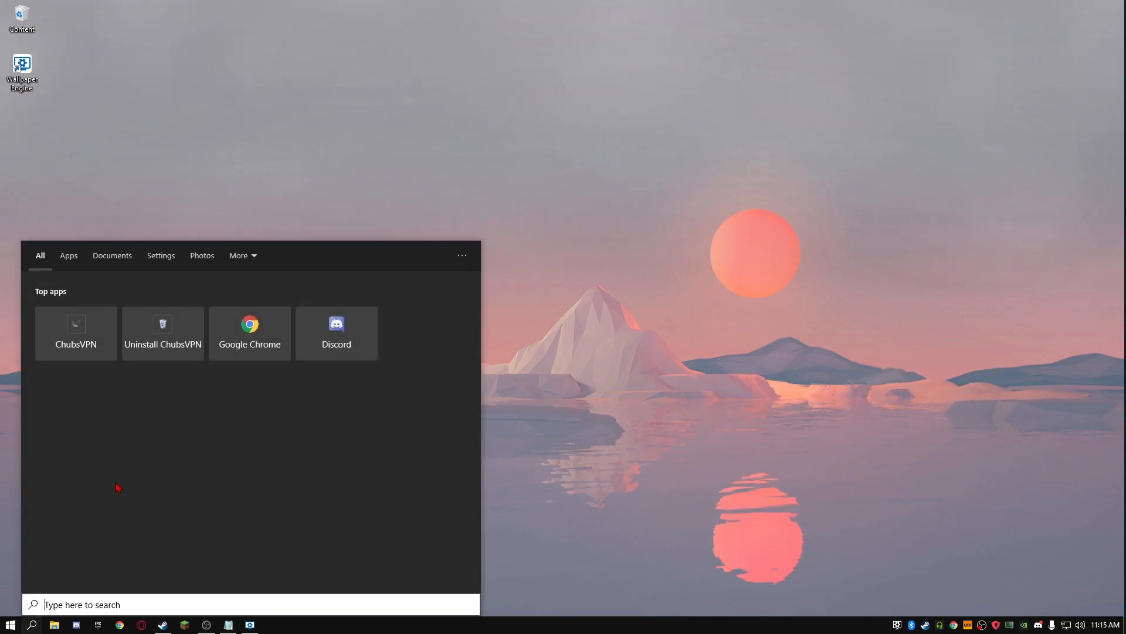
{"action": "type", "text": "divice"}
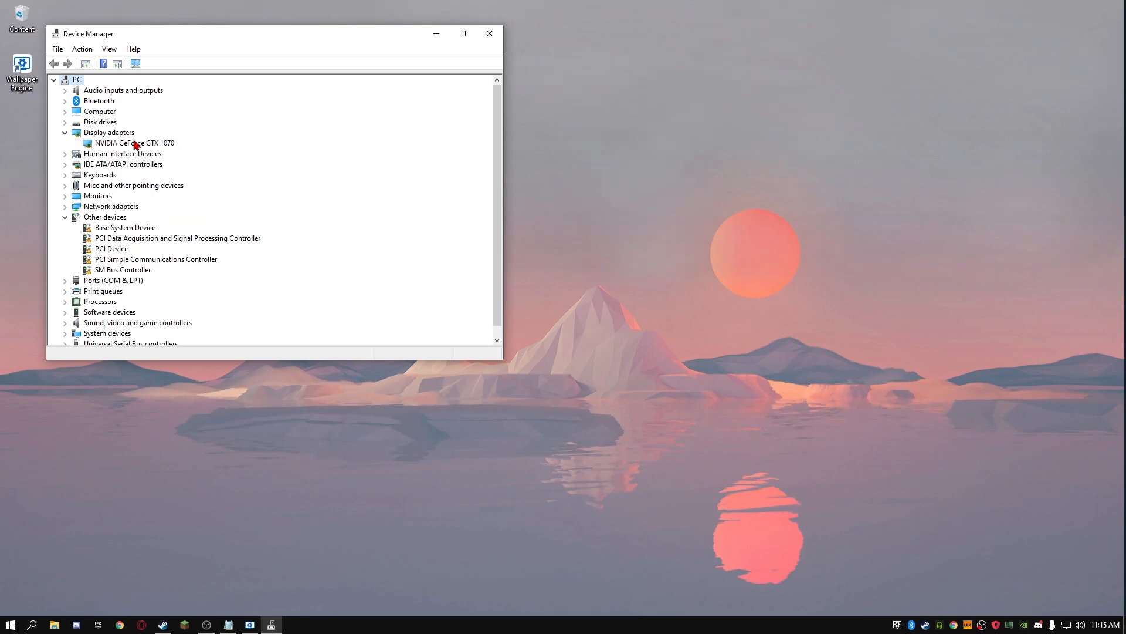
{"action": "mouse_move", "coordinate": [275, 159]}
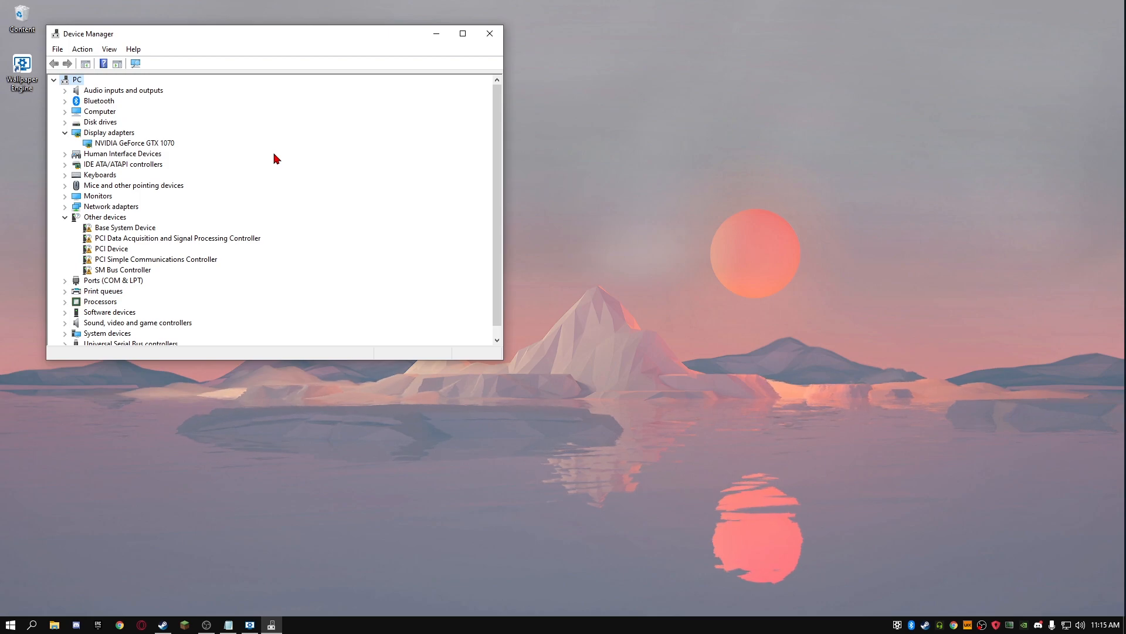
Show the GeForce GTX 1070's Hardware Ids on the Details tab of its properties
{"action": "left_click", "coordinate": [135, 142]}
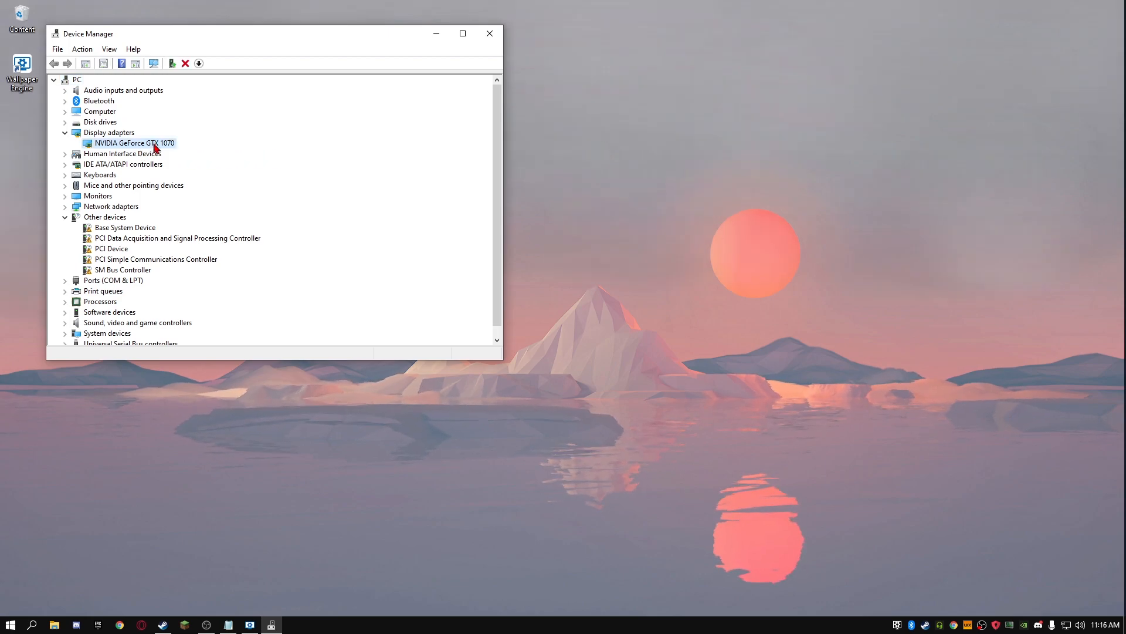
{"action": "double_click", "coordinate": [134, 142]}
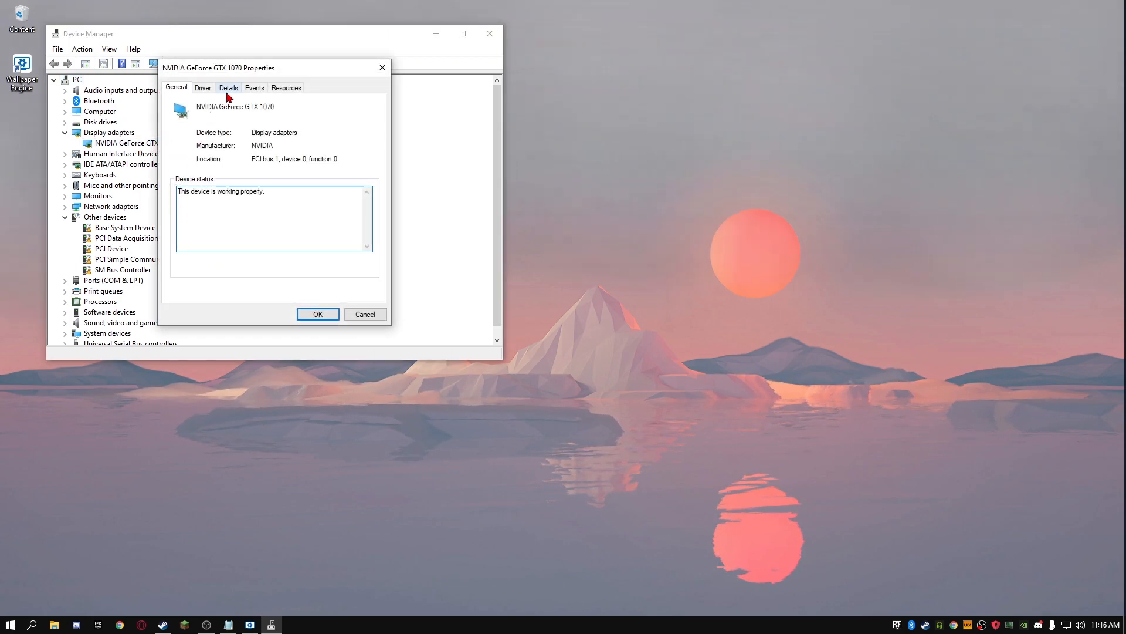
{"action": "left_click", "coordinate": [228, 87]}
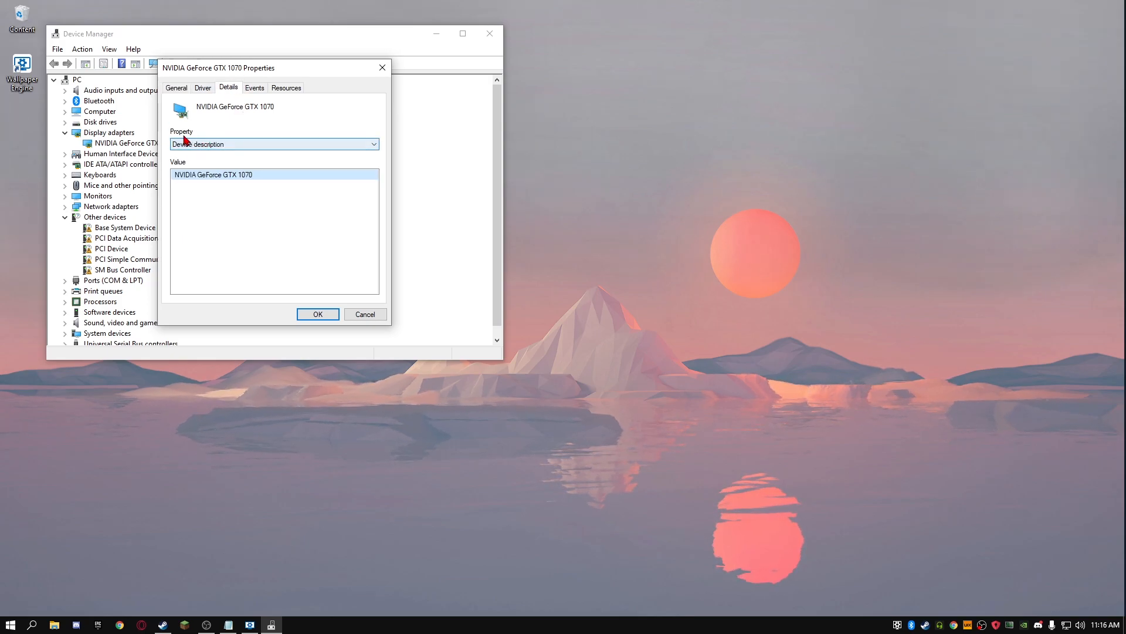
{"action": "left_click", "coordinate": [372, 143]}
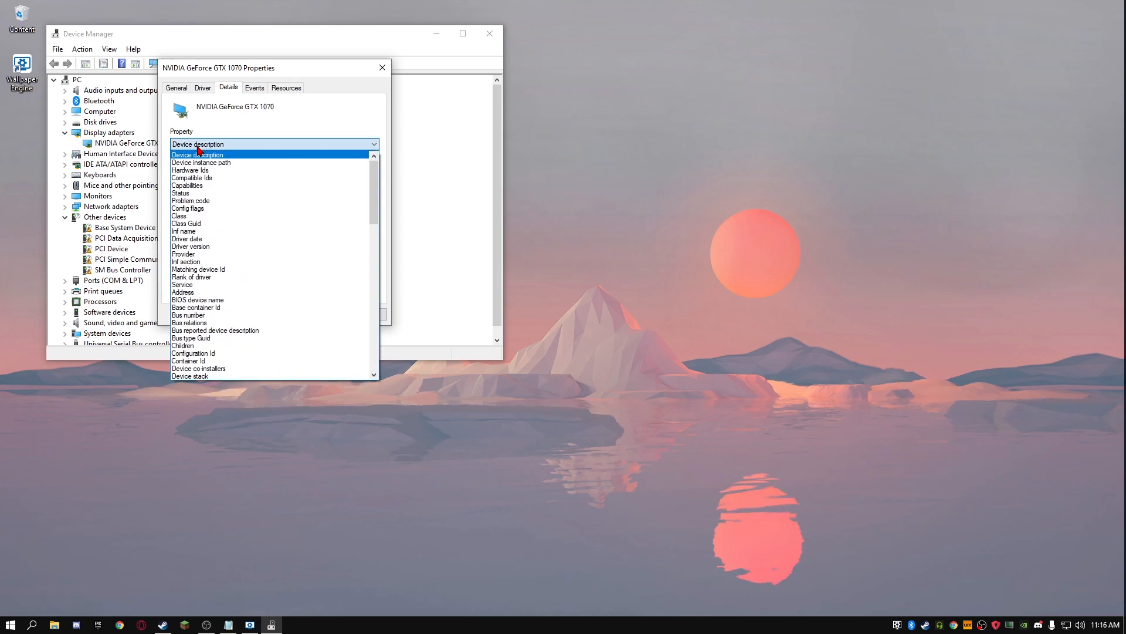
{"action": "left_click", "coordinate": [190, 170]}
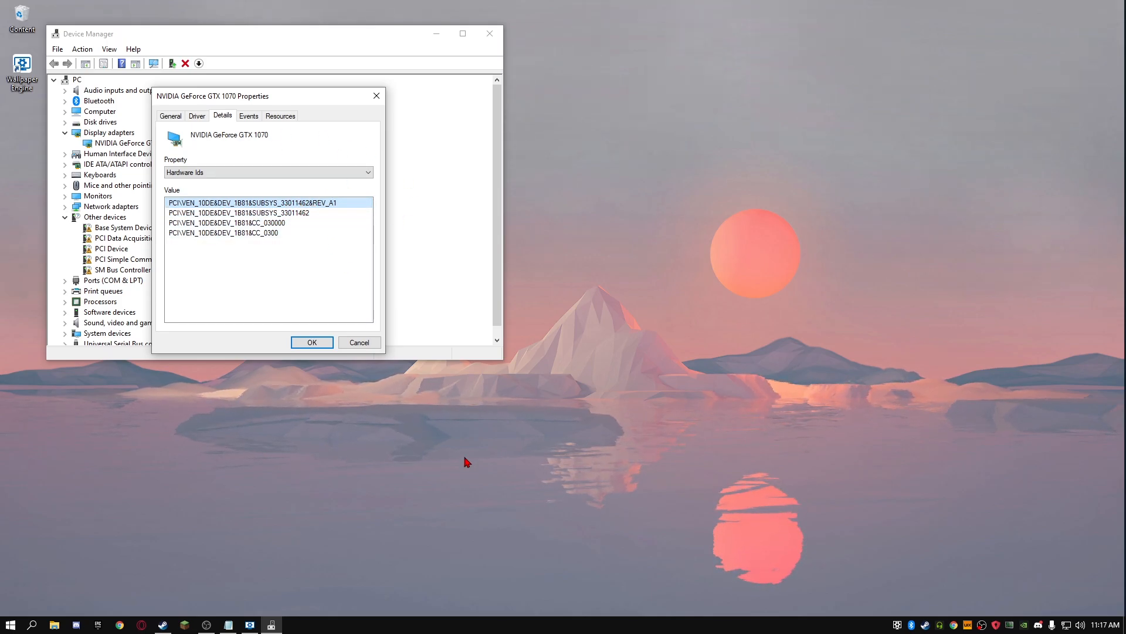
{"action": "mouse_move", "coordinate": [454, 456]}
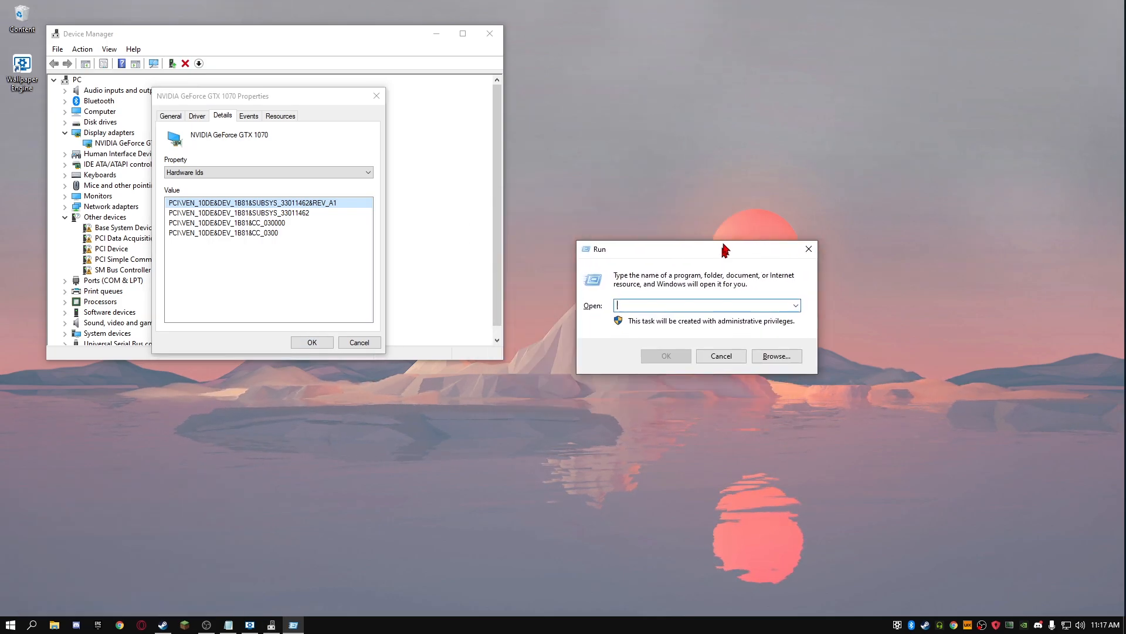
Launch regedit from the Run box
{"action": "left_click_drag", "start_coordinate": [650, 249], "coordinate": [592, 204]}
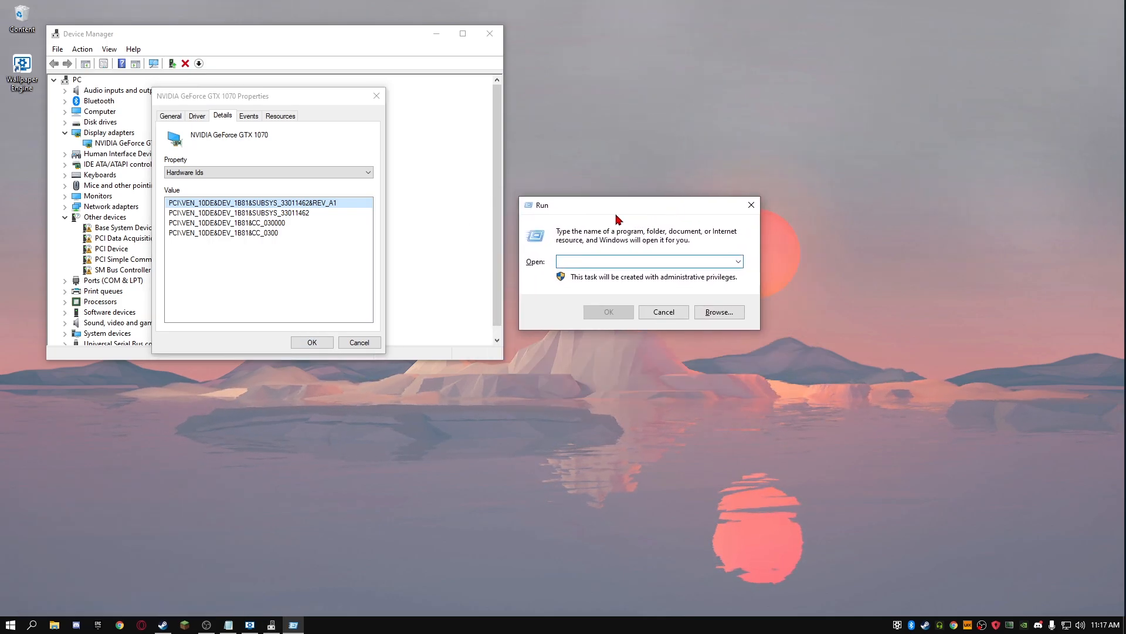
{"action": "type", "text": "regedit"}
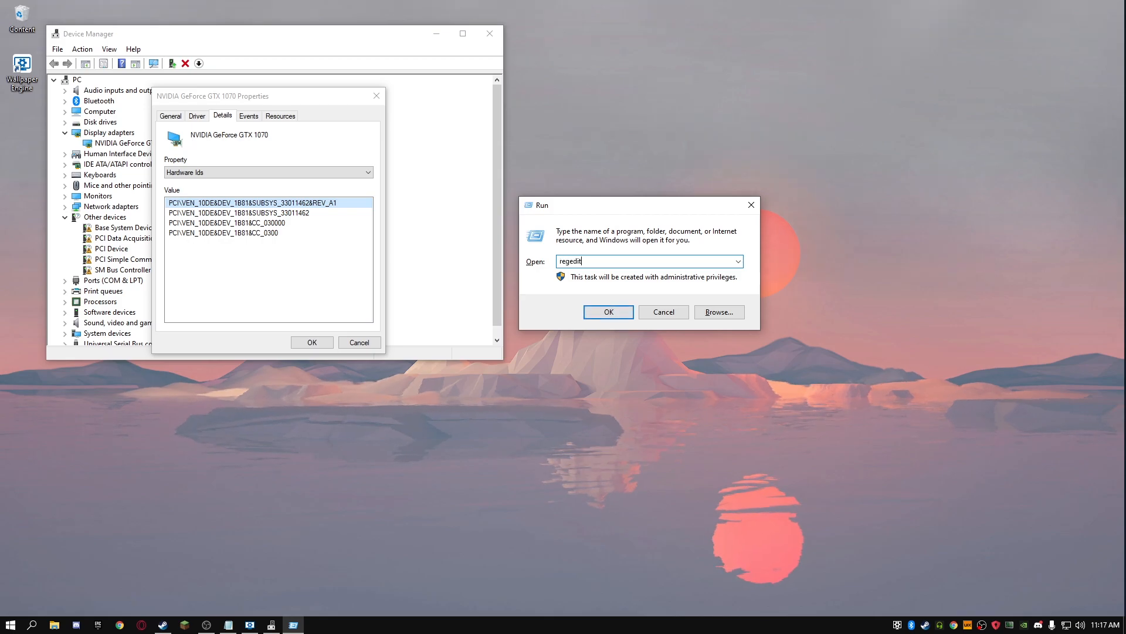
{"action": "left_click", "coordinate": [607, 312]}
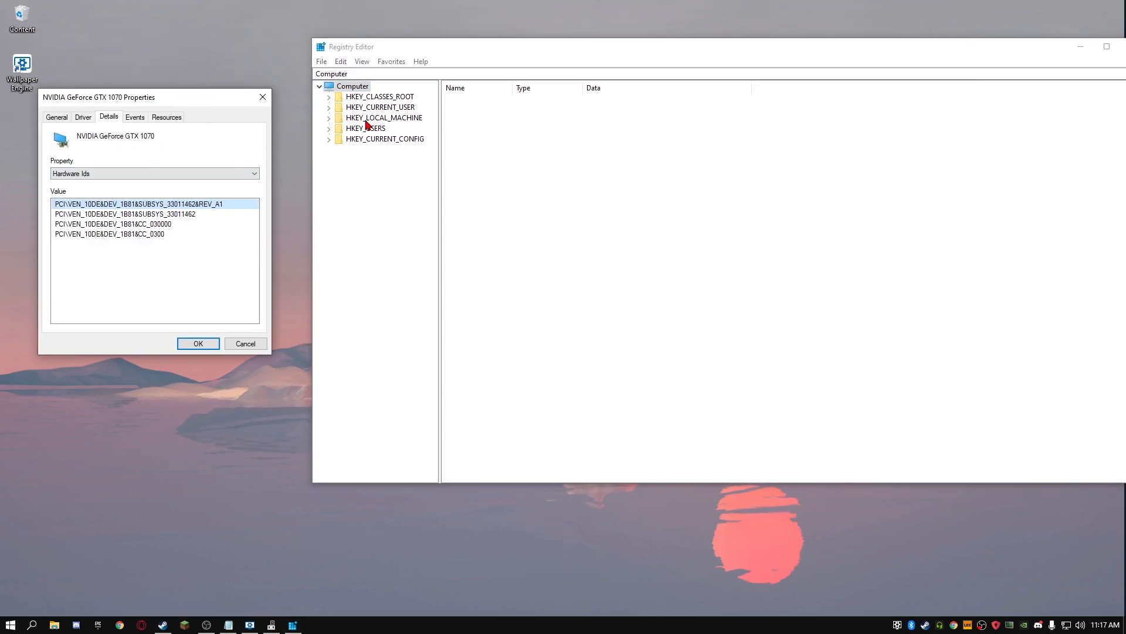
{"action": "mouse_move", "coordinate": [400, 124]}
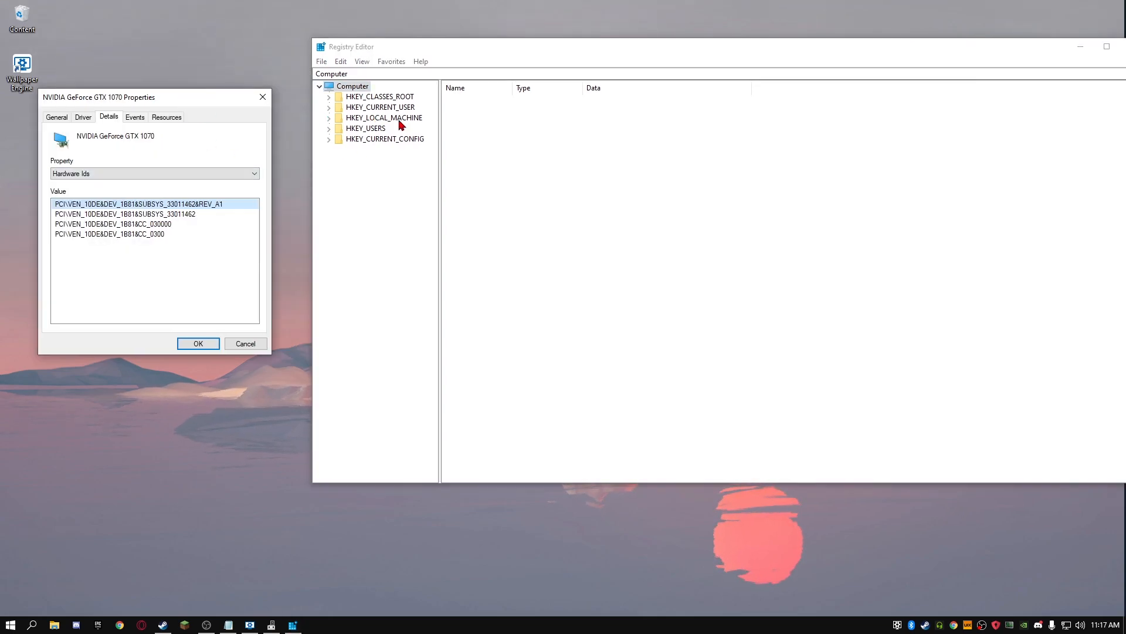
Expand HKEY_LOCAL_MACHINE\SYSTEM\CurrentControlSet\Enum\PCI to list the PCI device entries
{"action": "left_click", "coordinate": [328, 117]}
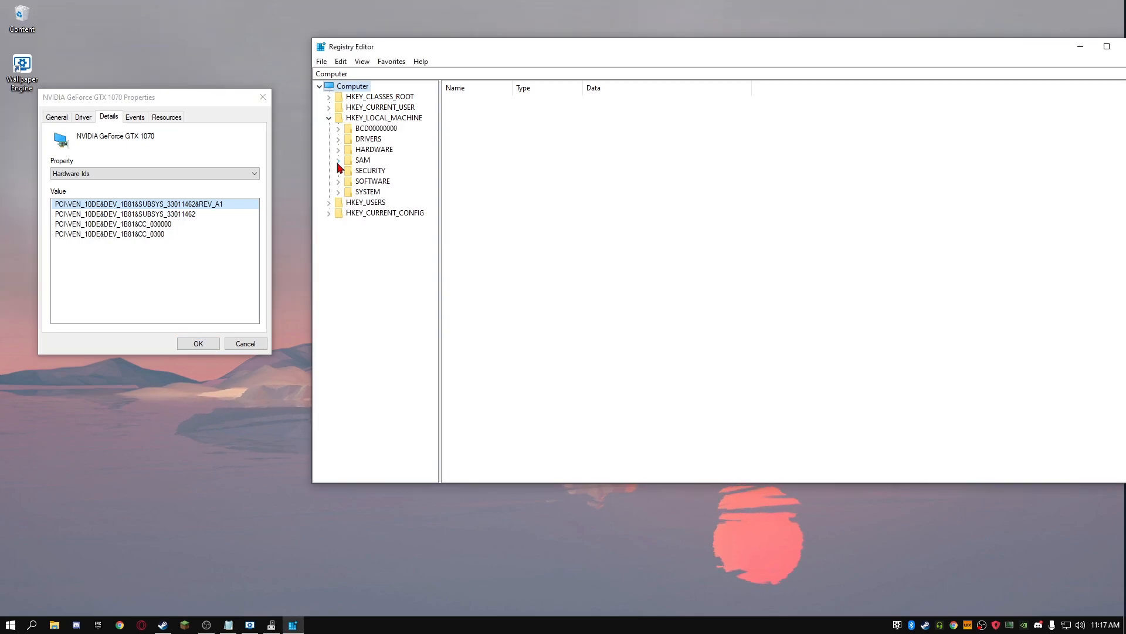
{"action": "left_click", "coordinate": [338, 191]}
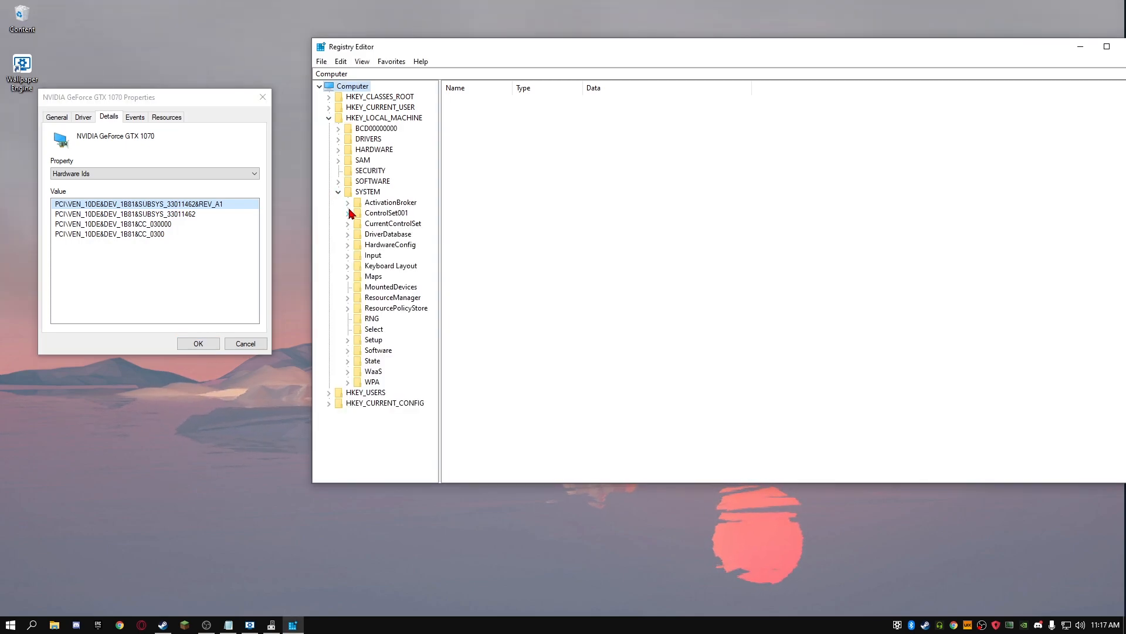
{"action": "left_click", "coordinate": [347, 223]}
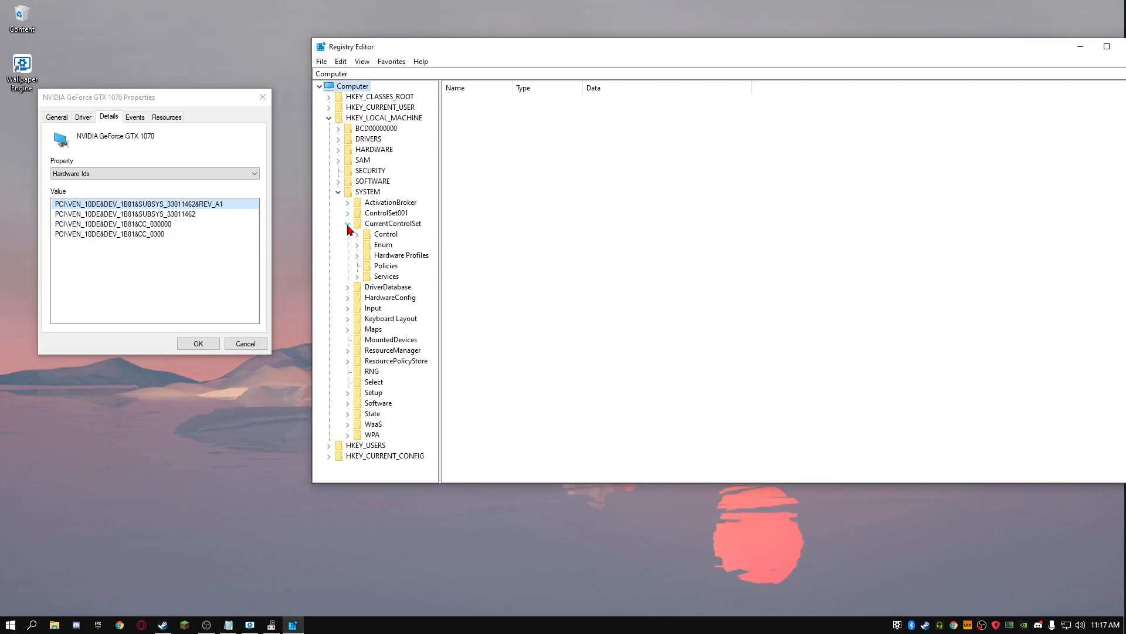
{"action": "left_click", "coordinate": [357, 244]}
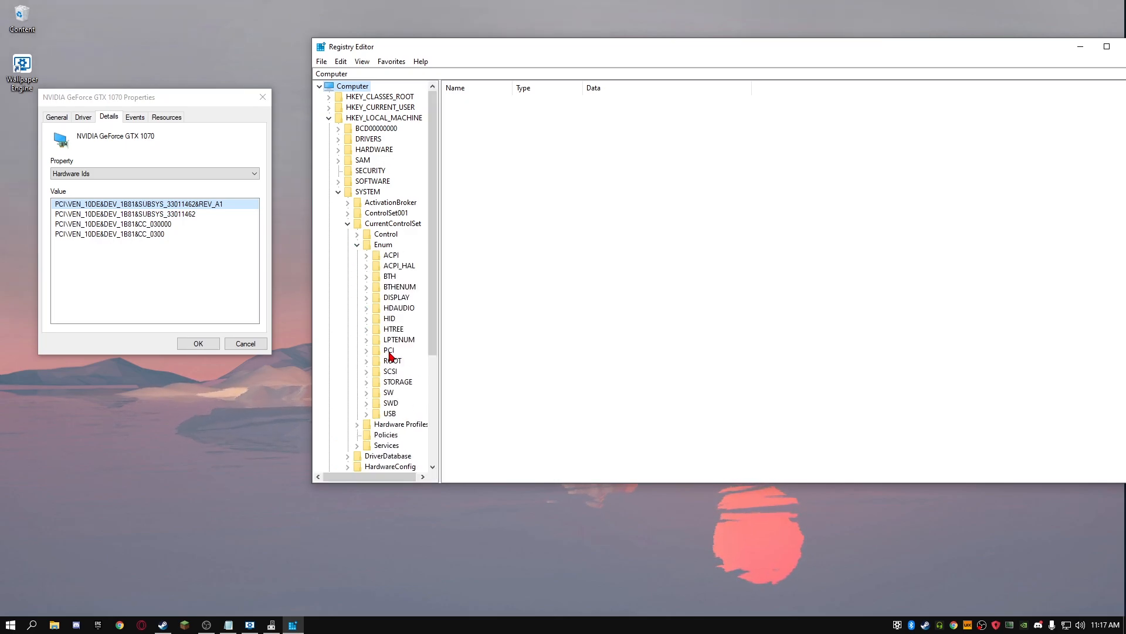
{"action": "left_click", "coordinate": [357, 351]}
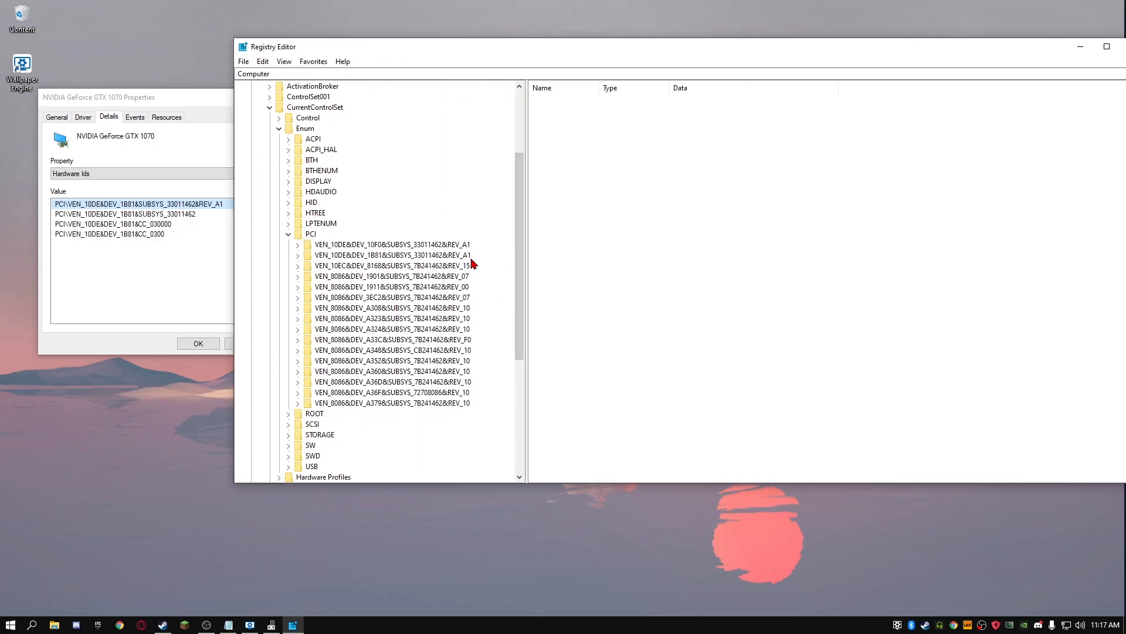
{"action": "mouse_move", "coordinate": [339, 332]}
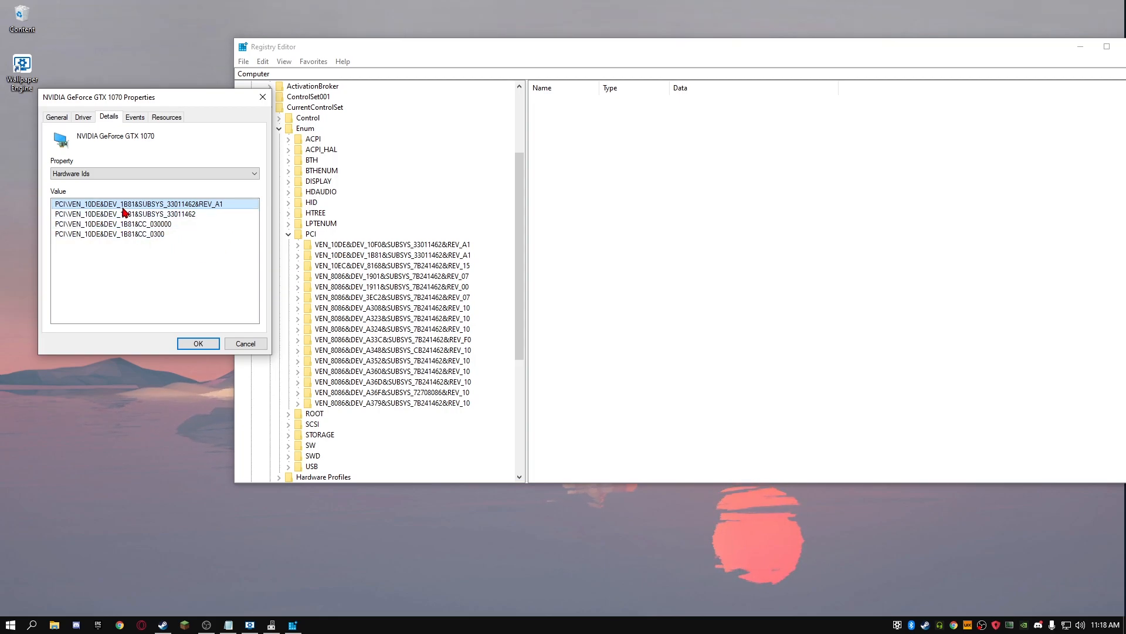
{"action": "mouse_move", "coordinate": [386, 260]}
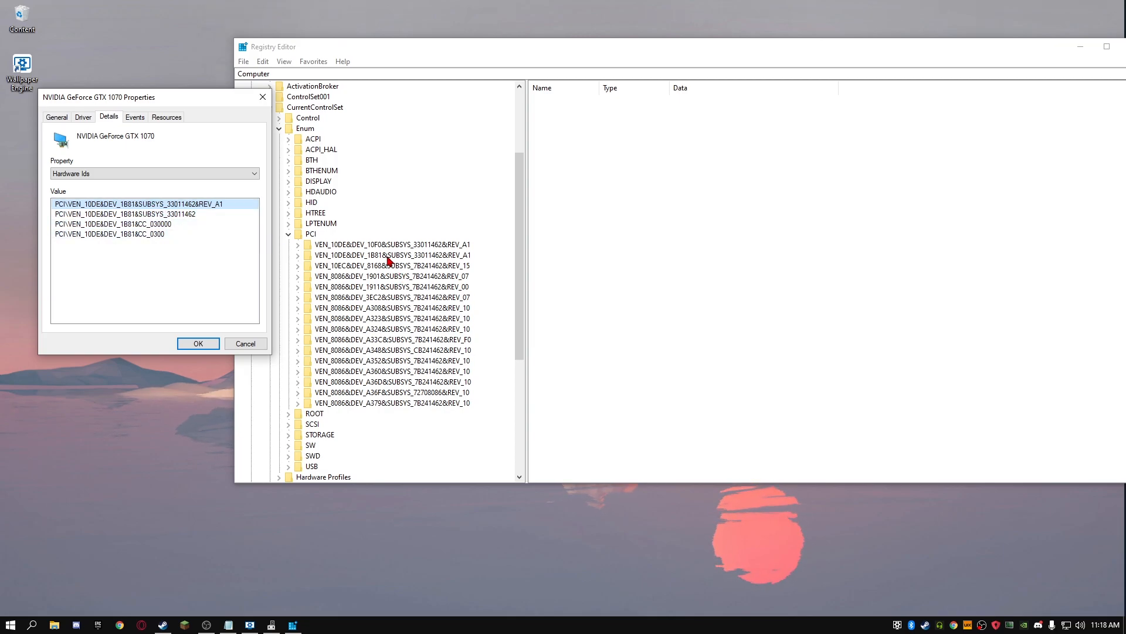
Expand the GTX 1070's VEN_10DE&DEV_1B81 key down to Device Parameters\Interrupt Management
{"action": "left_click", "coordinate": [394, 255]}
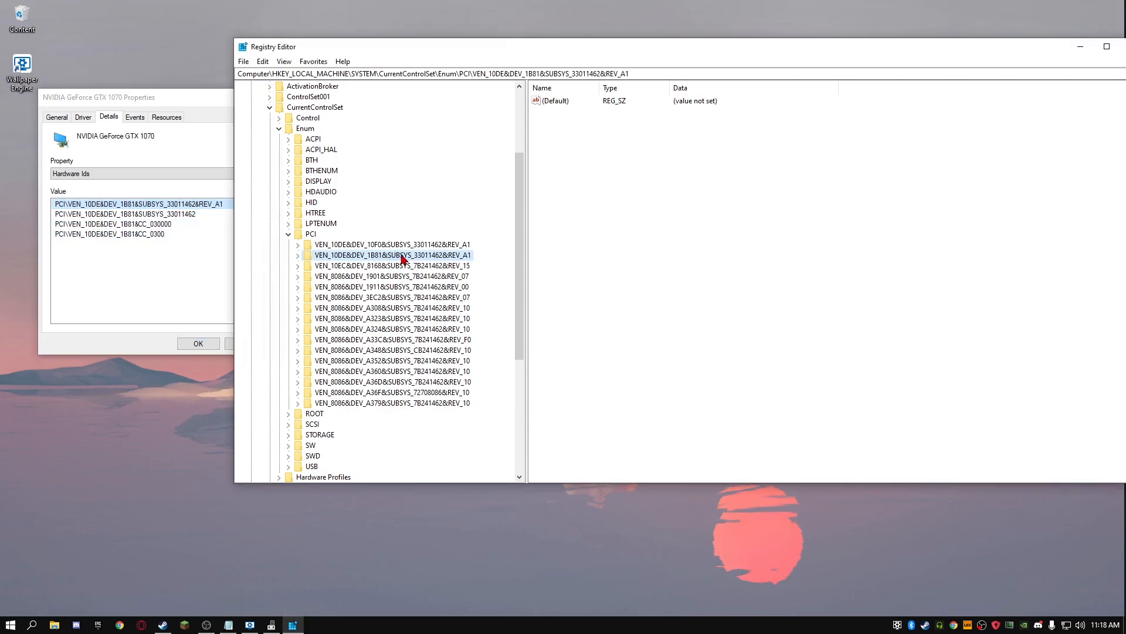
{"action": "mouse_move", "coordinate": [420, 264]}
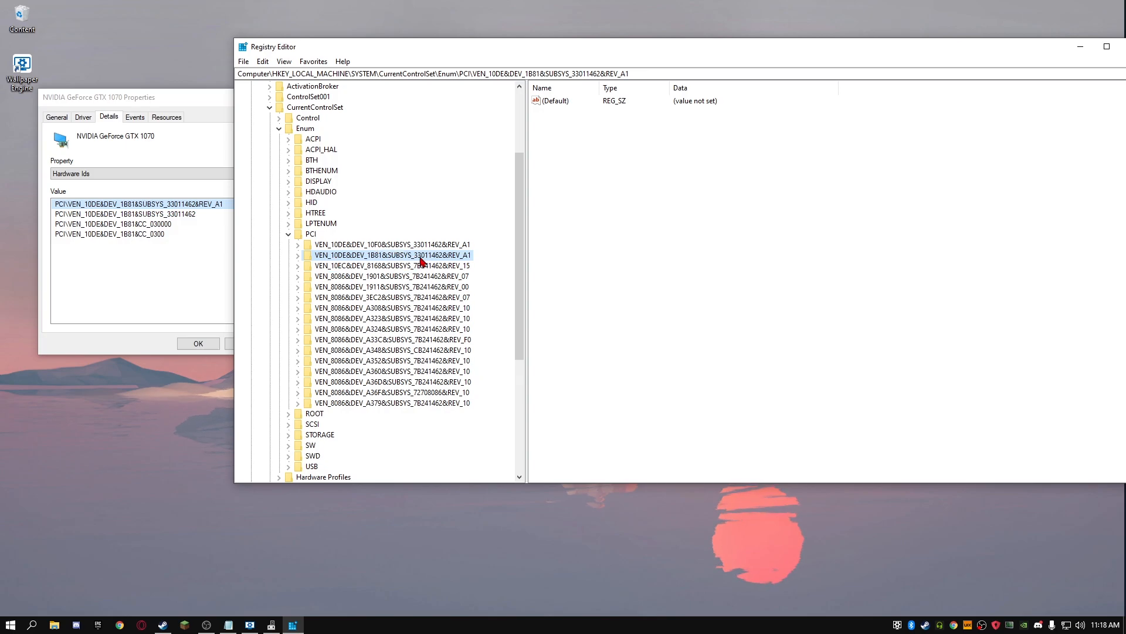
{"action": "left_click", "coordinate": [297, 255]}
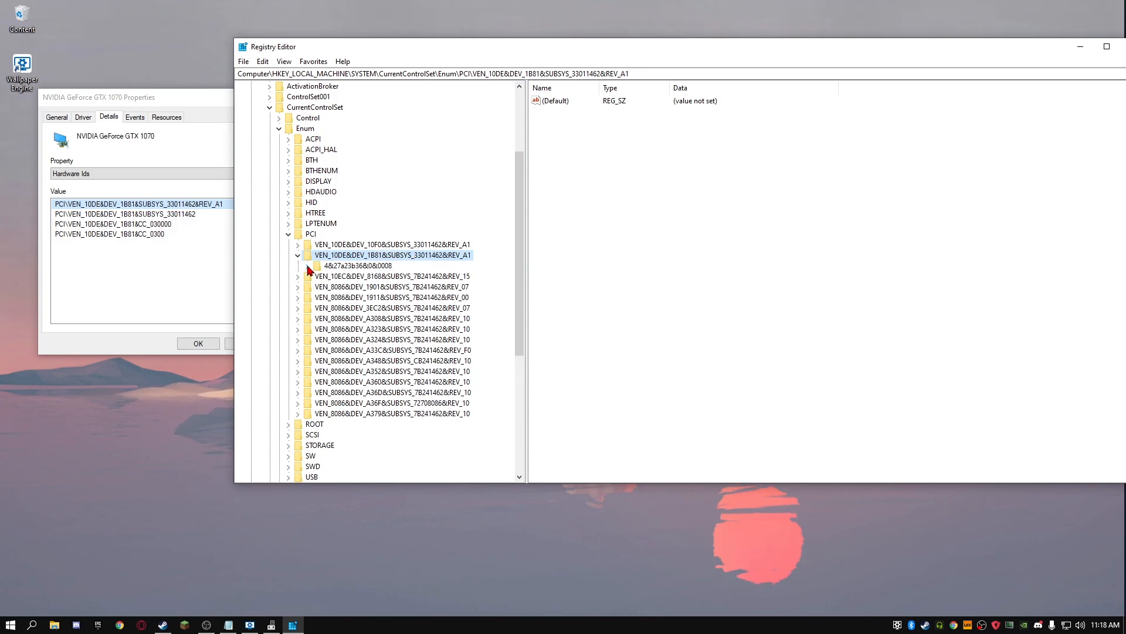
{"action": "left_click", "coordinate": [307, 265]}
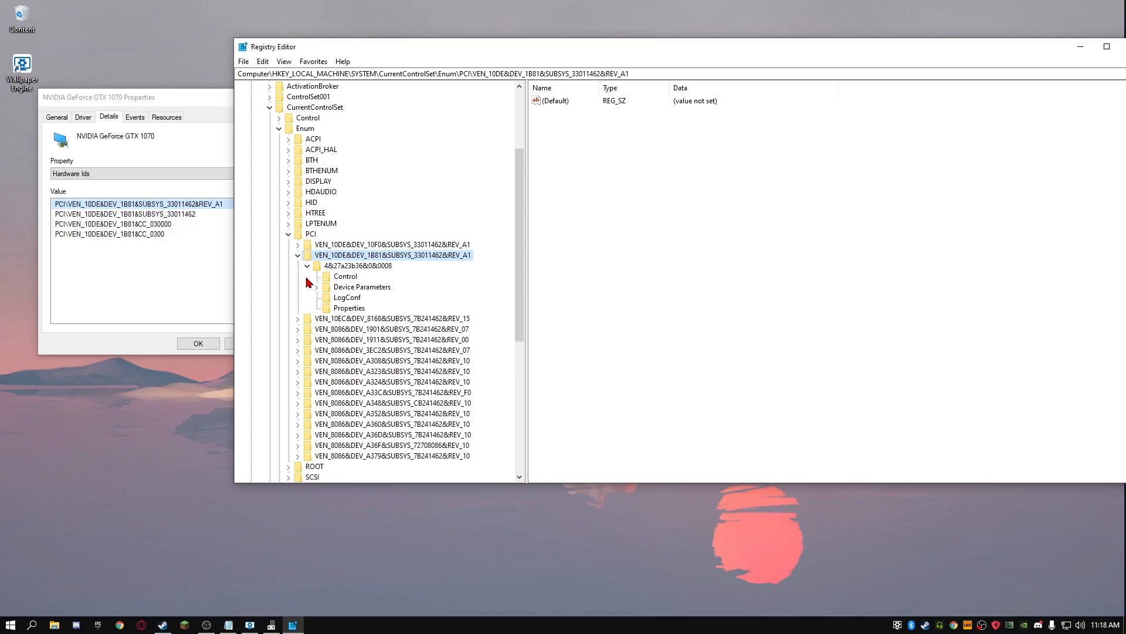
{"action": "mouse_move", "coordinate": [315, 291]}
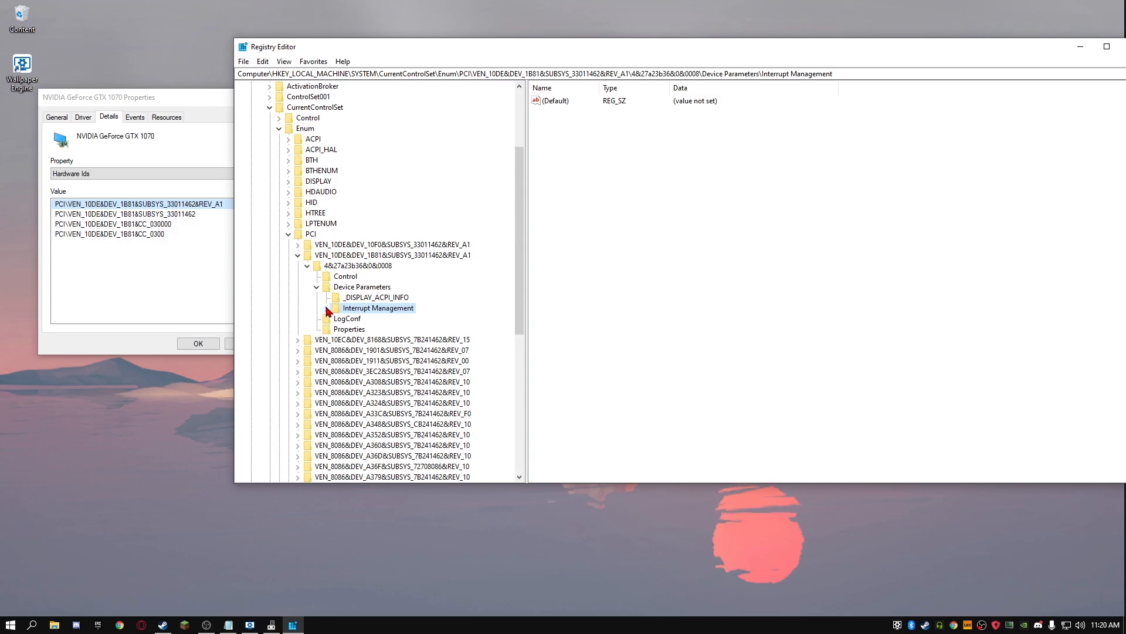
{"action": "left_click", "coordinate": [325, 307]}
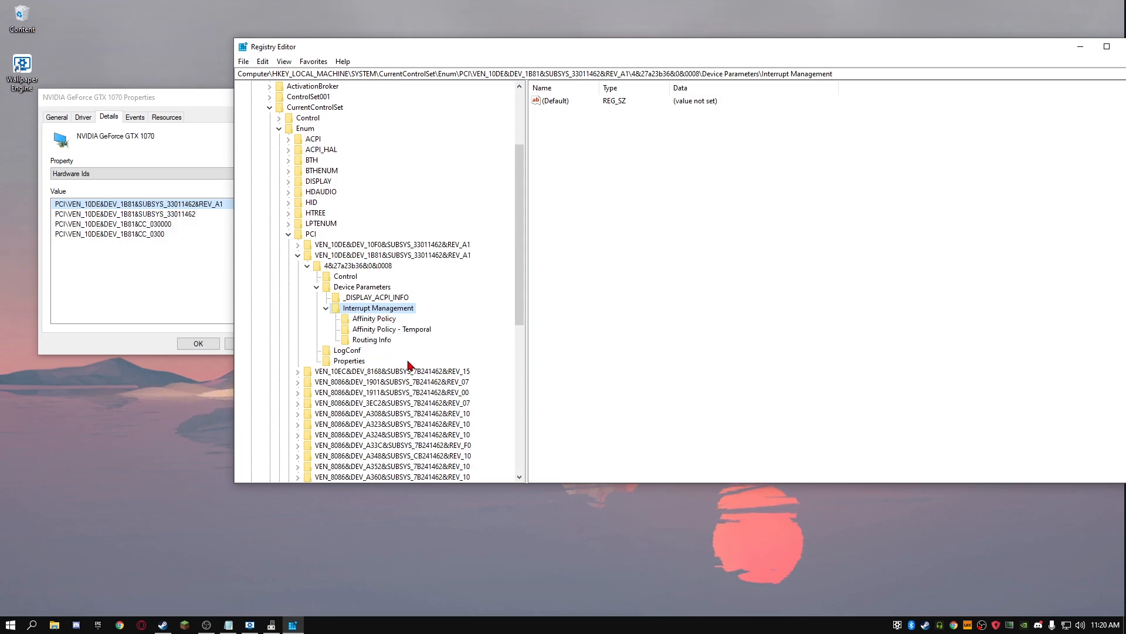
{"action": "mouse_move", "coordinate": [409, 358]}
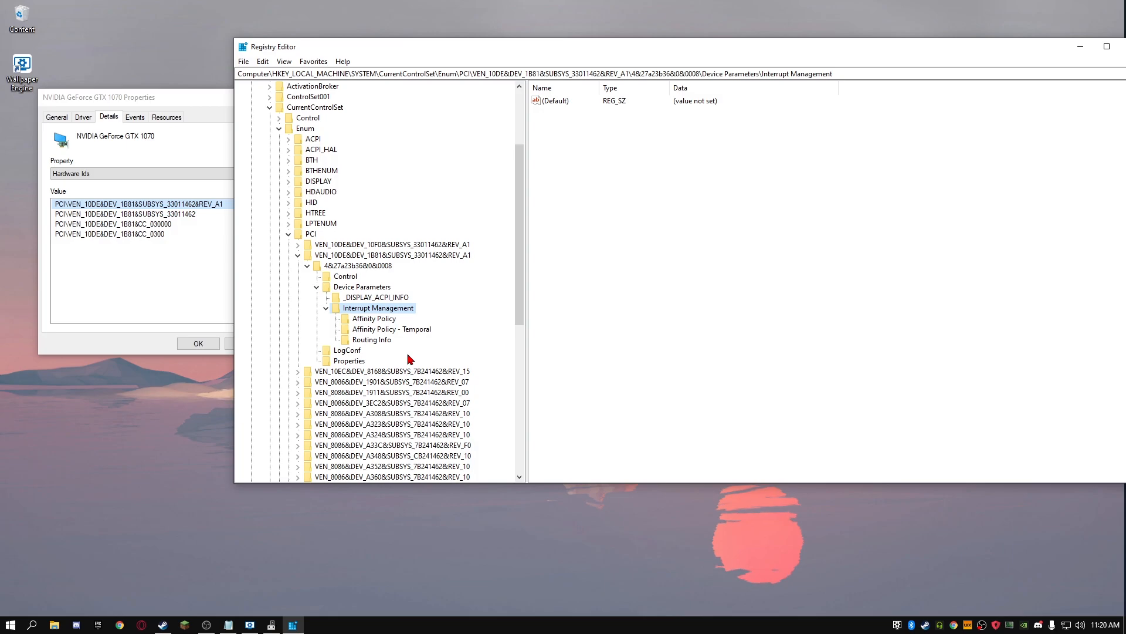
{"action": "mouse_move", "coordinate": [386, 389]}
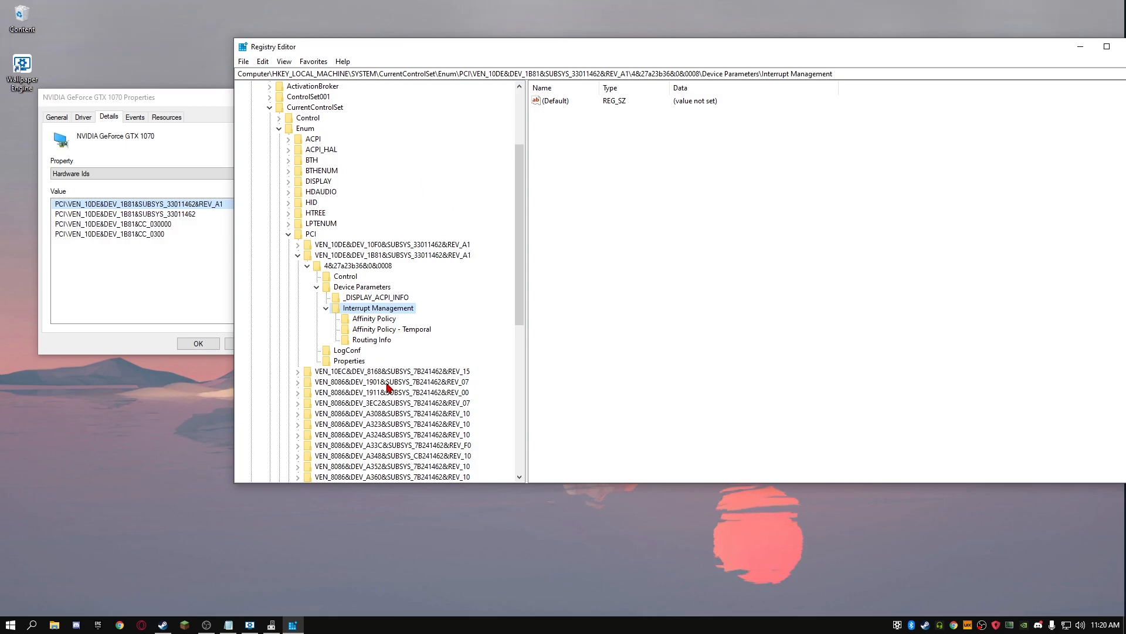
{"action": "mouse_move", "coordinate": [395, 389]}
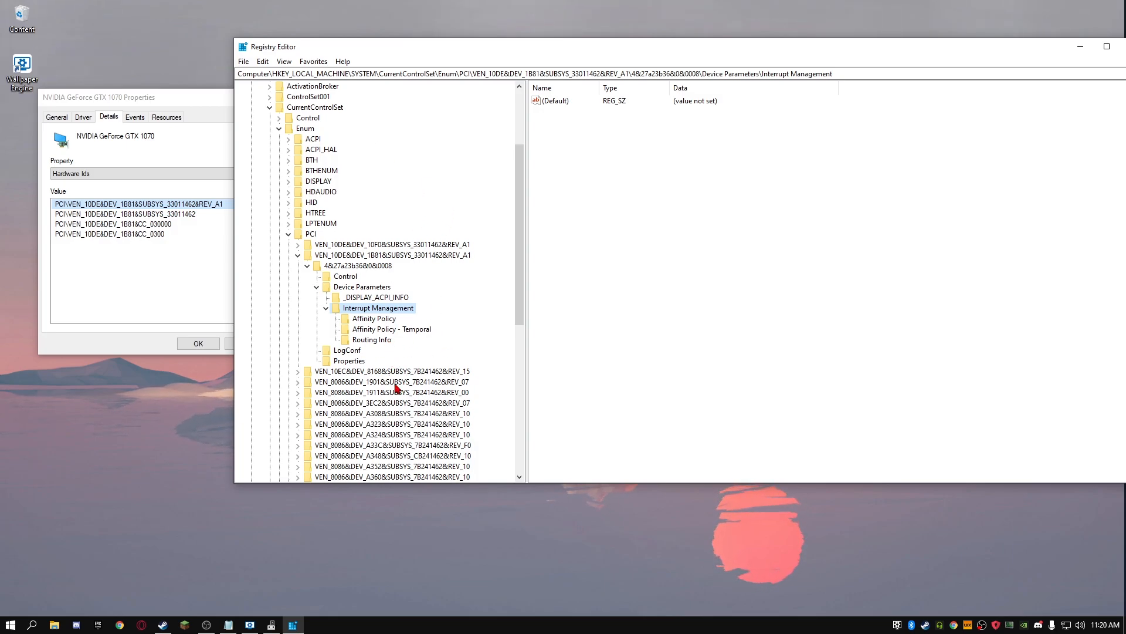
{"action": "mouse_move", "coordinate": [394, 321]}
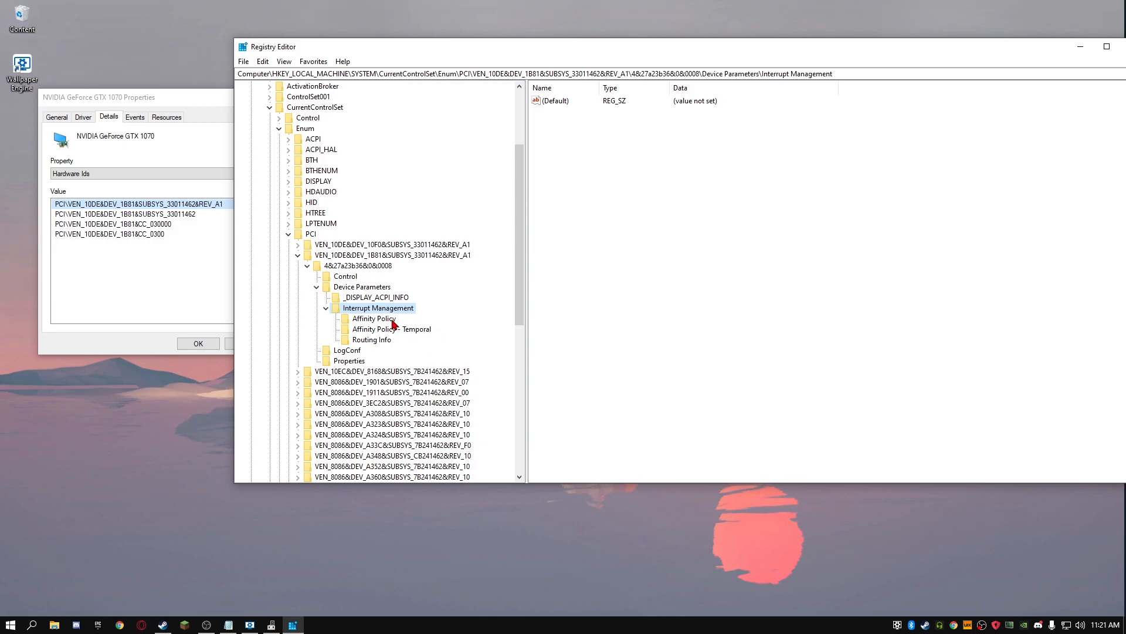
{"action": "mouse_move", "coordinate": [399, 309]}
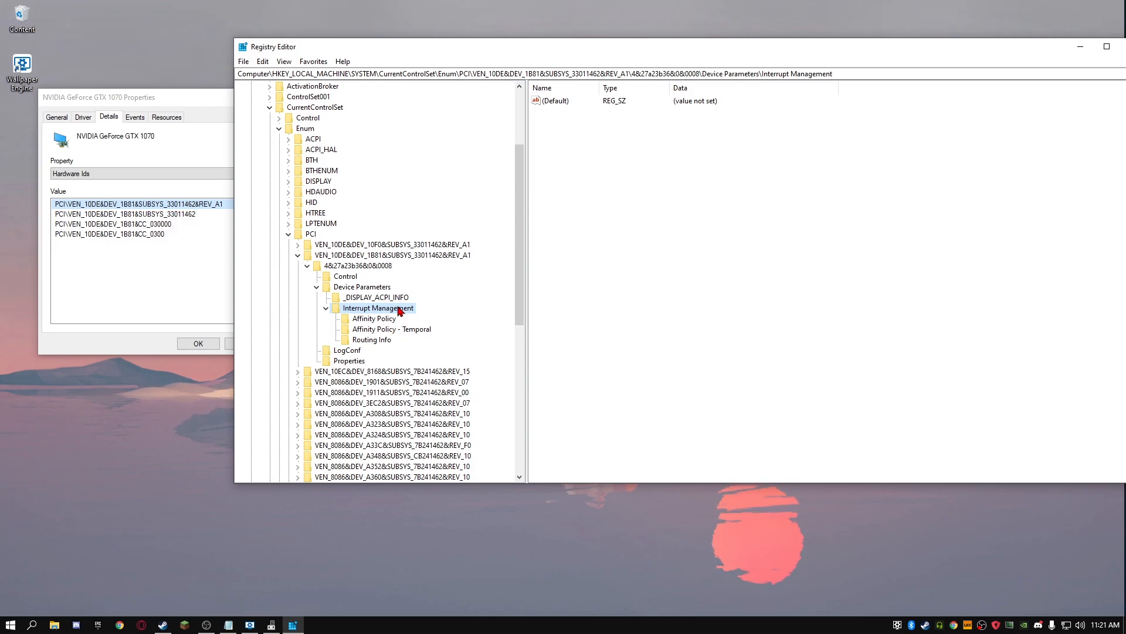
Bring up the context menu on the Interrupt Management key
{"action": "right_click", "coordinate": [379, 307]}
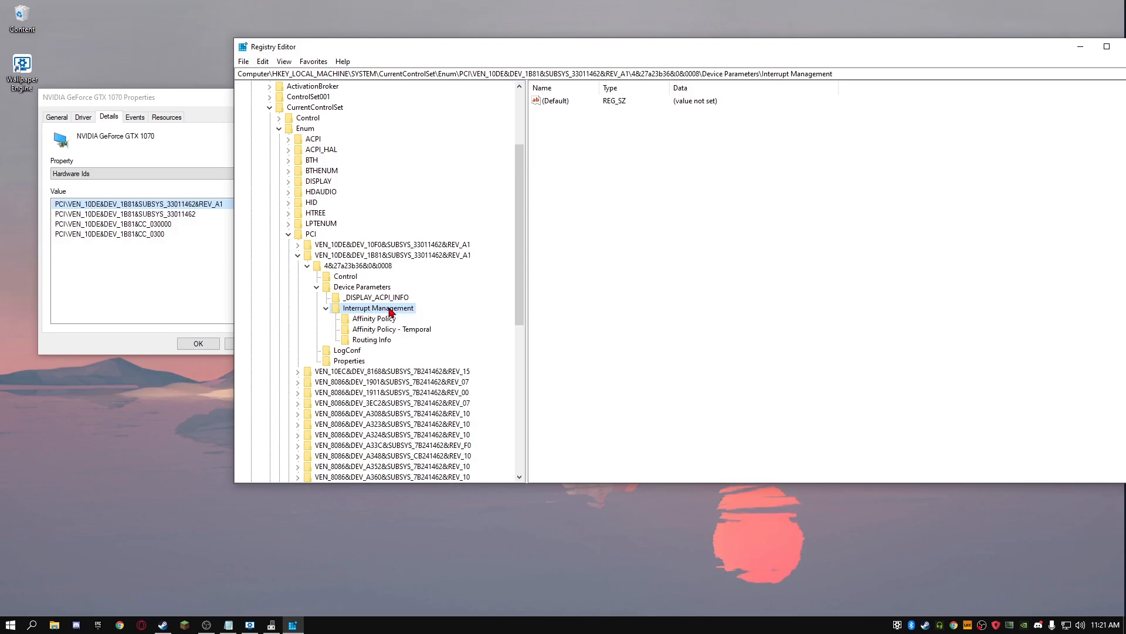
{"action": "right_click", "coordinate": [379, 308]}
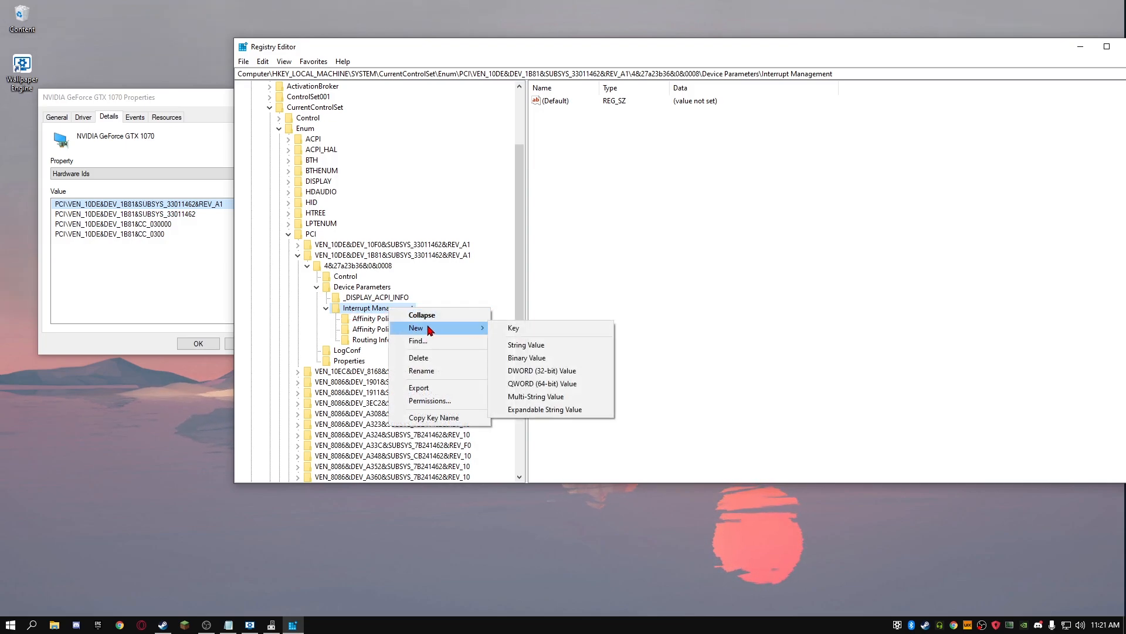
Create a new subkey named messagesignaledinterruptproperties under Interrupt Management
{"action": "left_click", "coordinate": [512, 328]}
{"action": "type", "text": "messagesignaledinterruptproperties"}
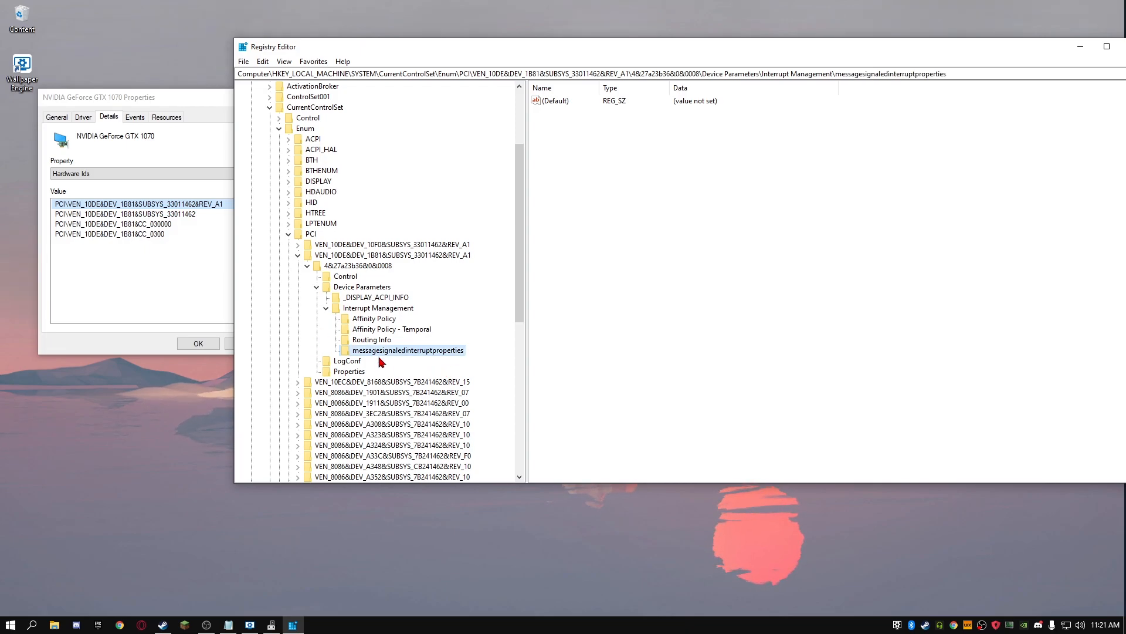
{"action": "mouse_move", "coordinate": [467, 411]}
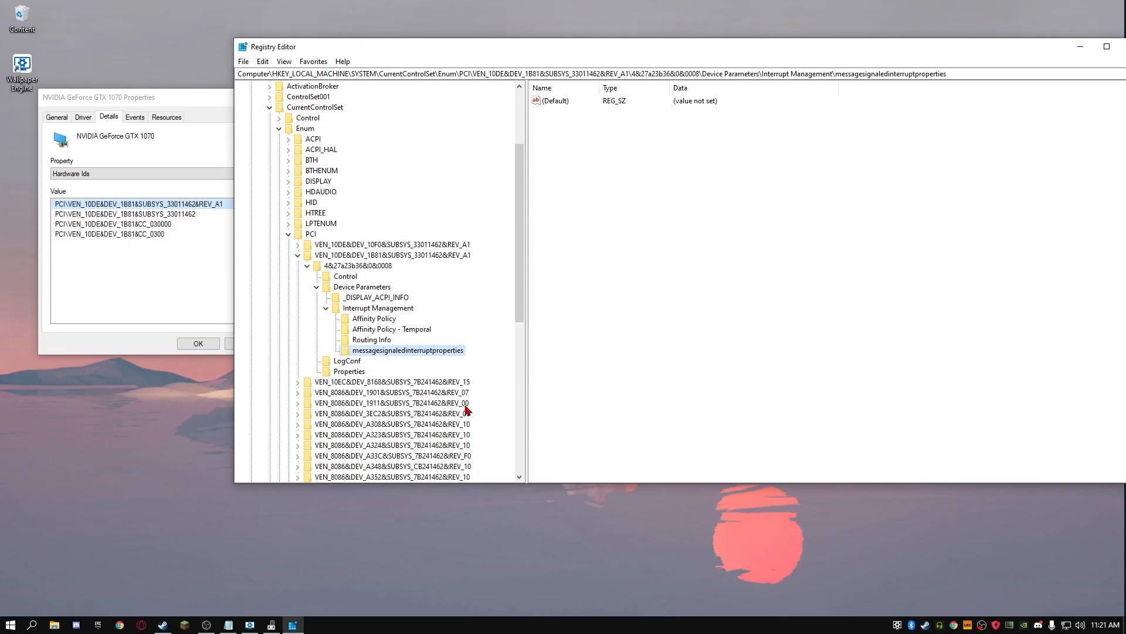
{"action": "mouse_move", "coordinate": [394, 328]}
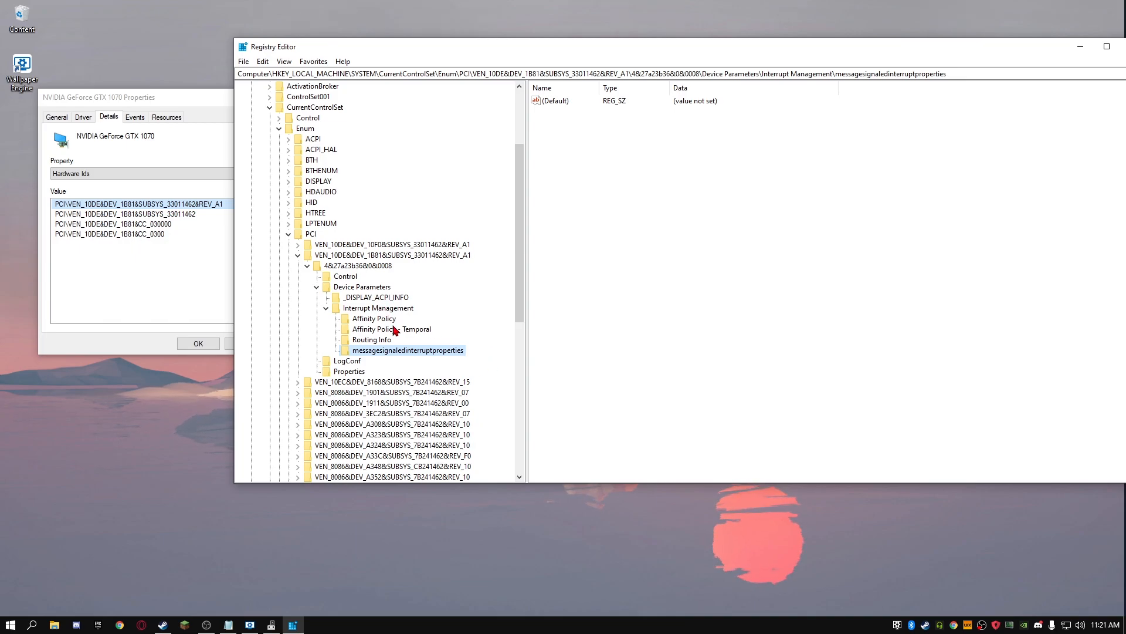
{"action": "mouse_move", "coordinate": [417, 352]}
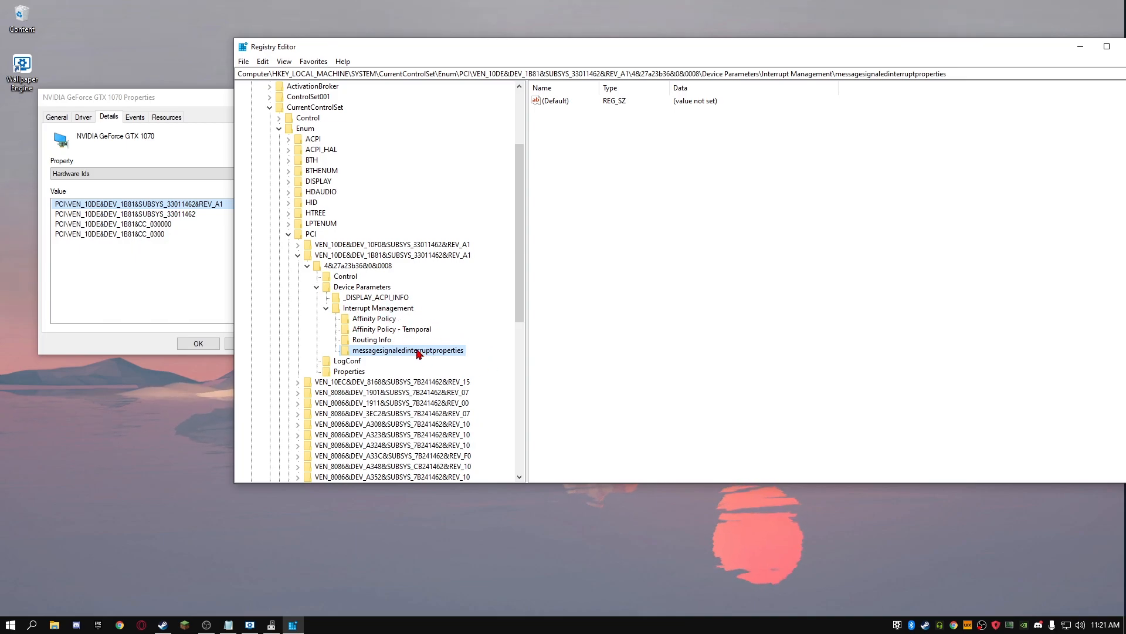
{"action": "mouse_move", "coordinate": [413, 335]}
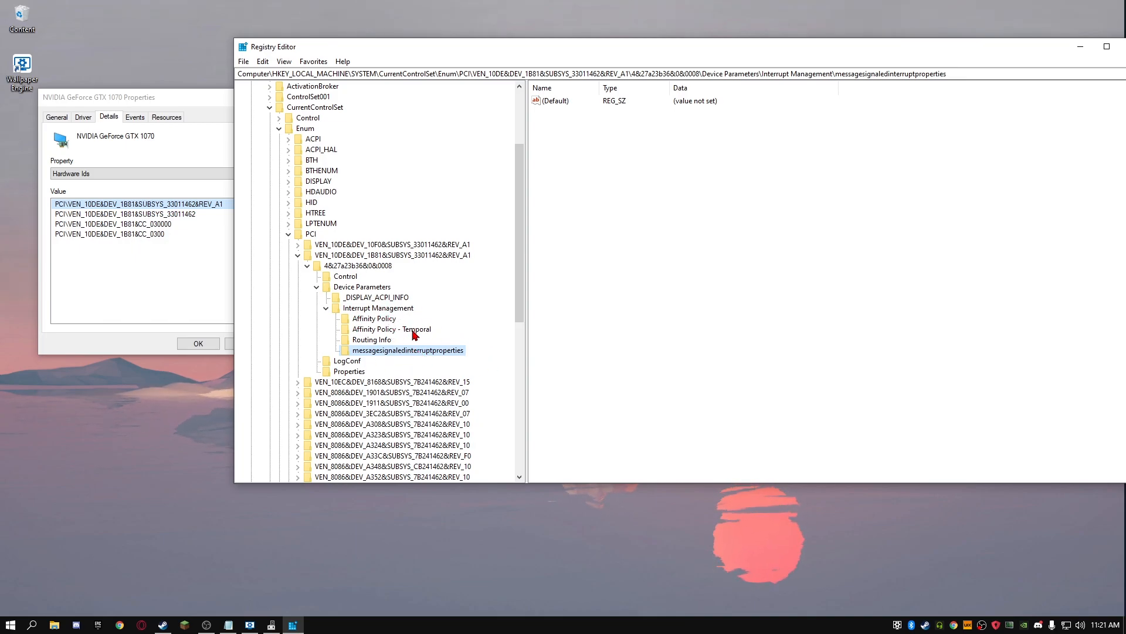
{"action": "mouse_move", "coordinate": [389, 319]}
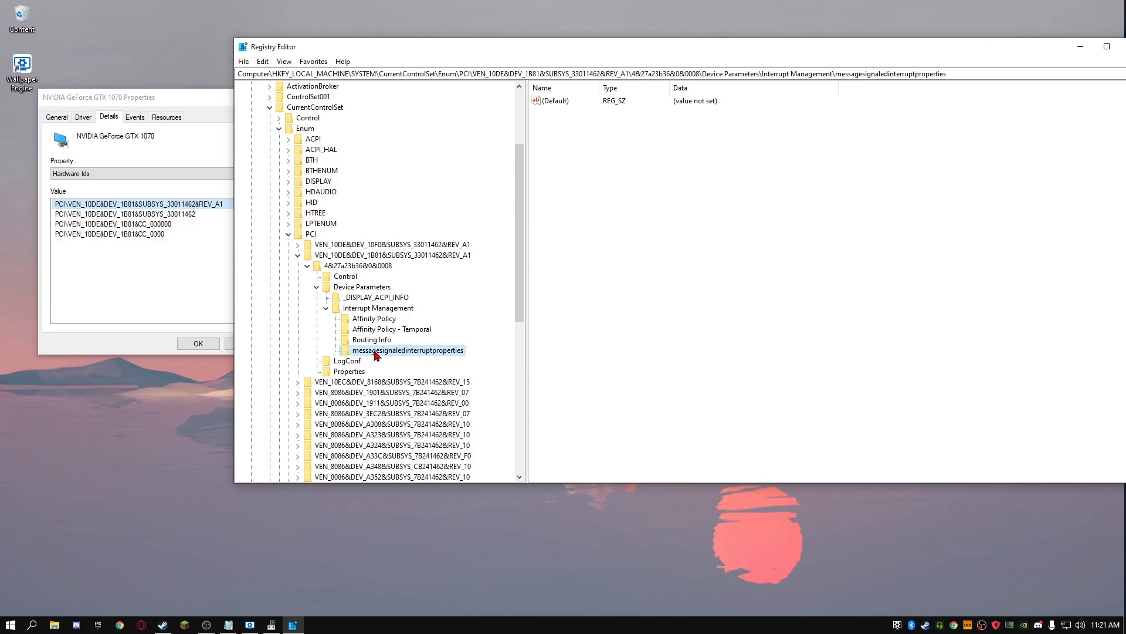
{"action": "mouse_move", "coordinate": [460, 363]}
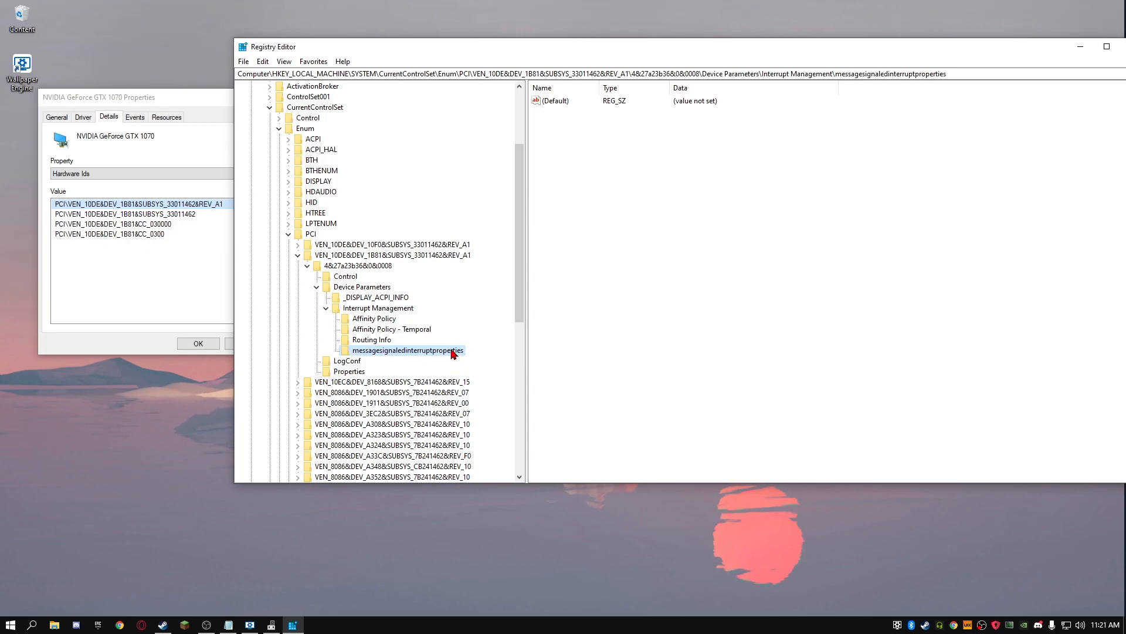
Add a new DWORD (32-bit) value named MSISUPPORTED under messagesignaledinterruptproperties
{"action": "right_click", "coordinate": [407, 349]}
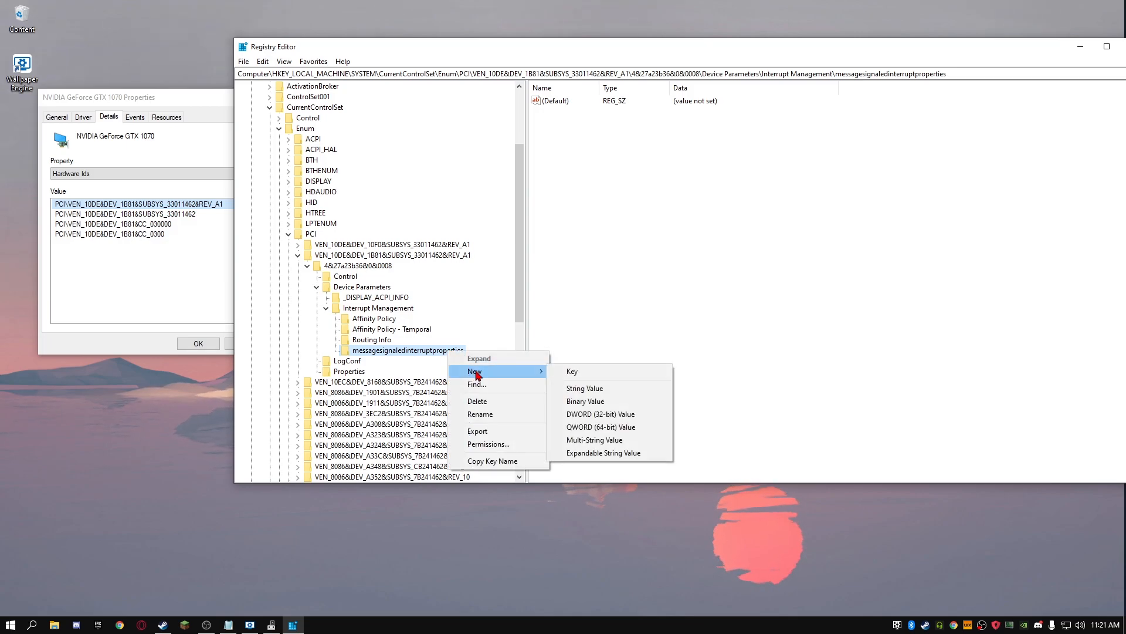
{"action": "mouse_move", "coordinate": [600, 414]}
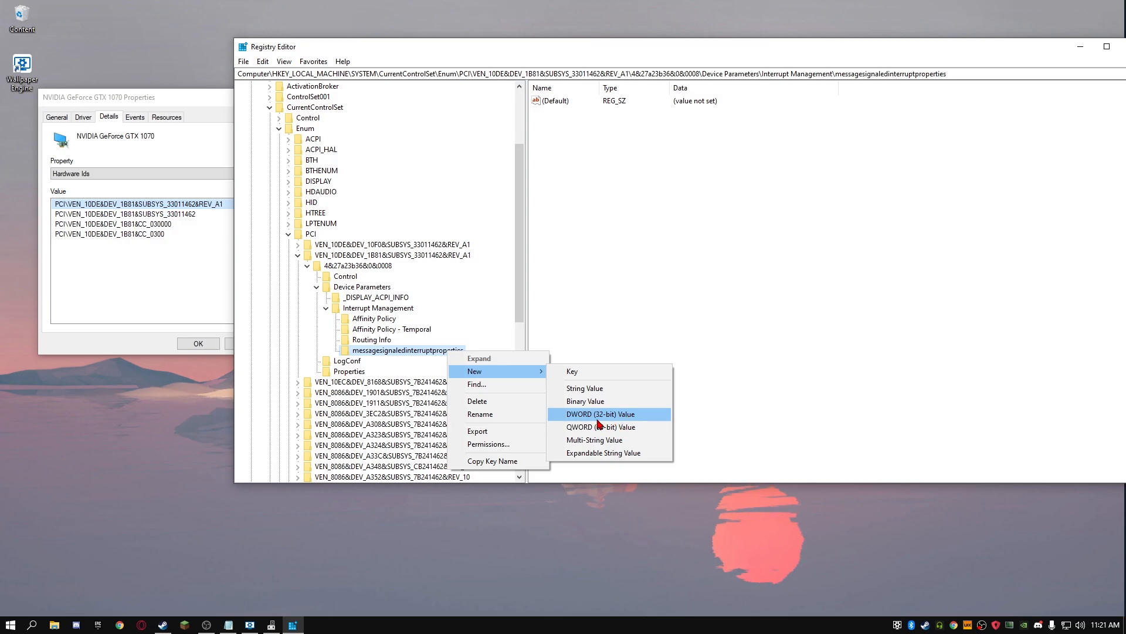
{"action": "mouse_move", "coordinate": [614, 420]}
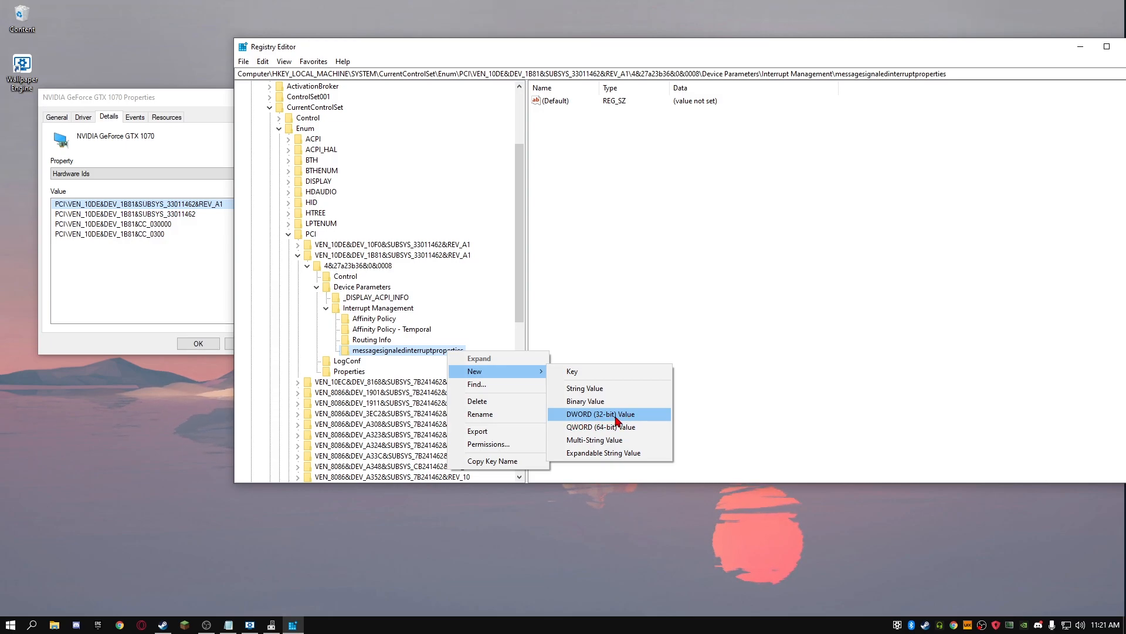
{"action": "left_click", "coordinate": [597, 414]}
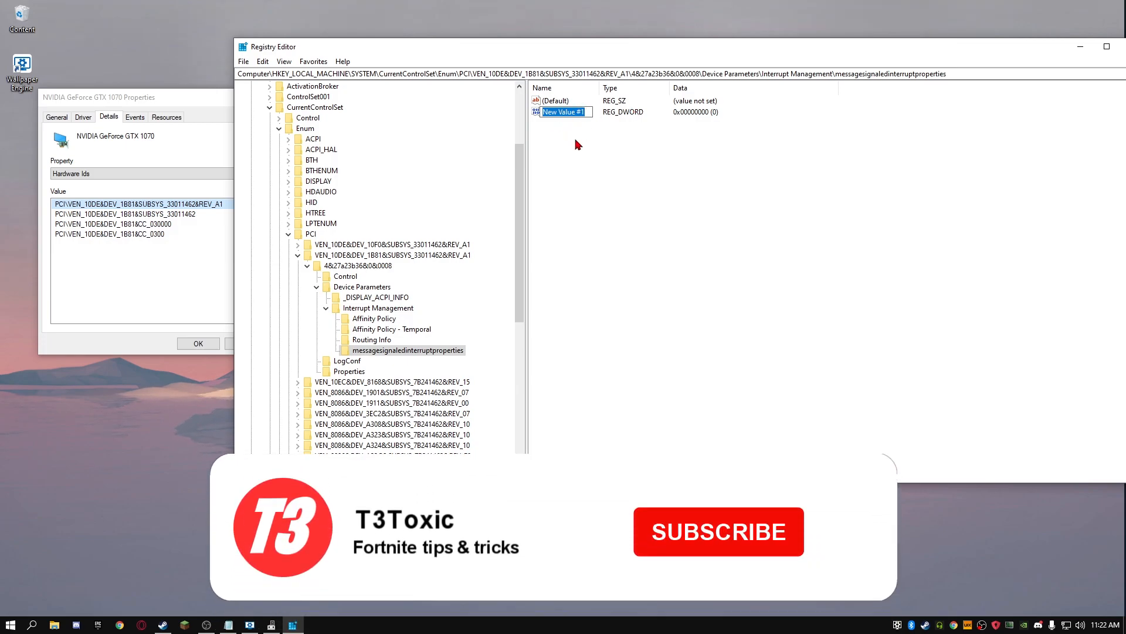
{"action": "mouse_move", "coordinate": [855, 552]}
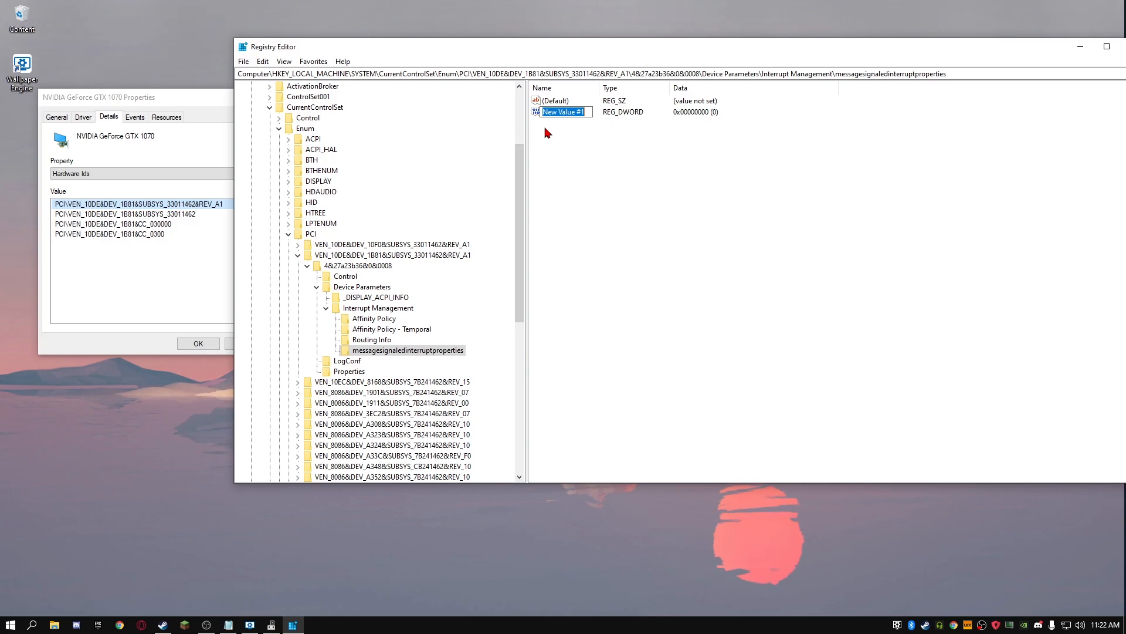
{"action": "type", "text": "MSI"}
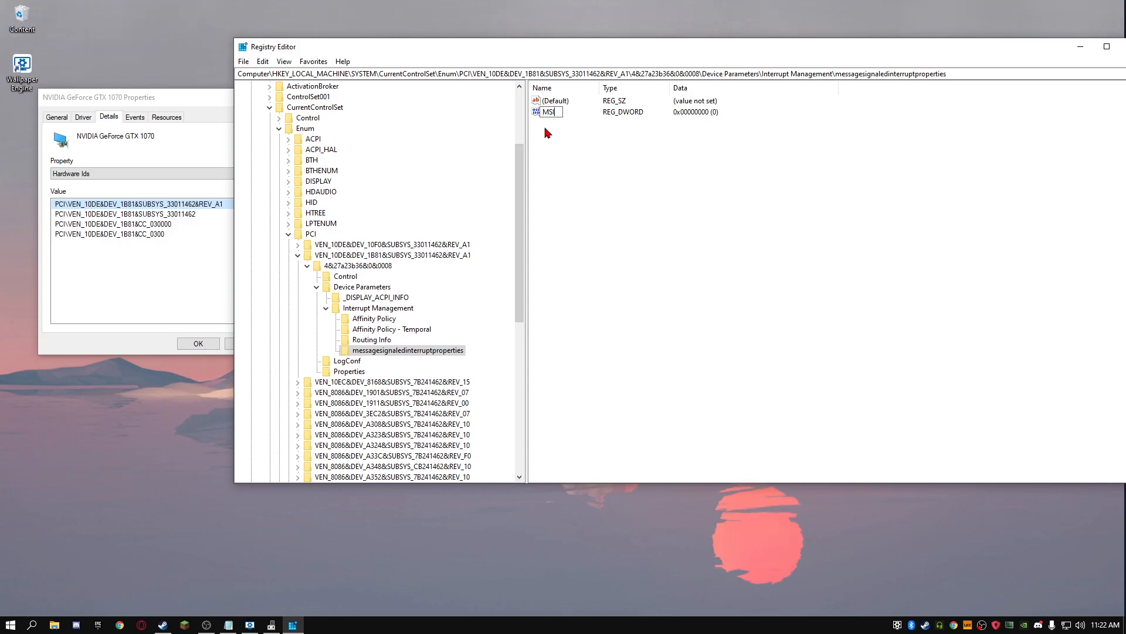
{"action": "type", "text": "SUPPORTED"}
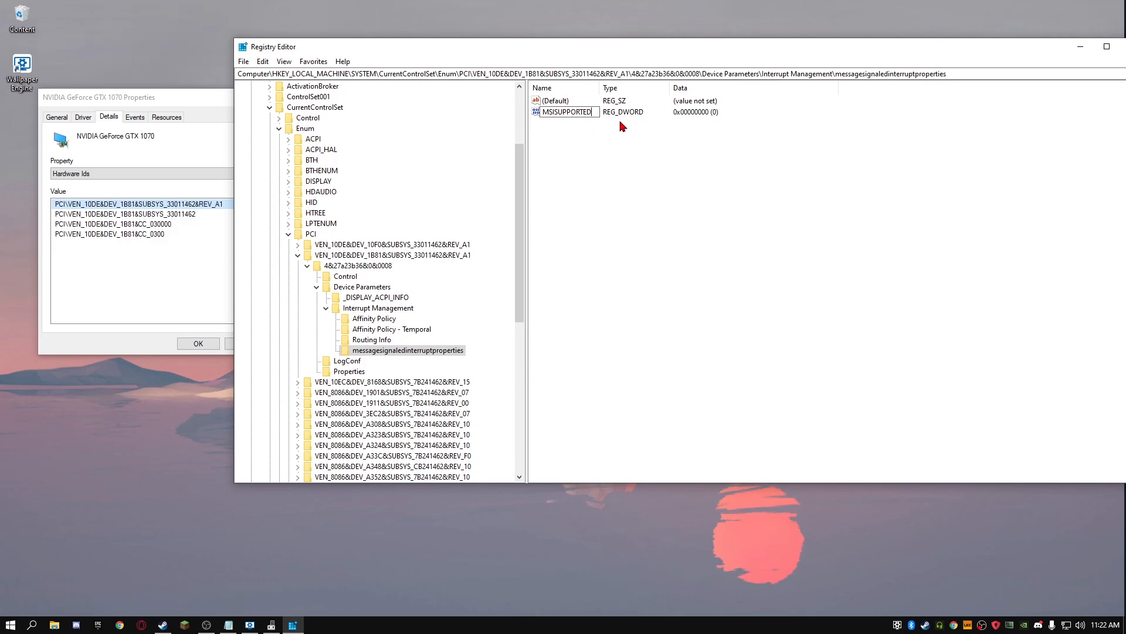
{"action": "mouse_move", "coordinate": [591, 136]}
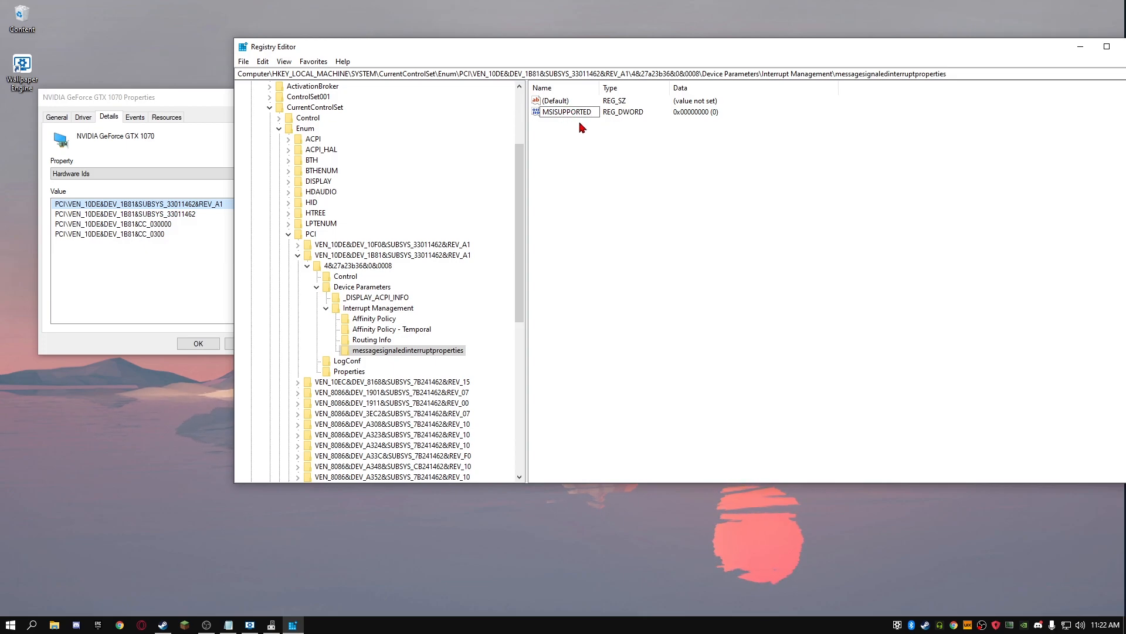
{"action": "mouse_move", "coordinate": [599, 128]}
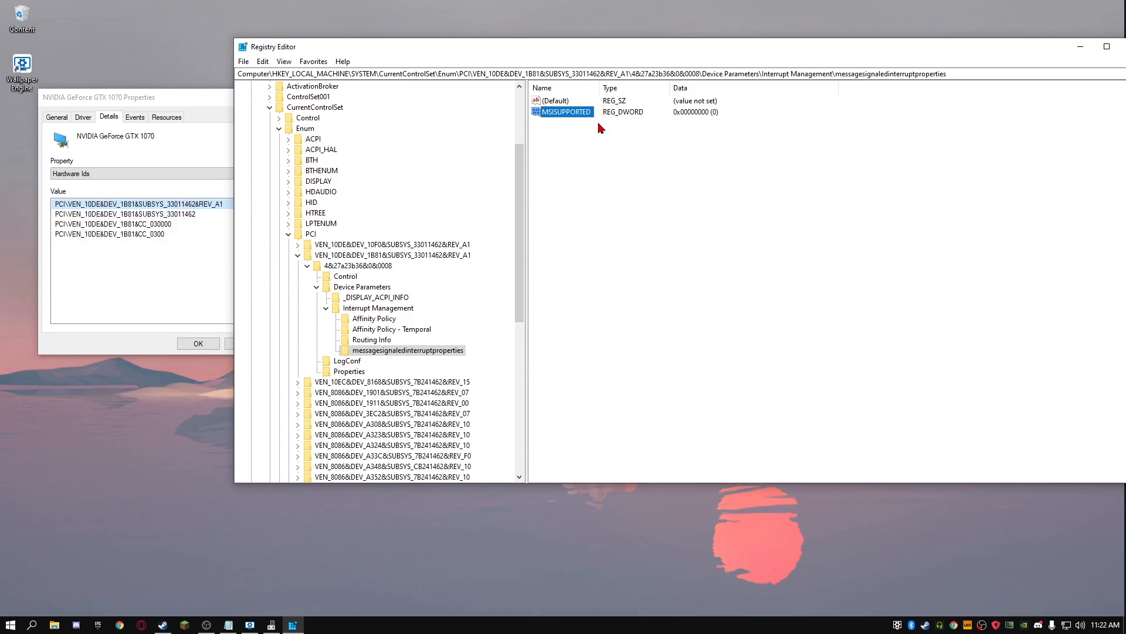
Modify MSISUPPORTED to hold data 1 and confirm
{"action": "right_click", "coordinate": [563, 112]}
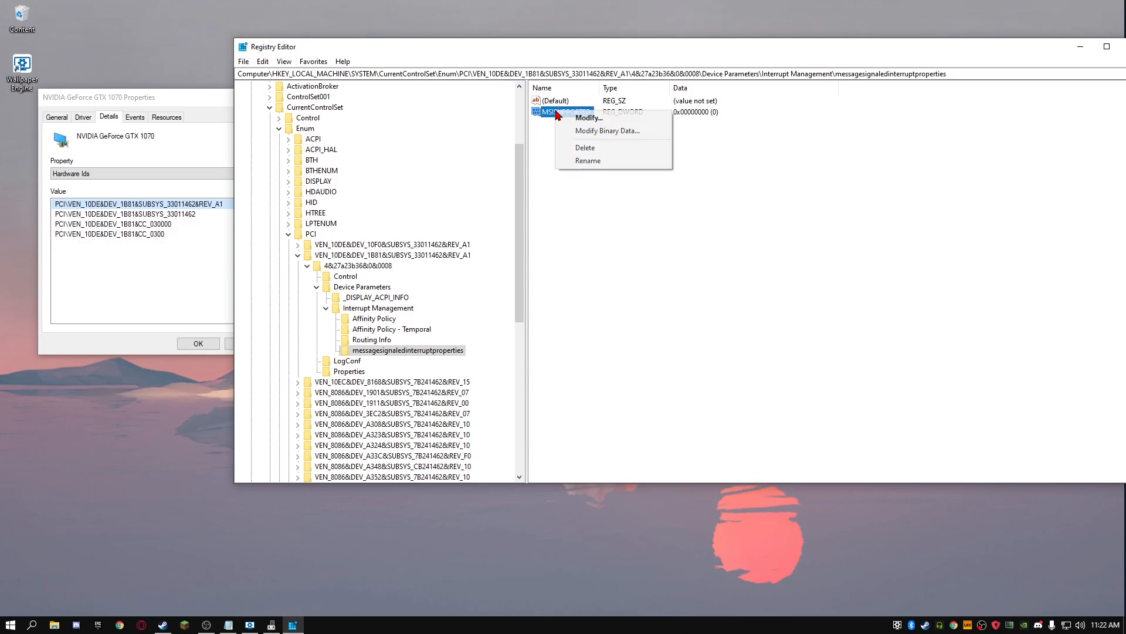
{"action": "left_click", "coordinate": [588, 117]}
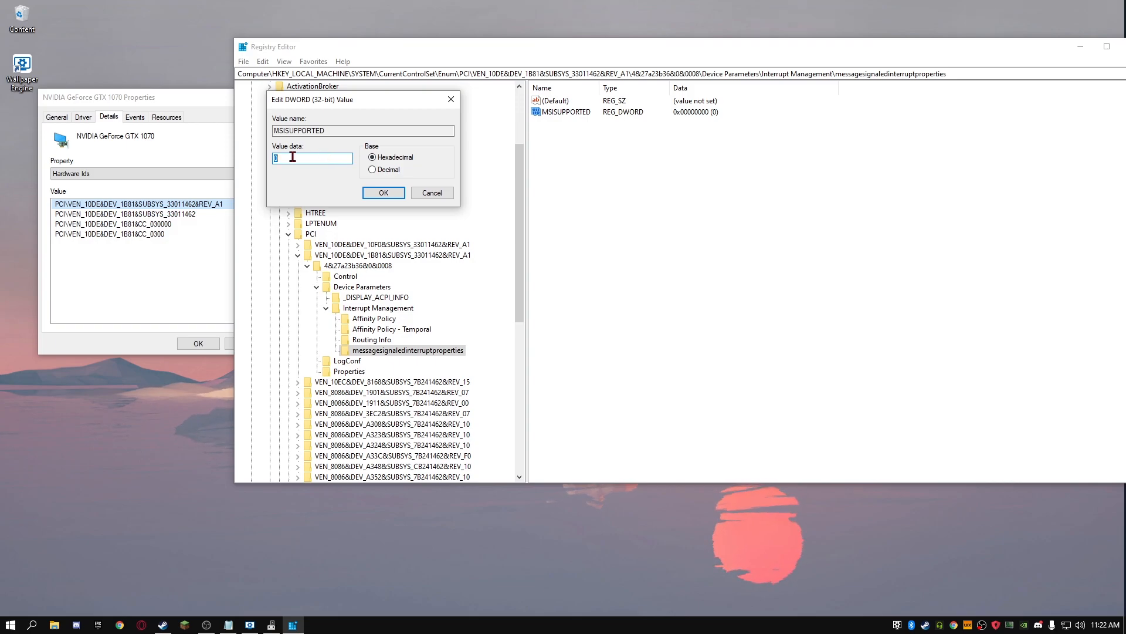
{"action": "type", "text": "1"}
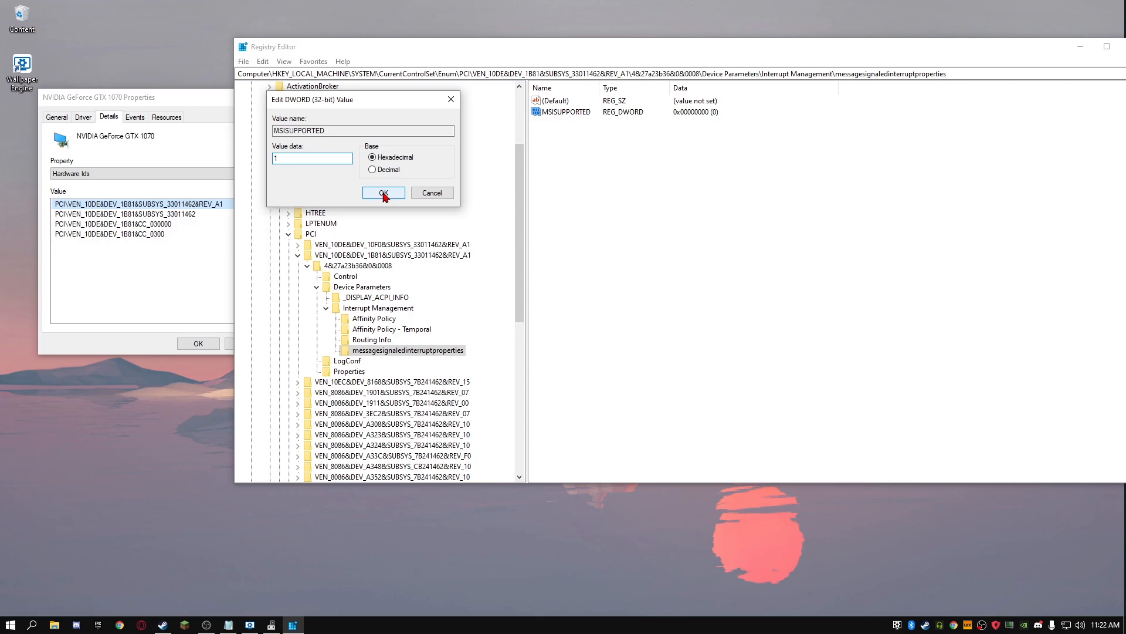
{"action": "left_click", "coordinate": [383, 192]}
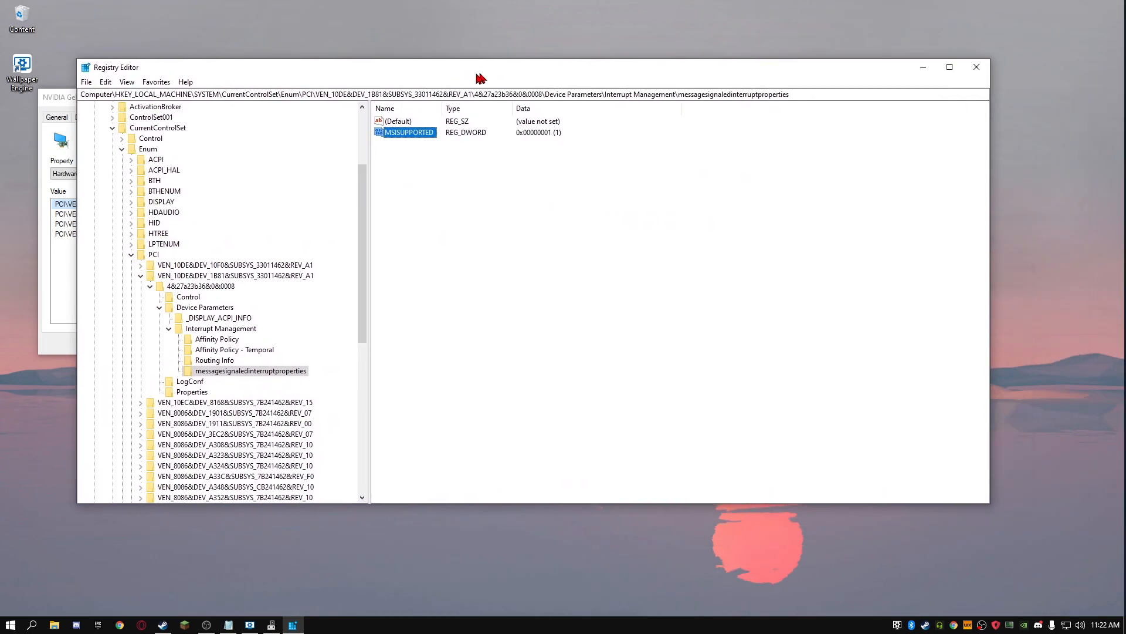
{"action": "left_click_drag", "start_coordinate": [481, 67], "coordinate": [535, 90]}
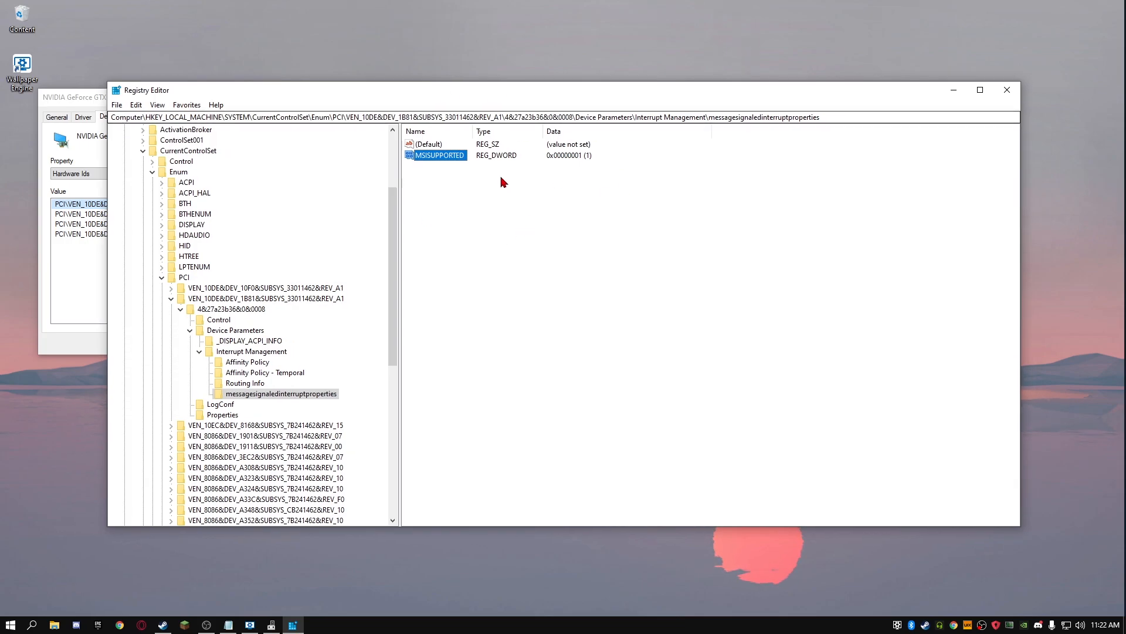
{"action": "mouse_move", "coordinate": [660, 147]}
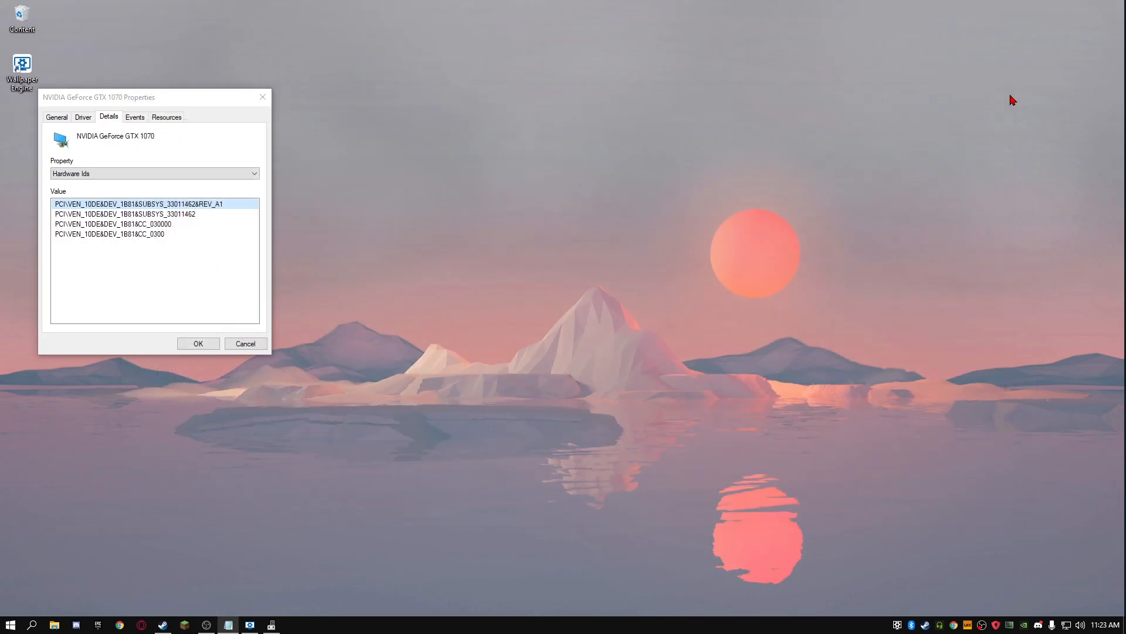
{"action": "mouse_move", "coordinate": [226, 123]}
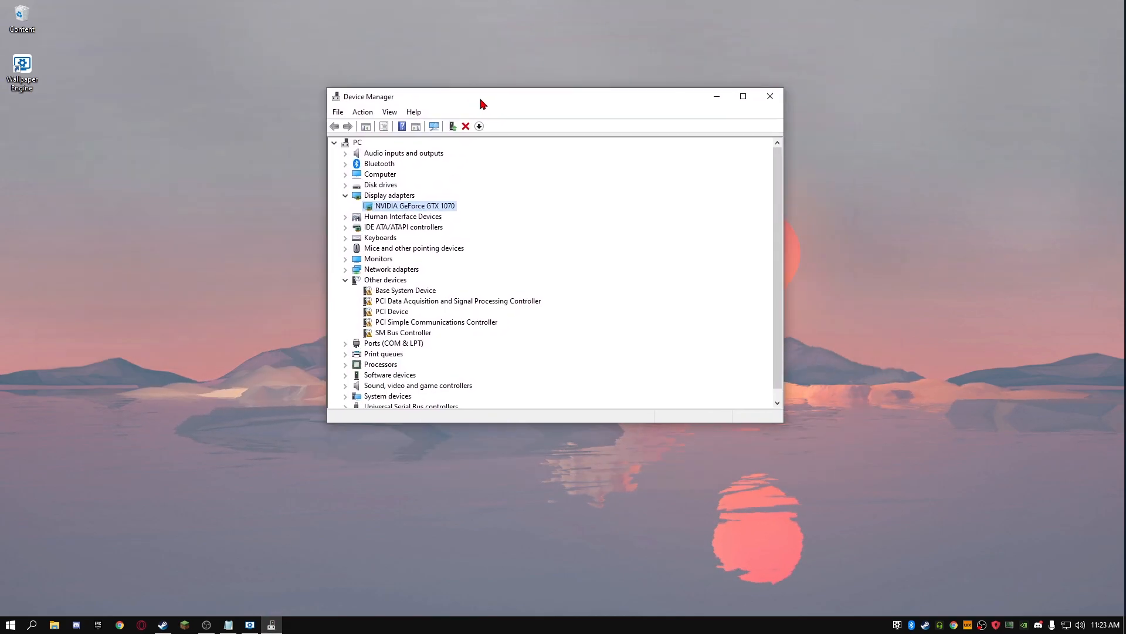
Check the GTX 1070 for driver updates automatically, confirm best driver installed, and close Device Manager
{"action": "right_click", "coordinate": [414, 206]}
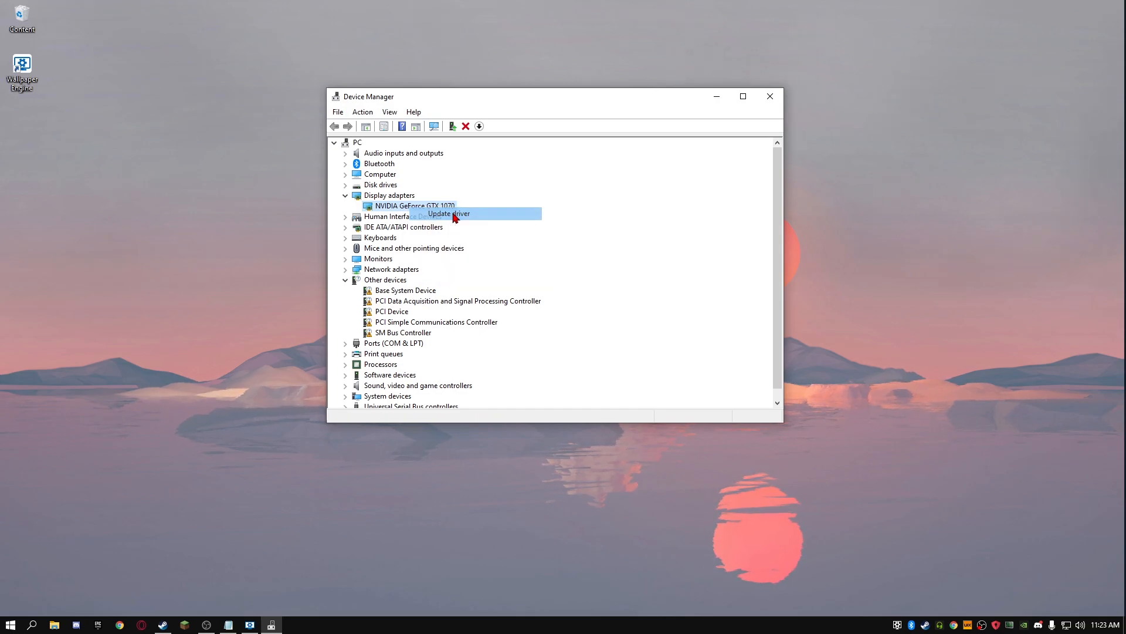
{"action": "left_click", "coordinate": [447, 214]}
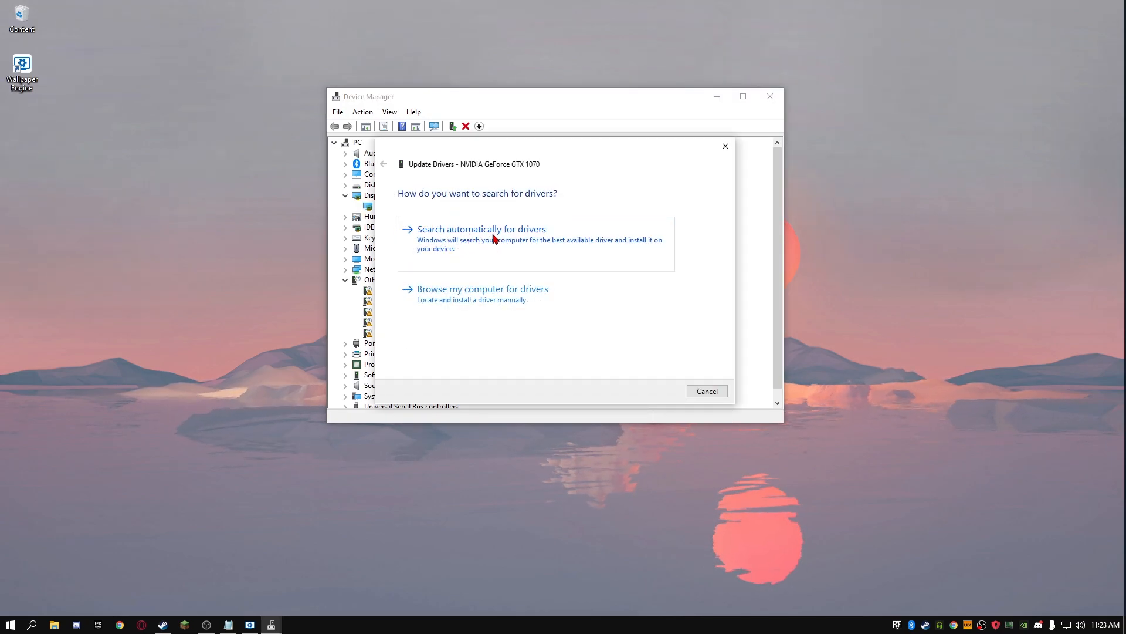
{"action": "left_click", "coordinate": [481, 229]}
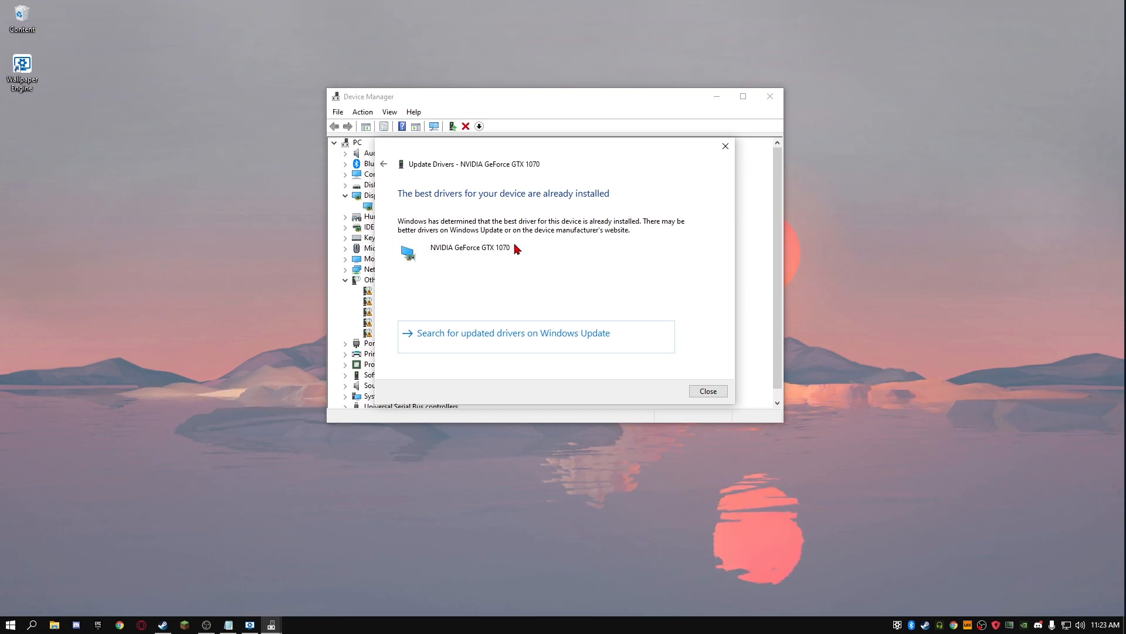
{"action": "mouse_move", "coordinate": [527, 200]}
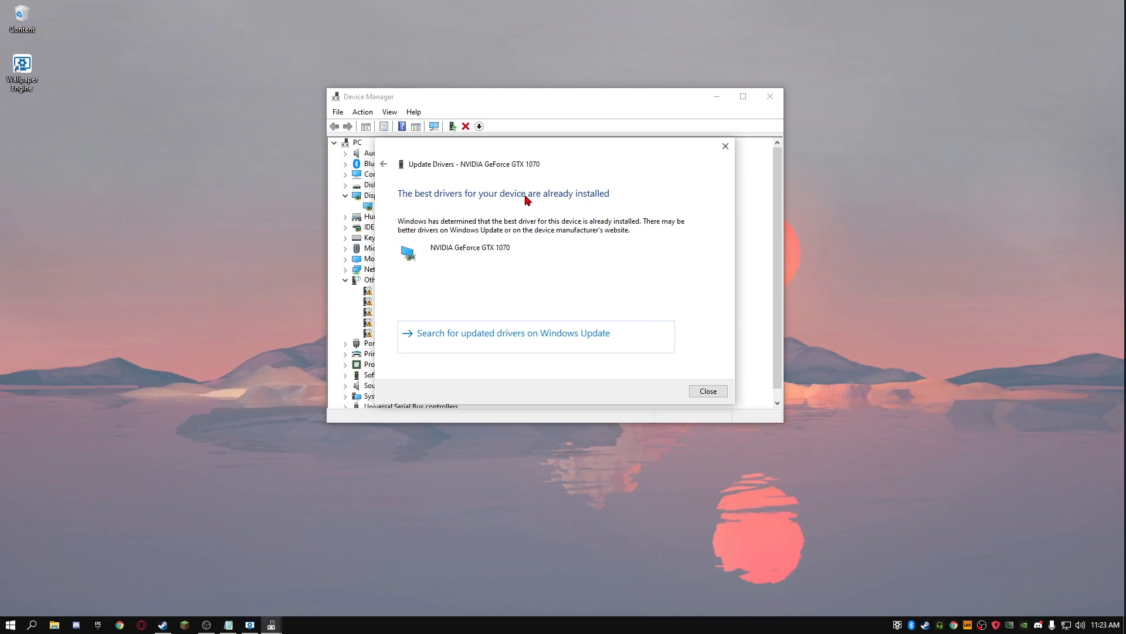
{"action": "mouse_move", "coordinate": [525, 251]}
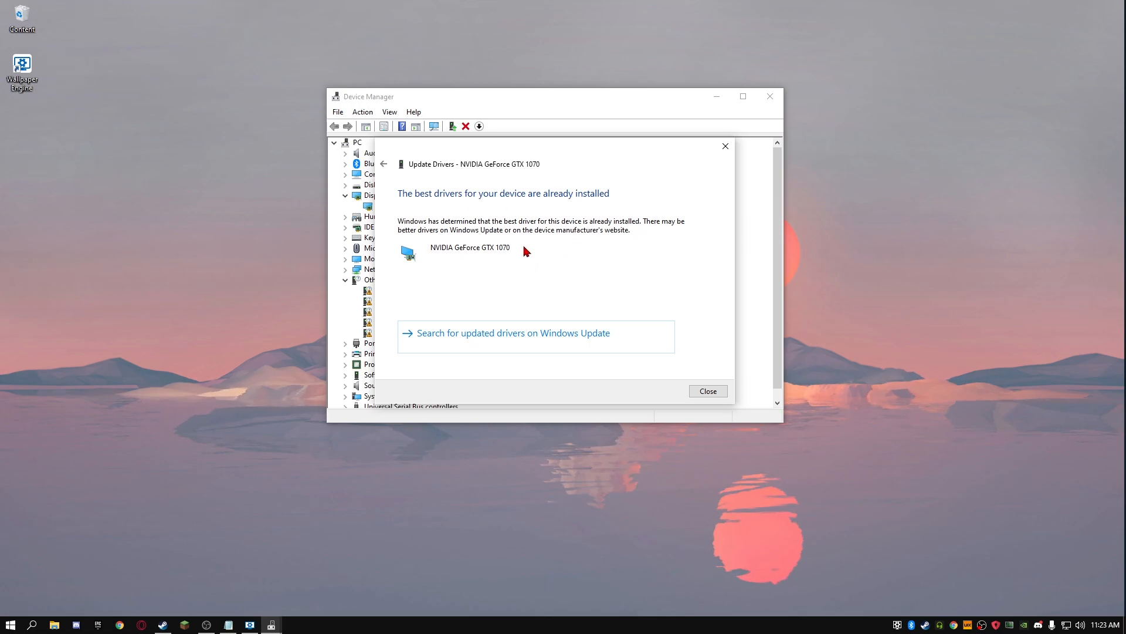
{"action": "mouse_move", "coordinate": [575, 198]}
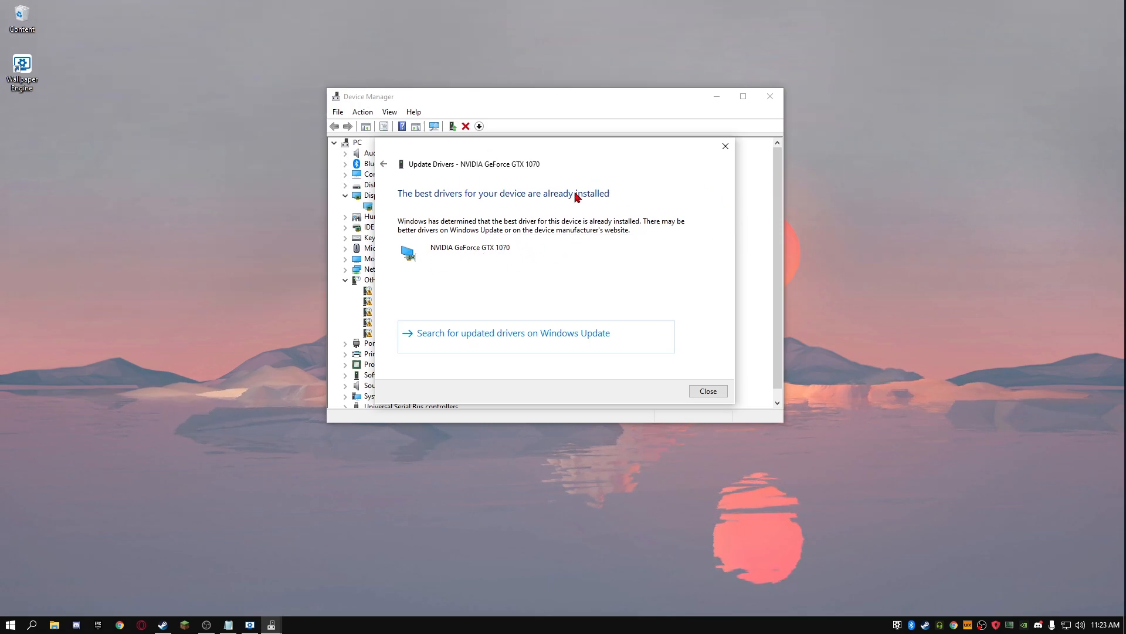
{"action": "left_click", "coordinate": [706, 390]}
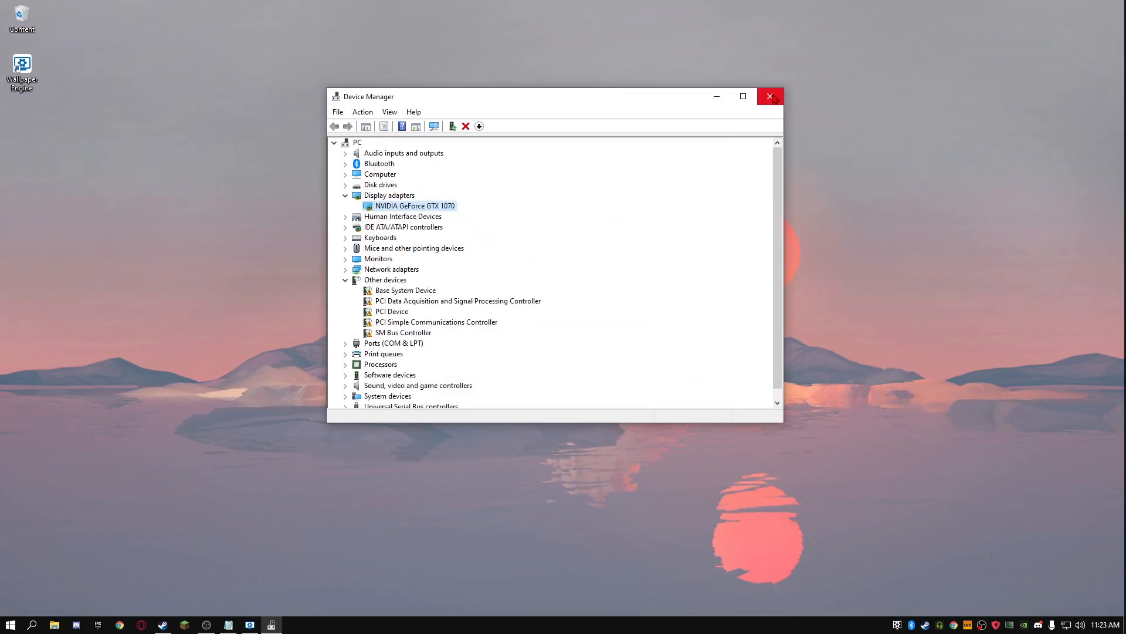
{"action": "left_click", "coordinate": [771, 96]}
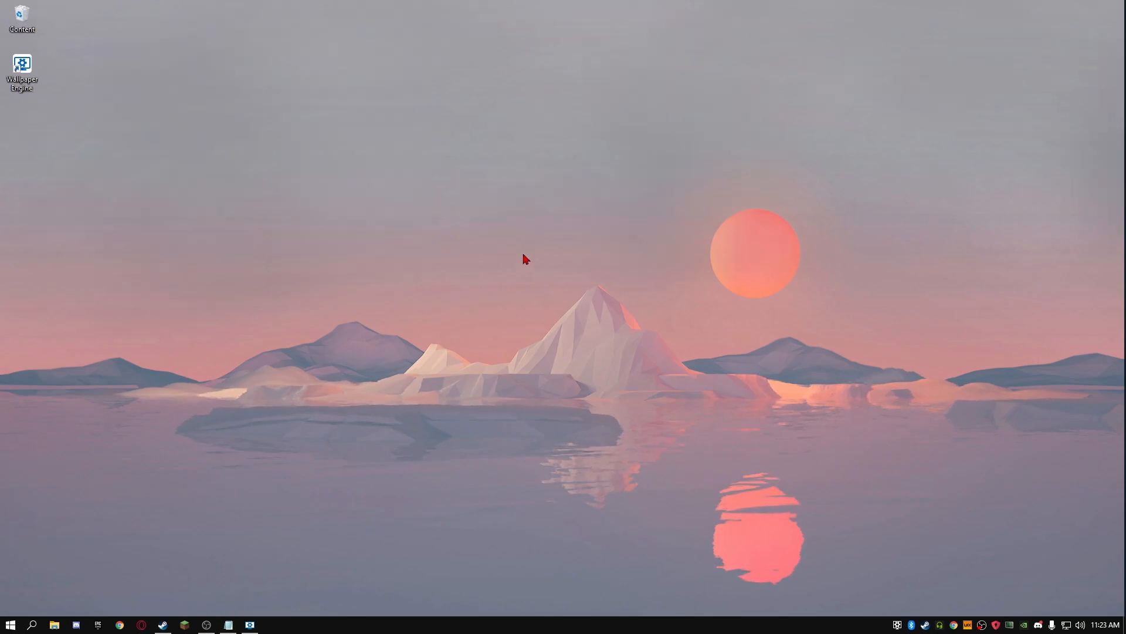
Search for 'update' and reach the Windows Update page in Settings
{"action": "left_click", "coordinate": [10, 623]}
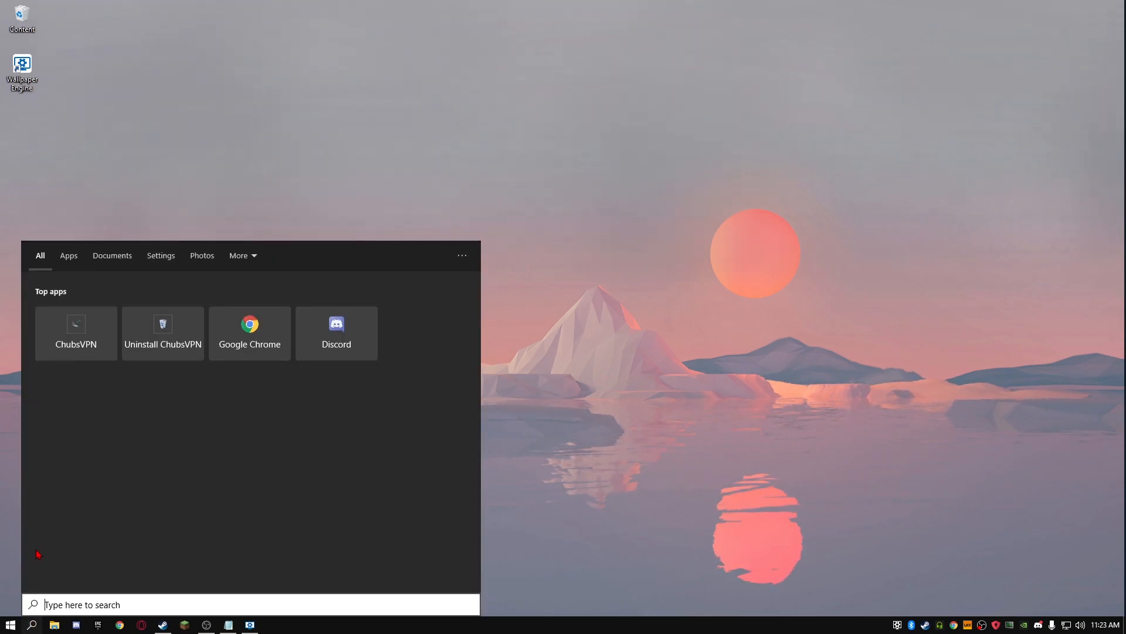
{"action": "type", "text": "UPDA"}
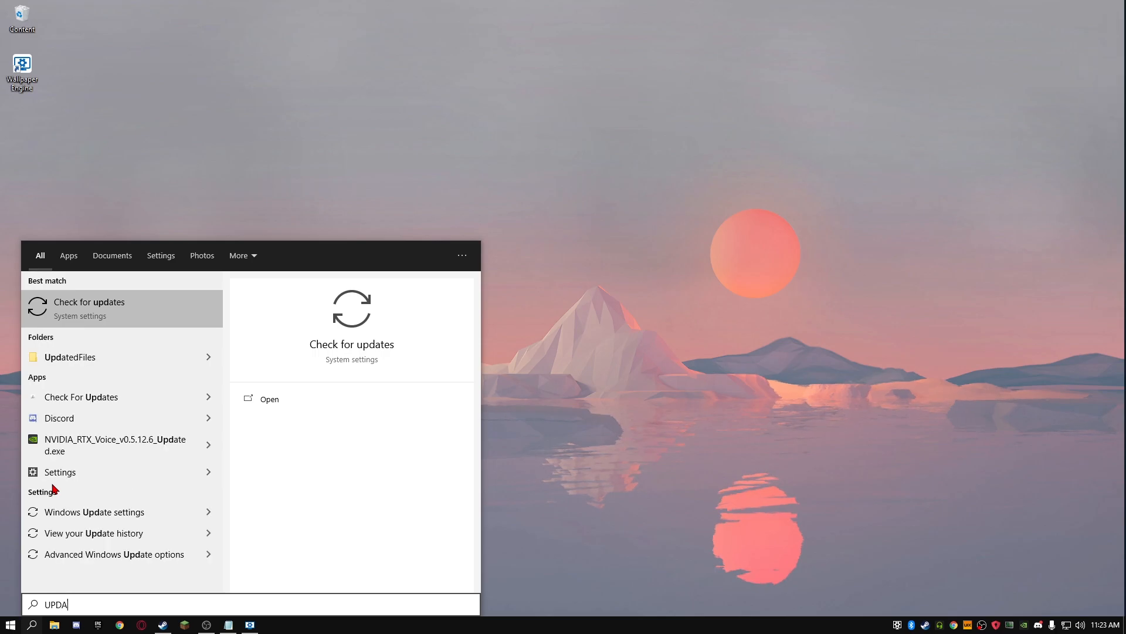
{"action": "type", "text": "TE"}
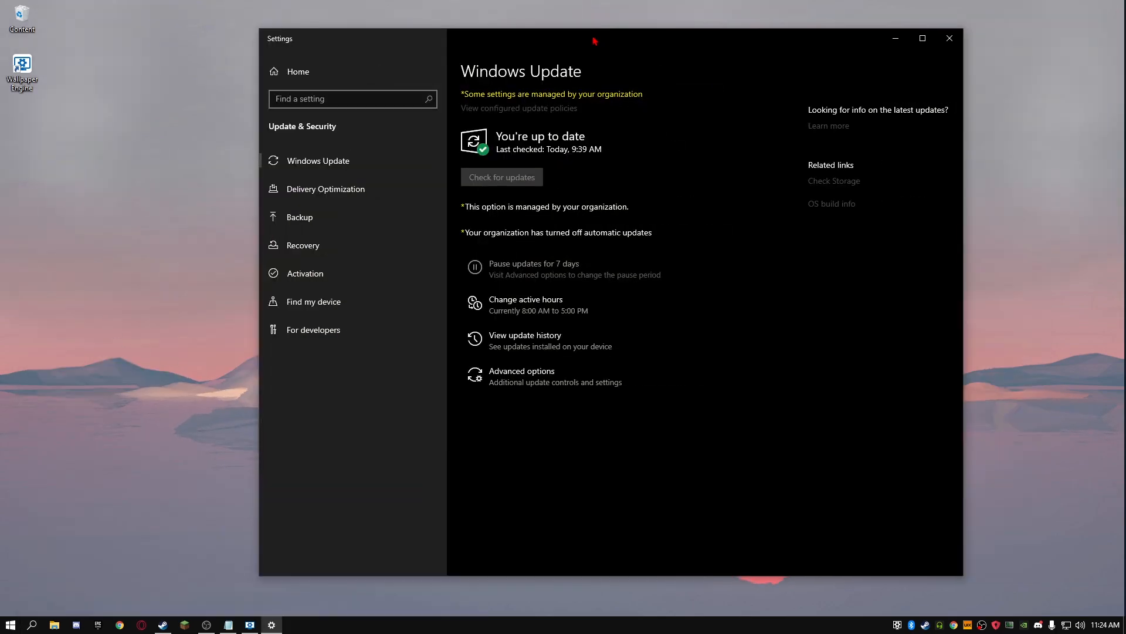
{"action": "mouse_move", "coordinate": [503, 130]}
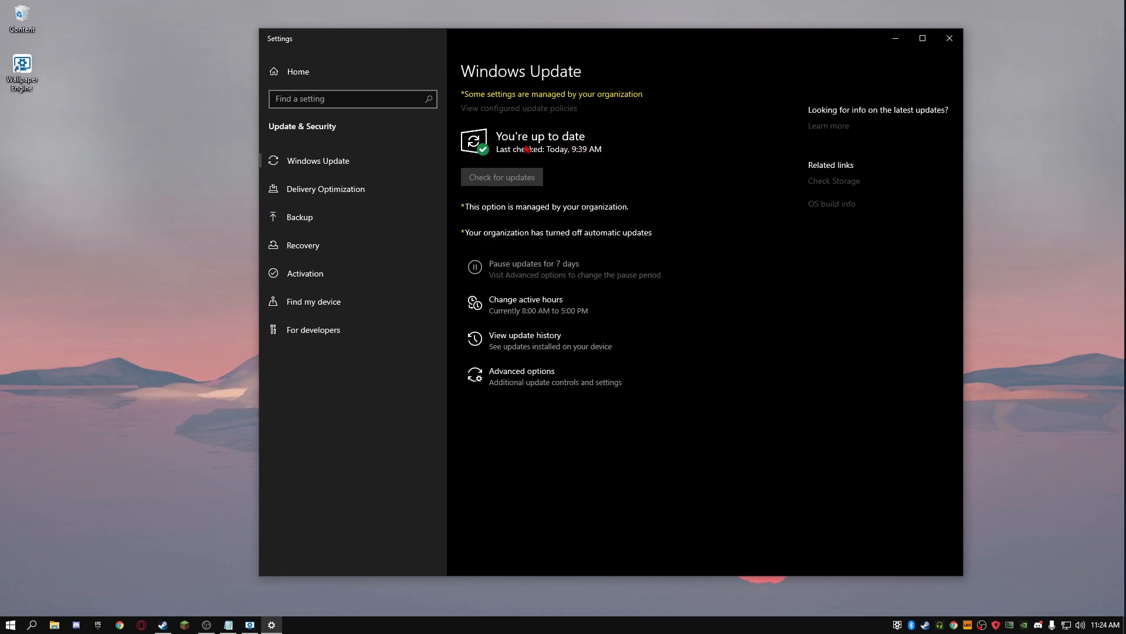
{"action": "mouse_move", "coordinate": [564, 173]}
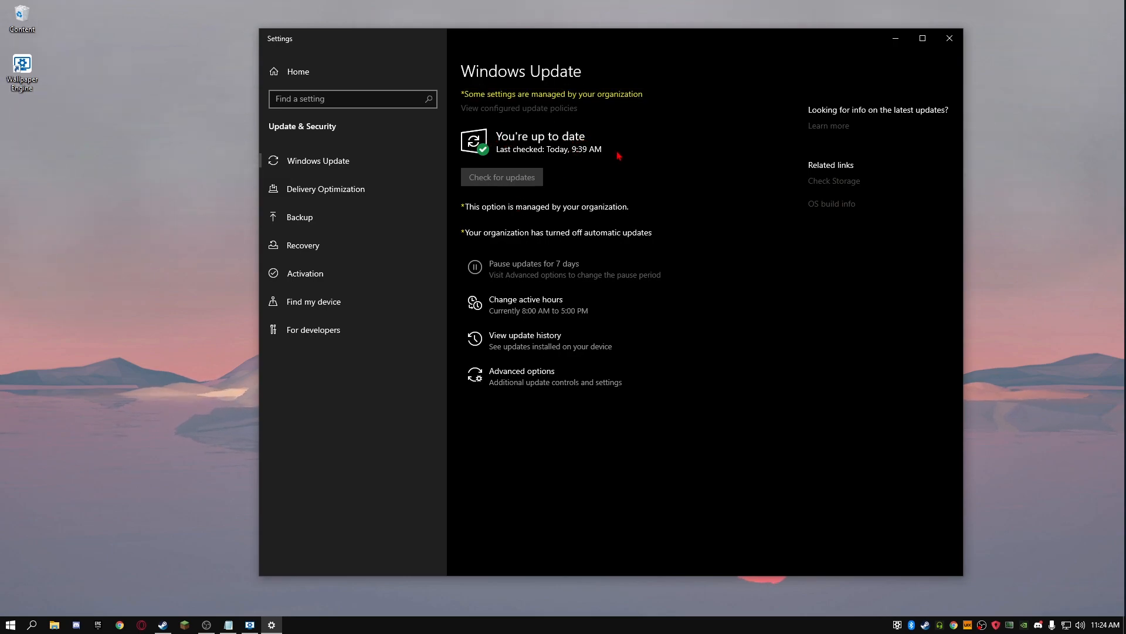
{"action": "mouse_move", "coordinate": [564, 149]}
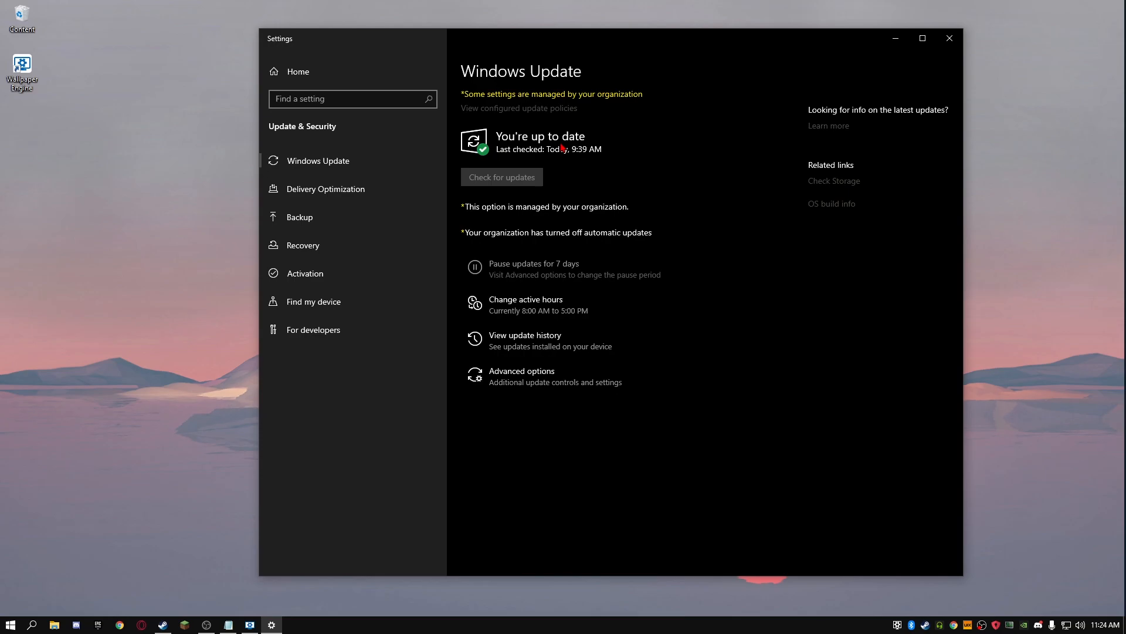
{"action": "mouse_move", "coordinate": [949, 38]}
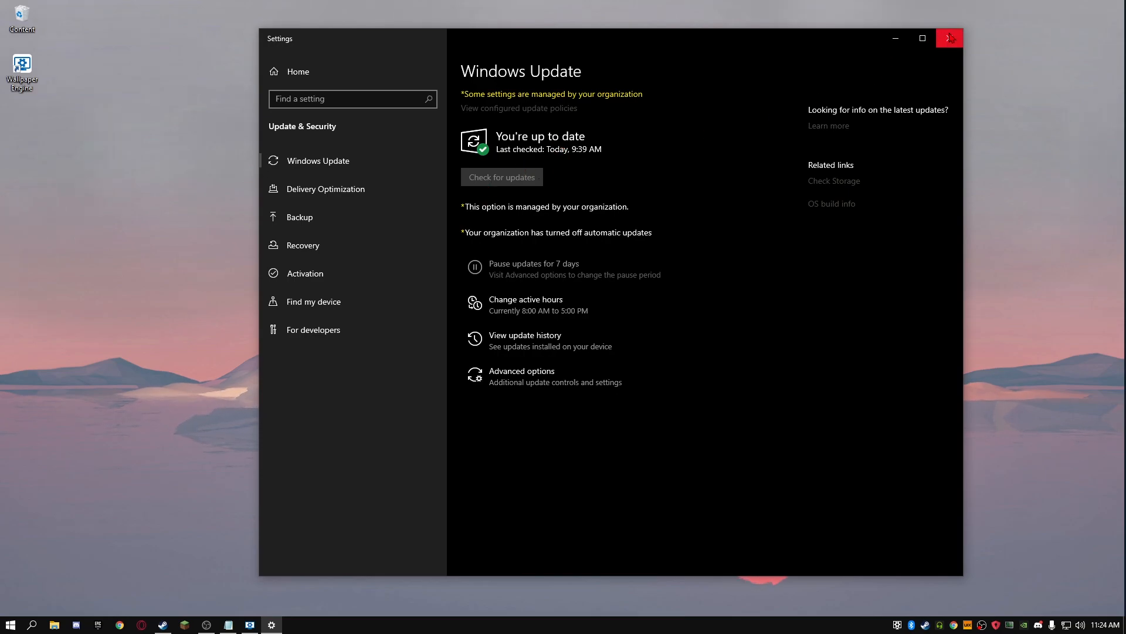
Run powercfg -duplicatescheme e9a42b02-d5df-448d-aa00-03f14749eb61 in an administrator PowerShell
{"action": "left_click", "coordinate": [949, 38]}
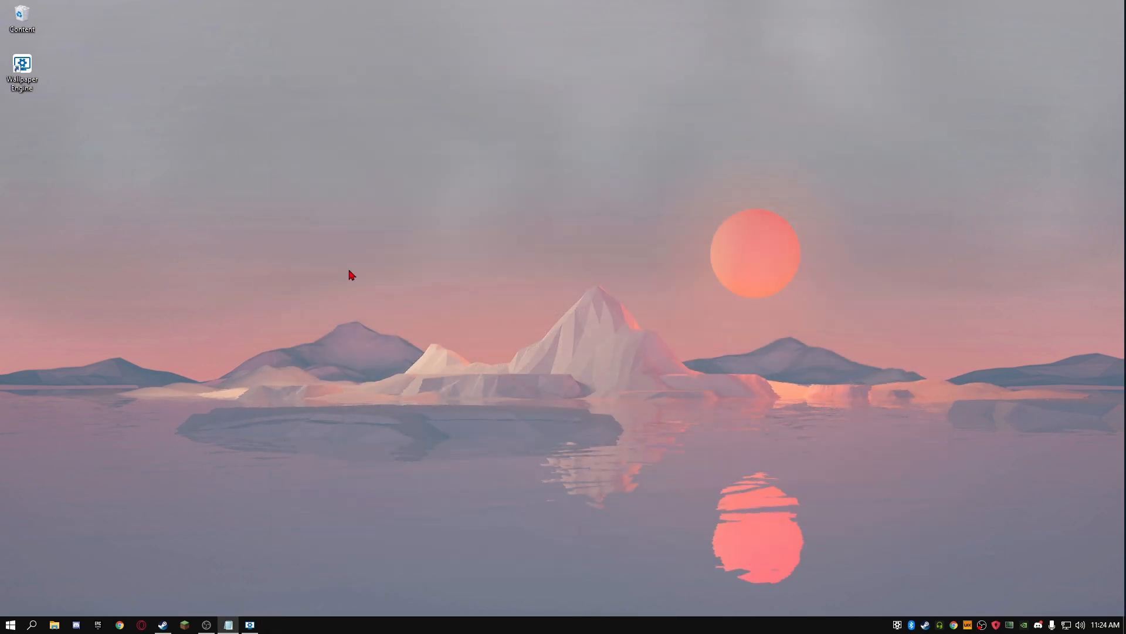
{"action": "left_click", "coordinate": [32, 623]}
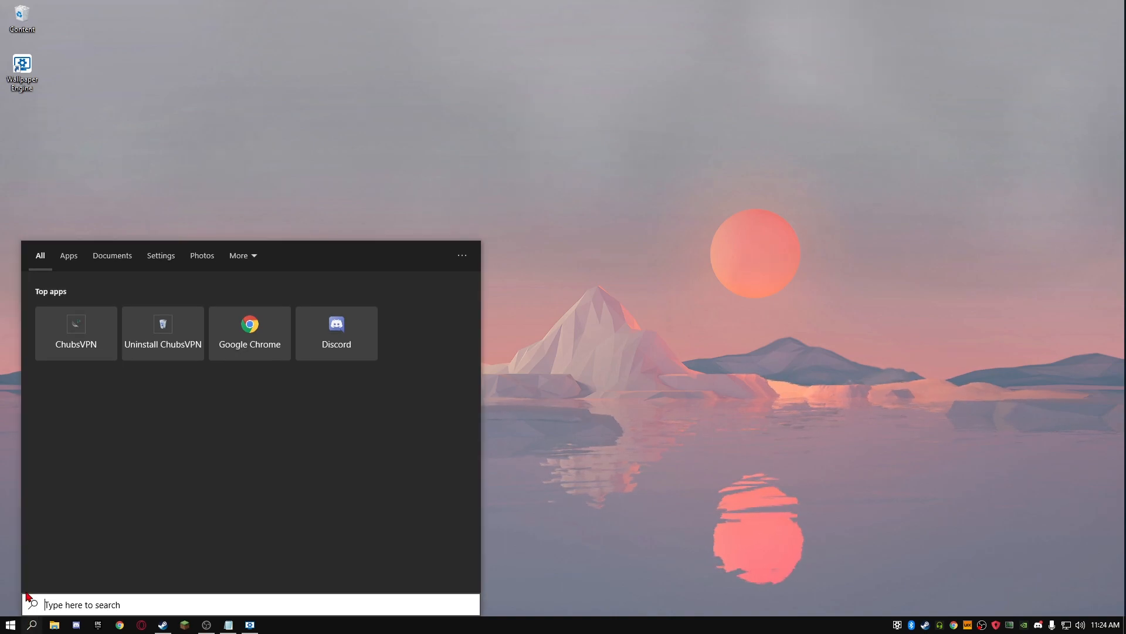
{"action": "type", "text": "WIDNOWS"}
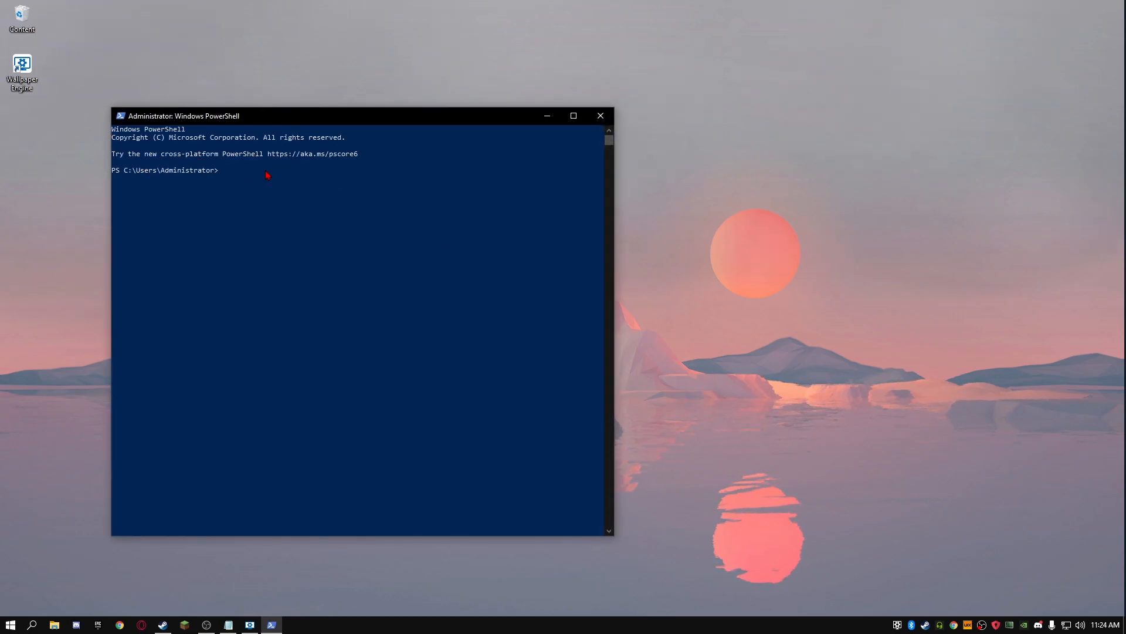
{"action": "mouse_move", "coordinate": [374, 286]}
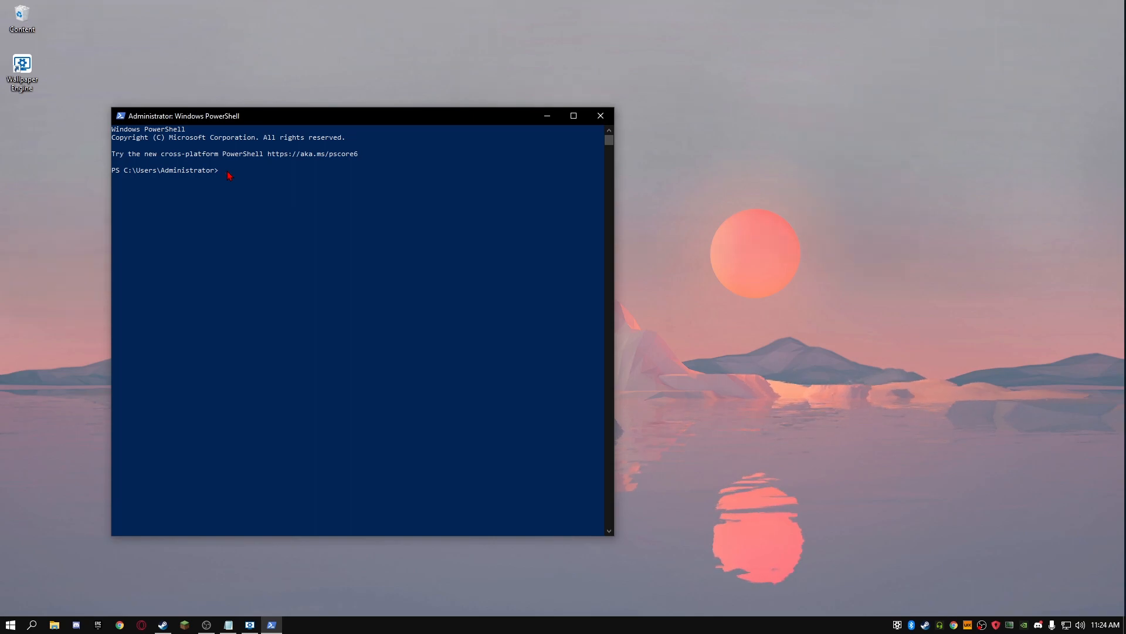
{"action": "type", "text": "powercfg -duplicatescheme e9a42b02-d5df-448d-aa00-03f14749eb61"}
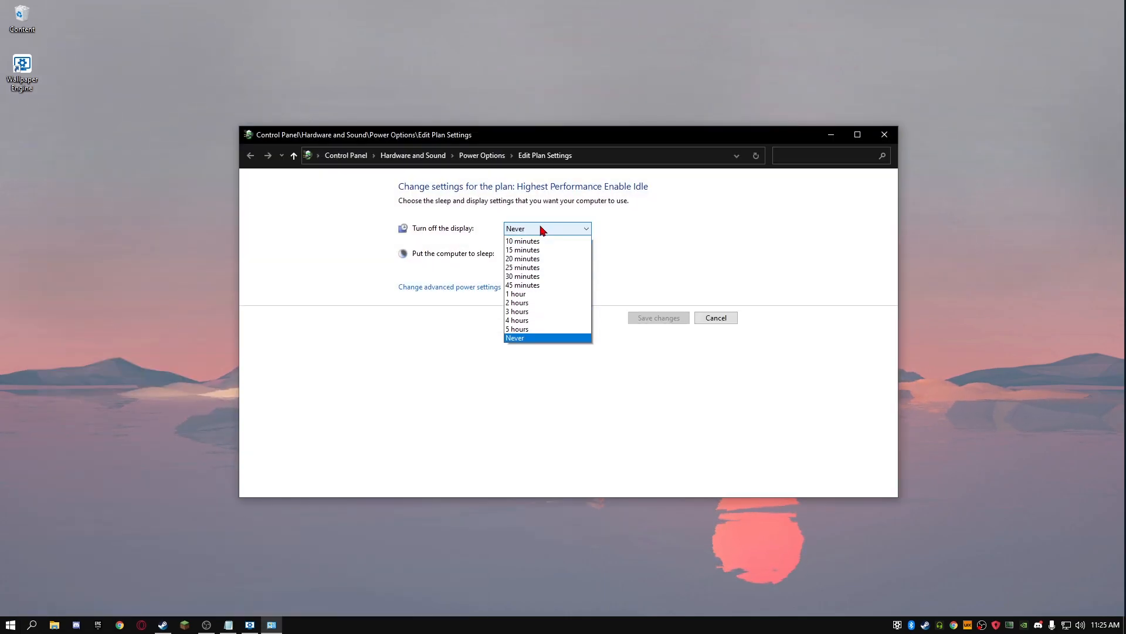
Set 'Turn off the display' to Never in the Highest Performance plan settings
{"action": "left_click", "coordinate": [515, 338]}
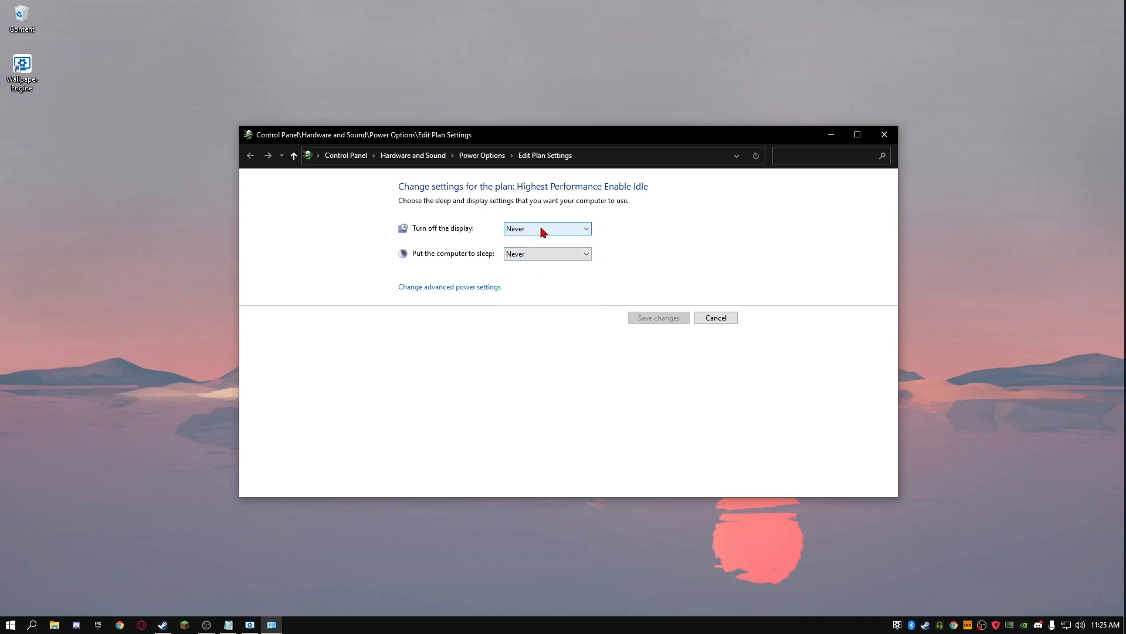
{"action": "mouse_move", "coordinate": [491, 162]}
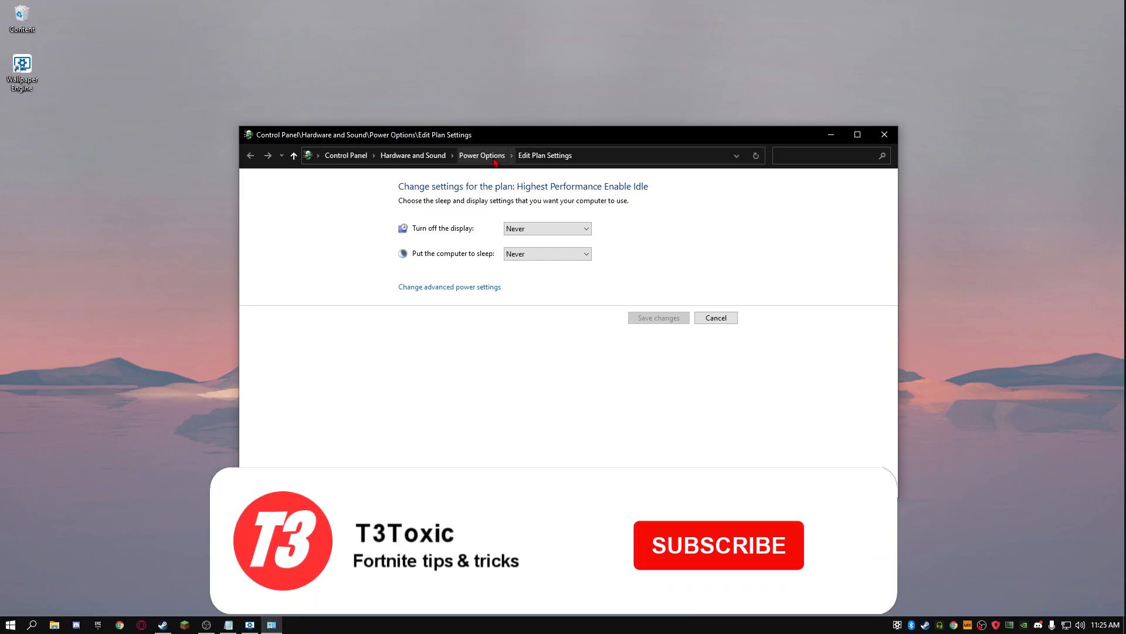
Make Ultimate Performance the active power plan and close Power Options
{"action": "left_click", "coordinate": [250, 155]}
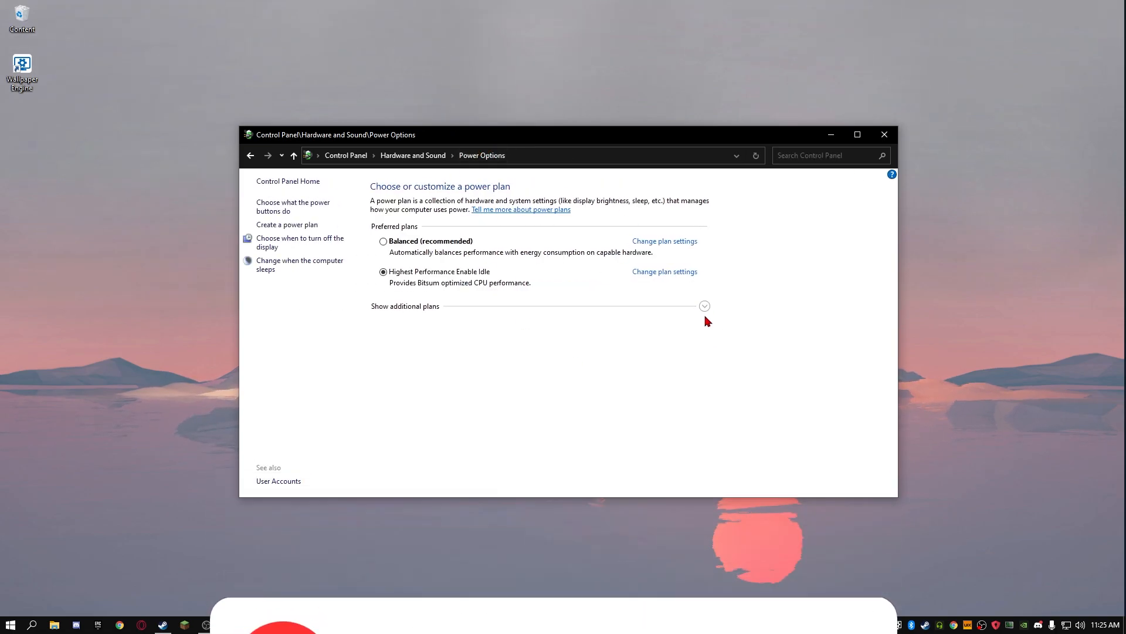
{"action": "left_click", "coordinate": [704, 305]}
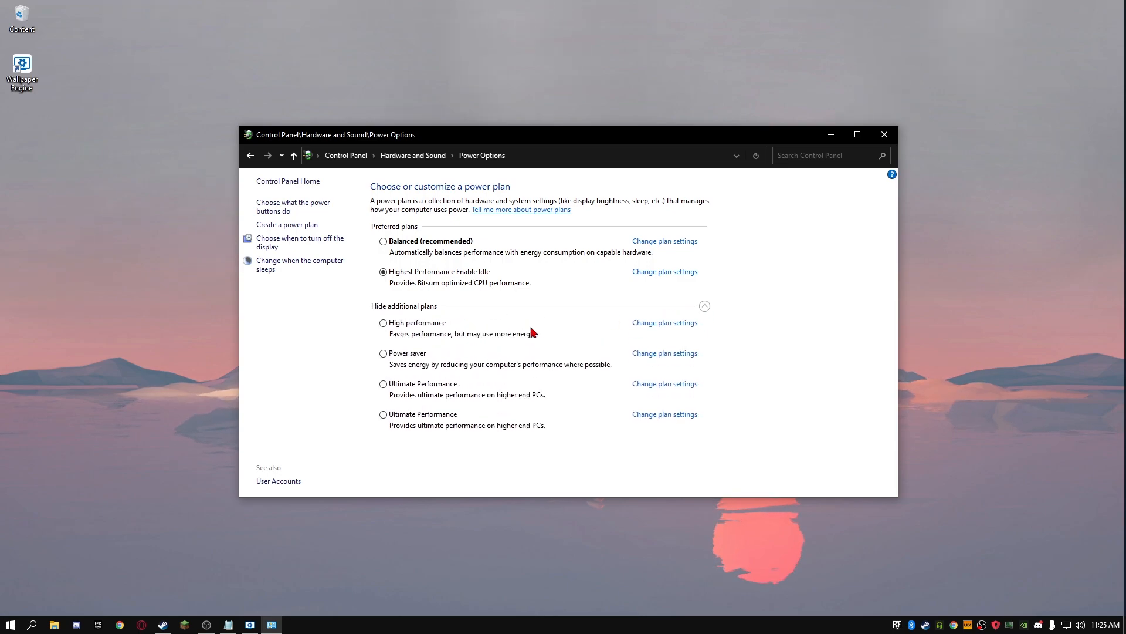
{"action": "mouse_move", "coordinate": [418, 390]}
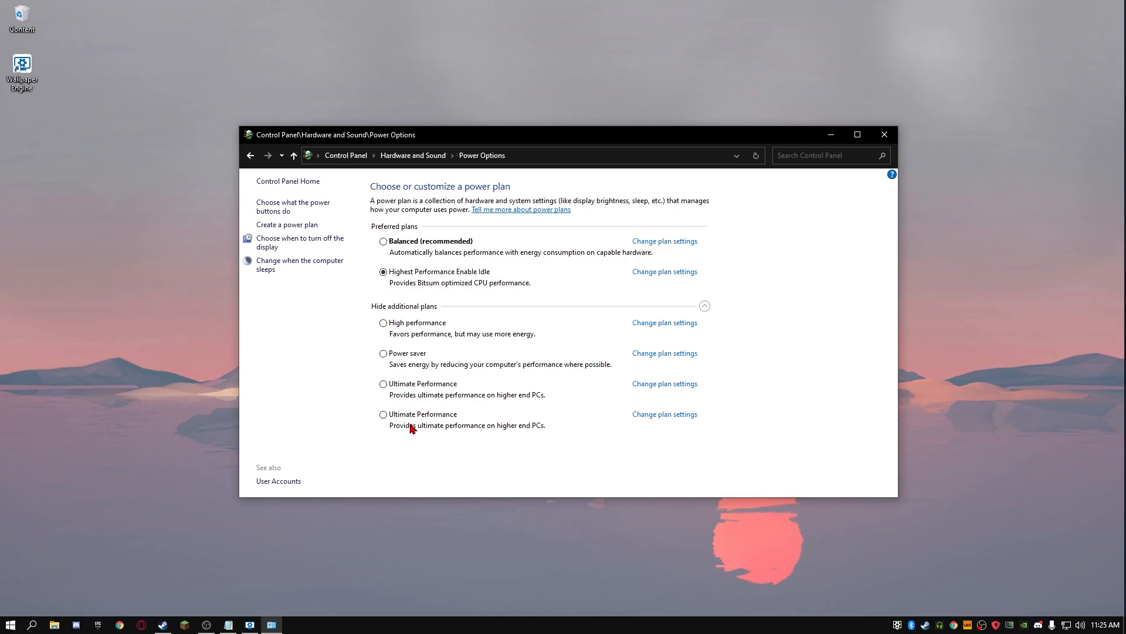
{"action": "mouse_move", "coordinate": [394, 389]}
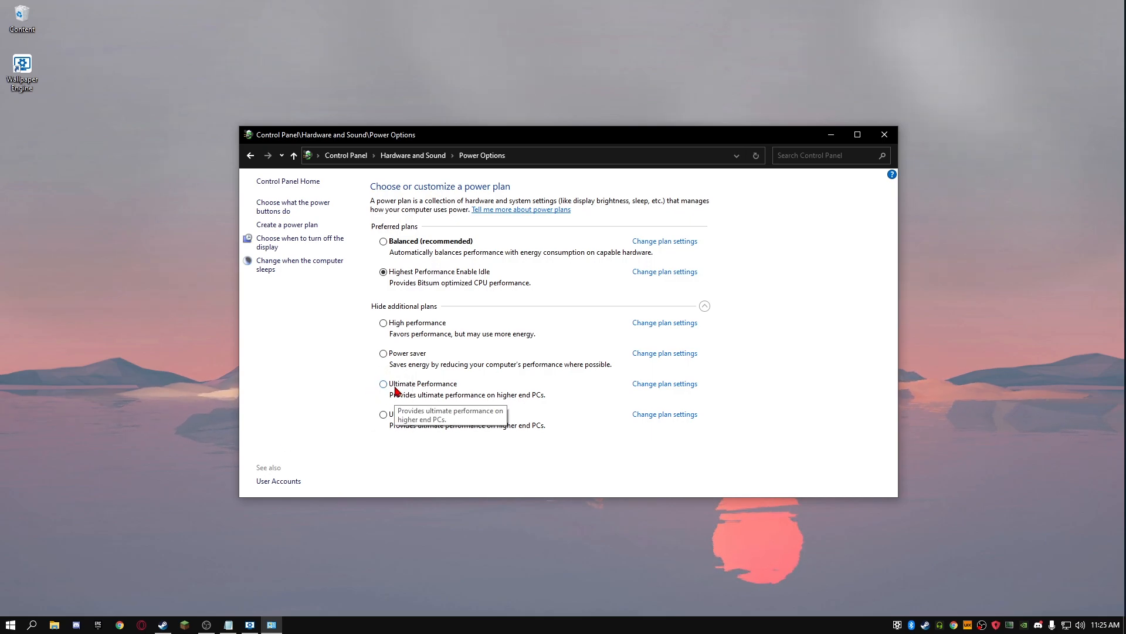
{"action": "left_click", "coordinate": [384, 383]}
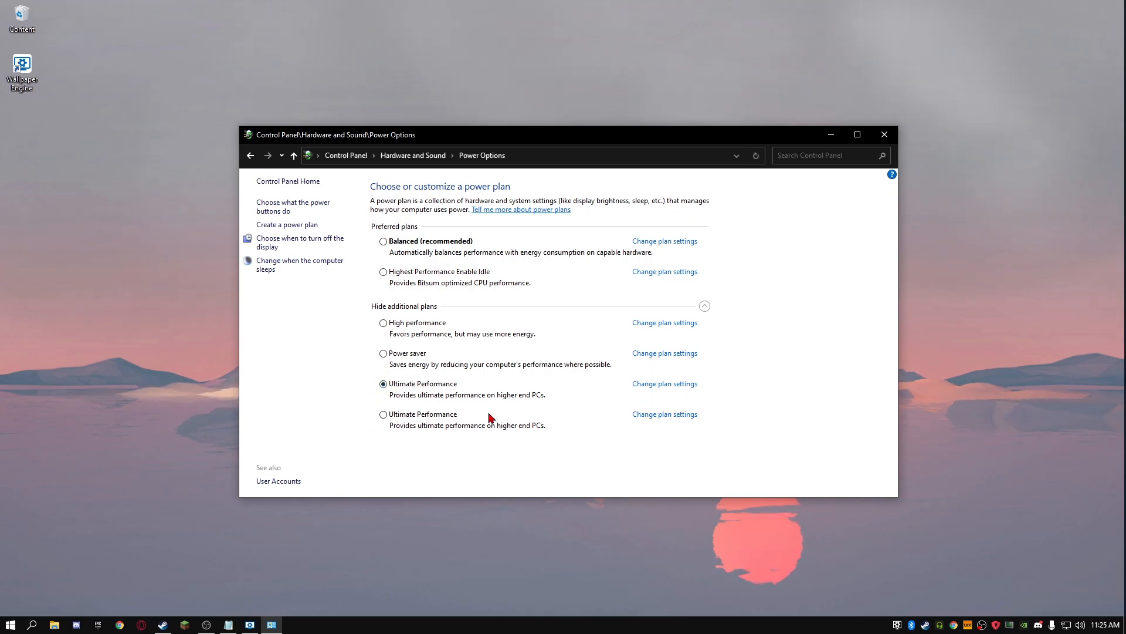
{"action": "mouse_move", "coordinate": [353, 492]}
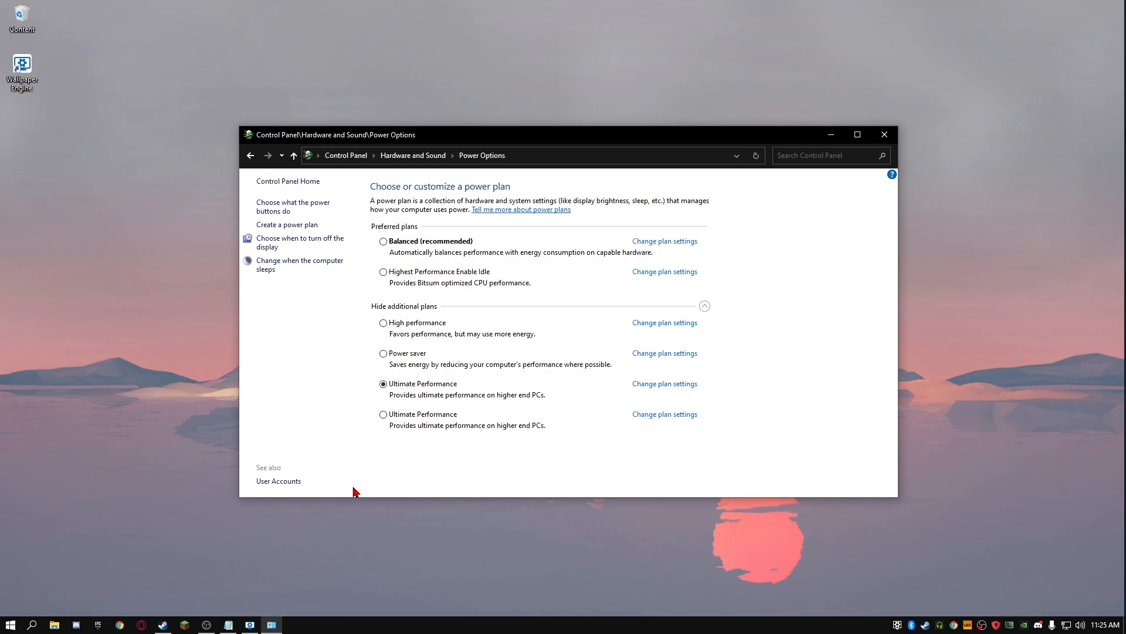
{"action": "mouse_move", "coordinate": [457, 423]}
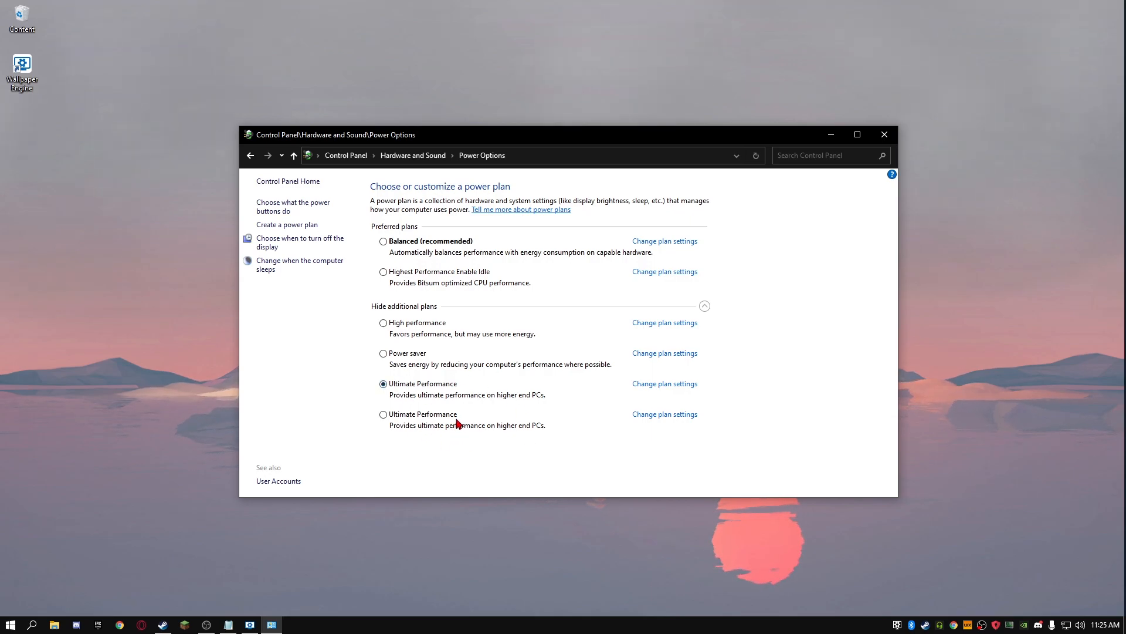
{"action": "mouse_move", "coordinate": [621, 440]}
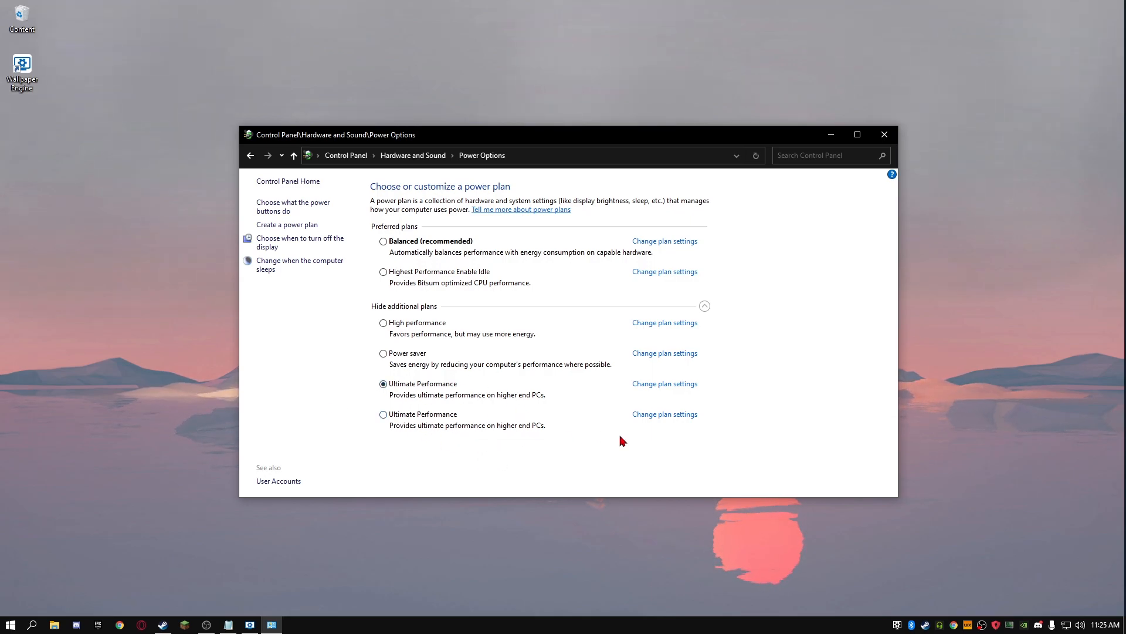
{"action": "mouse_move", "coordinate": [610, 431]}
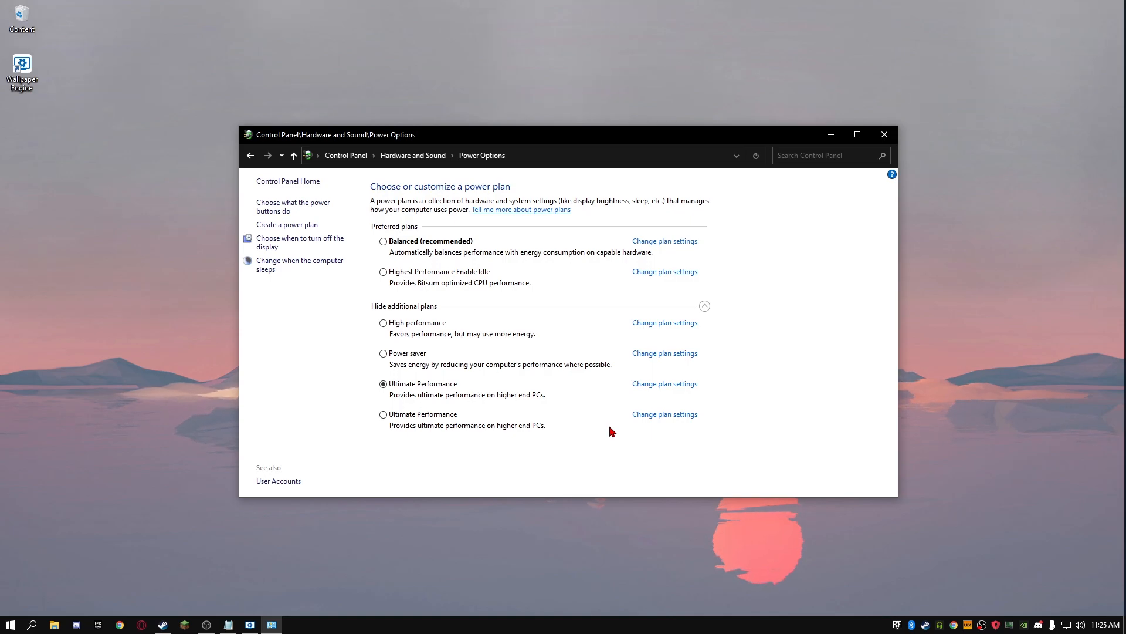
{"action": "mouse_move", "coordinate": [900, 166]}
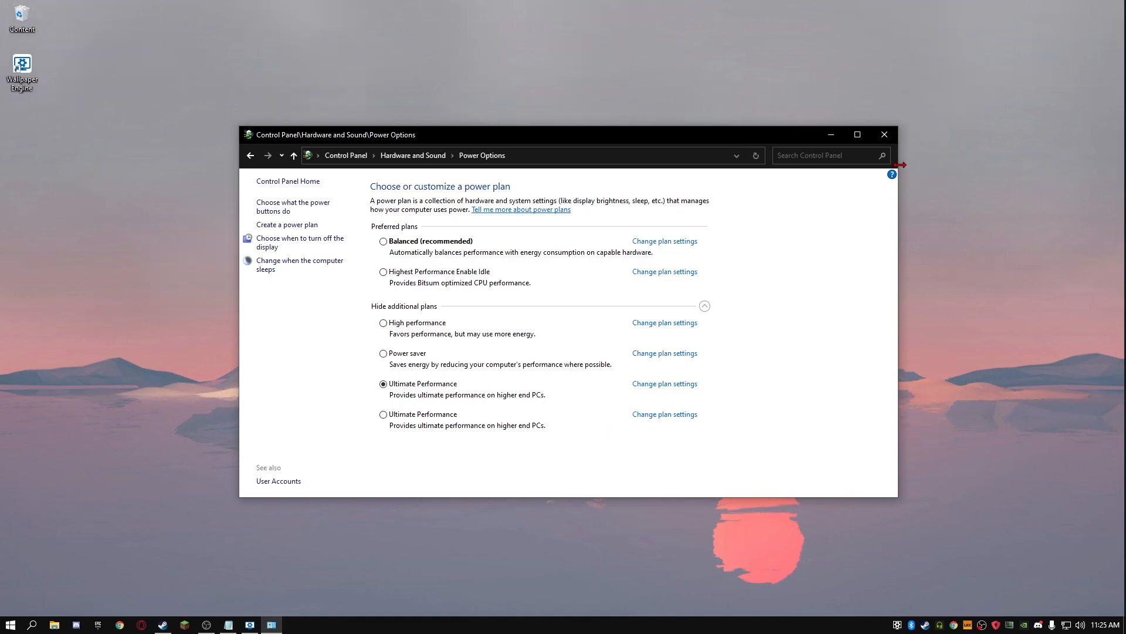
{"action": "left_click", "coordinate": [884, 134]}
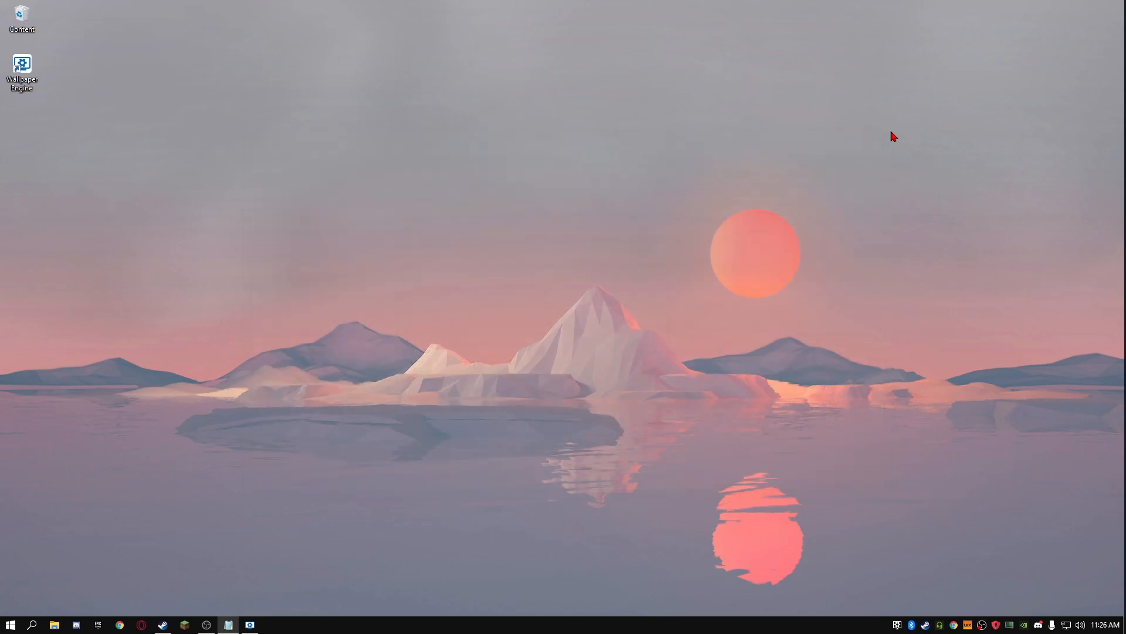
{"action": "mouse_move", "coordinate": [772, 250]}
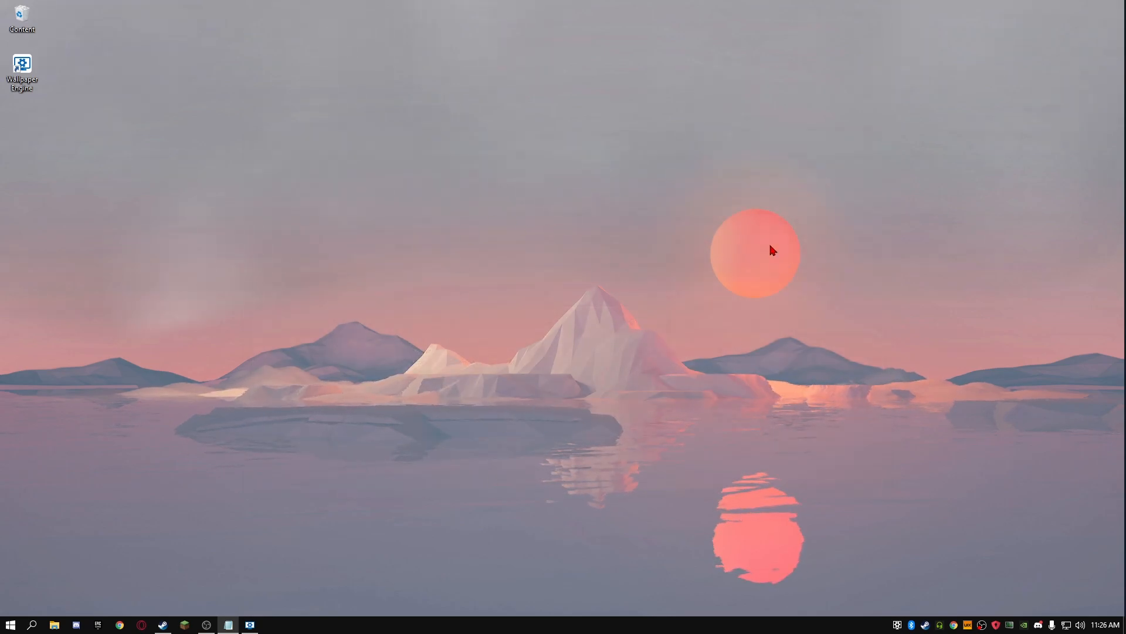
Search %temp% to reach the user's Temp folder in File Explorer
{"action": "left_click", "coordinate": [33, 624]}
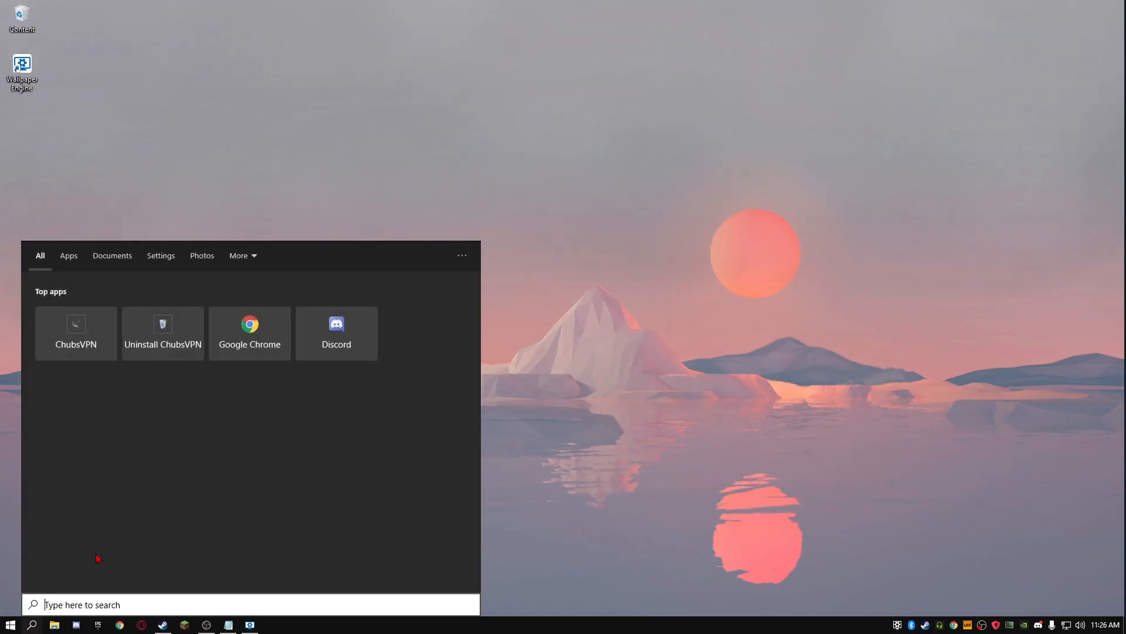
{"action": "type", "text": "%temp"}
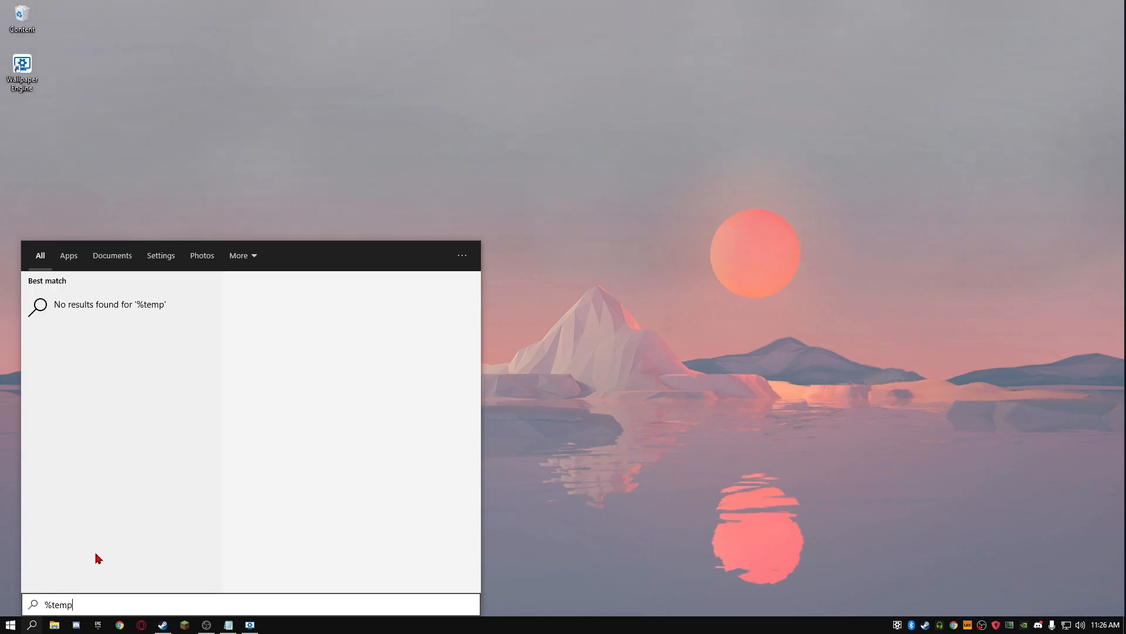
{"action": "type", "text": "%"}
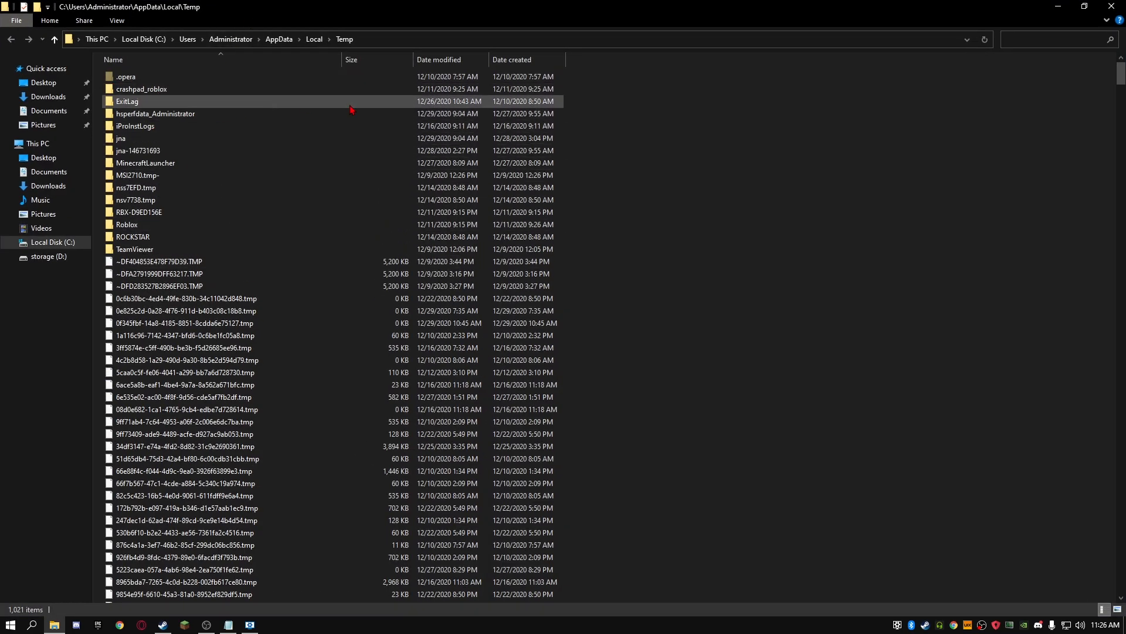
{"action": "scroll", "scroll_direction": "down", "scroll_amount": 3}
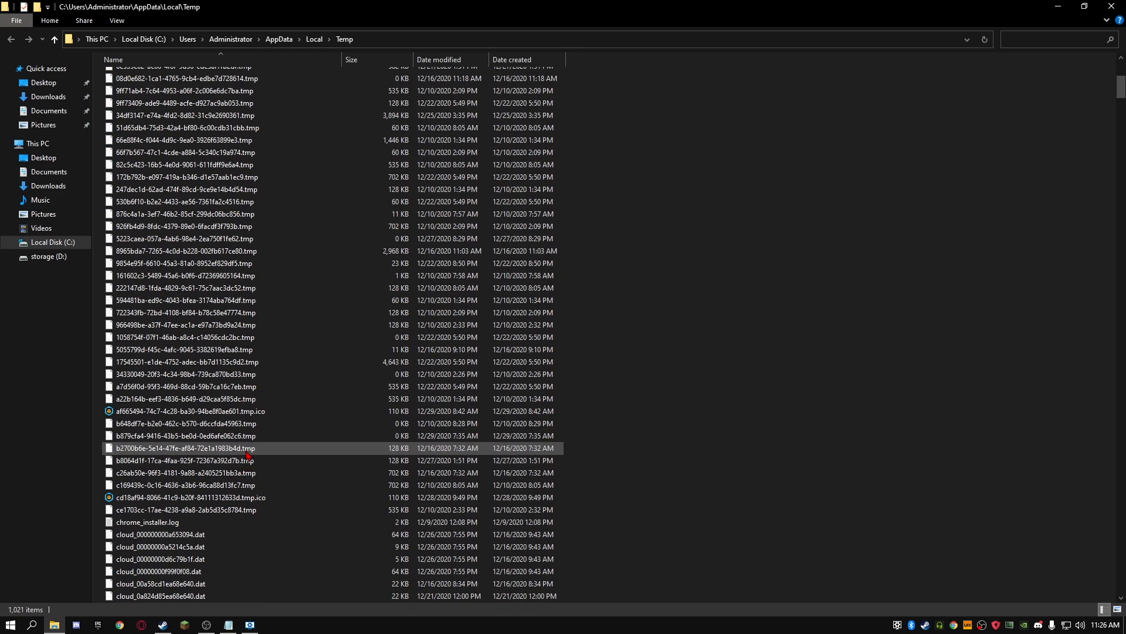
{"action": "scroll", "scroll_direction": "down", "scroll_amount": 3}
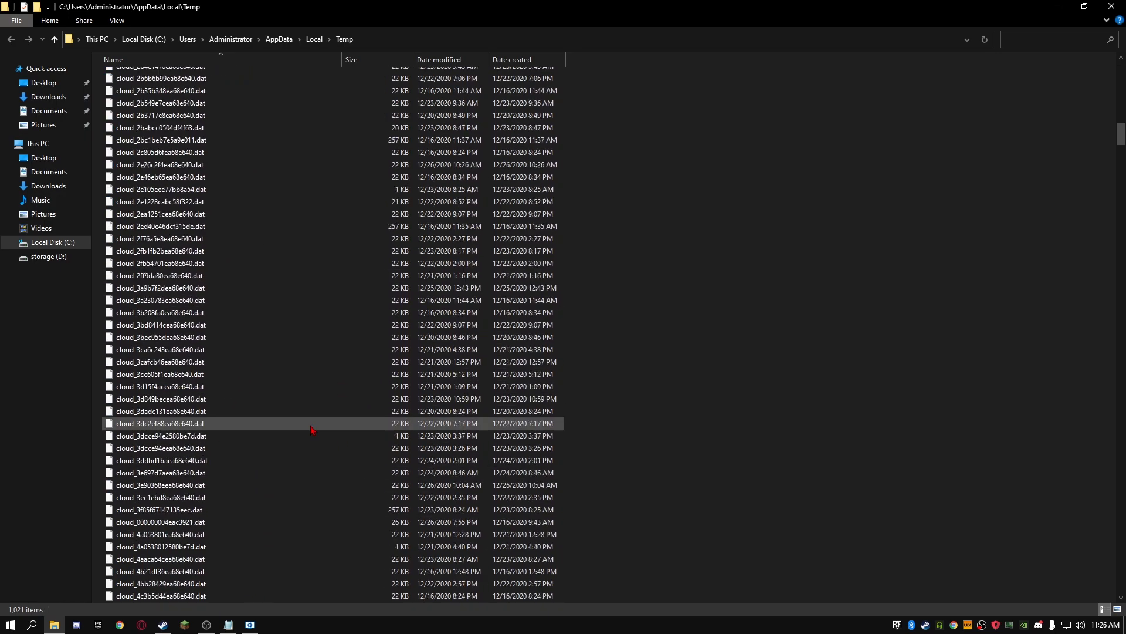
{"action": "scroll", "scroll_direction": "up", "scroll_amount": 3}
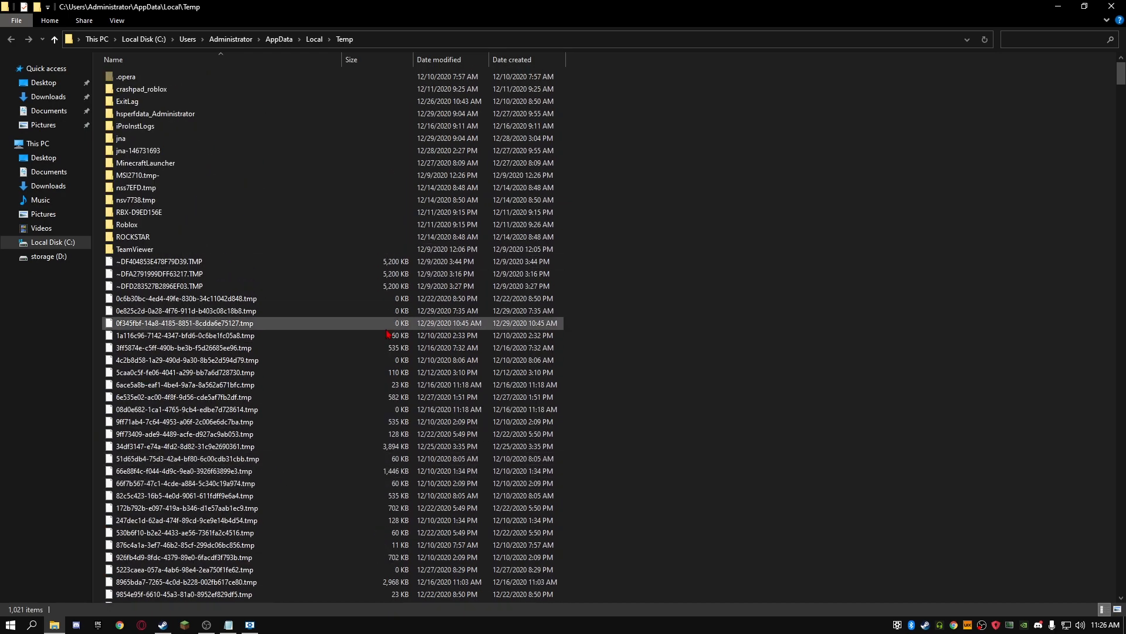
{"action": "left_click", "coordinate": [630, 313]}
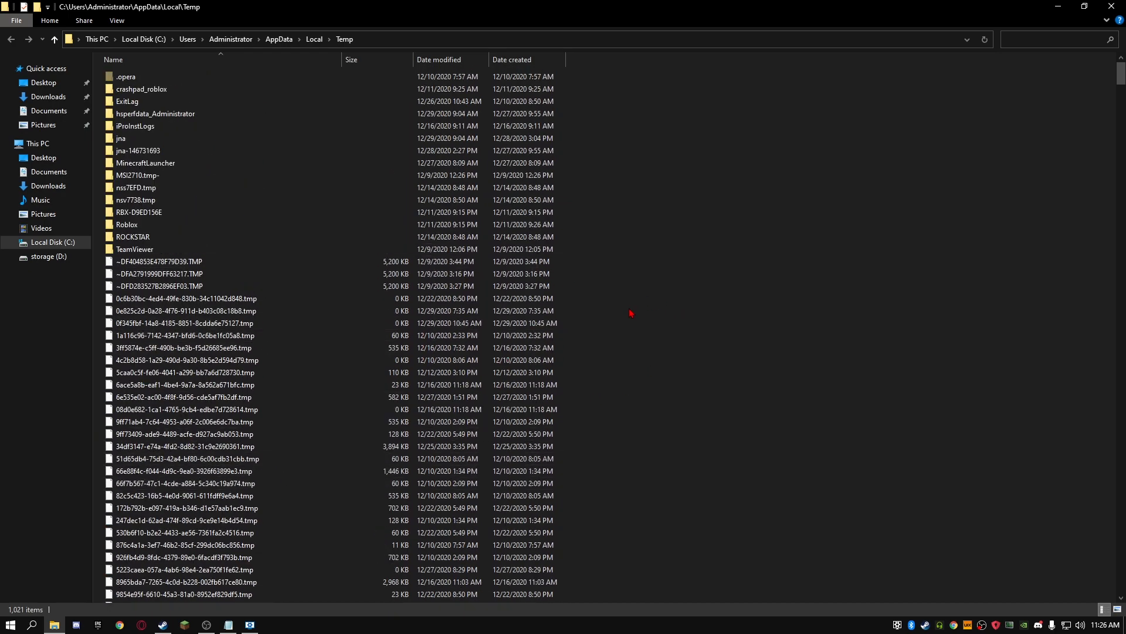
{"action": "mouse_move", "coordinate": [678, 339]}
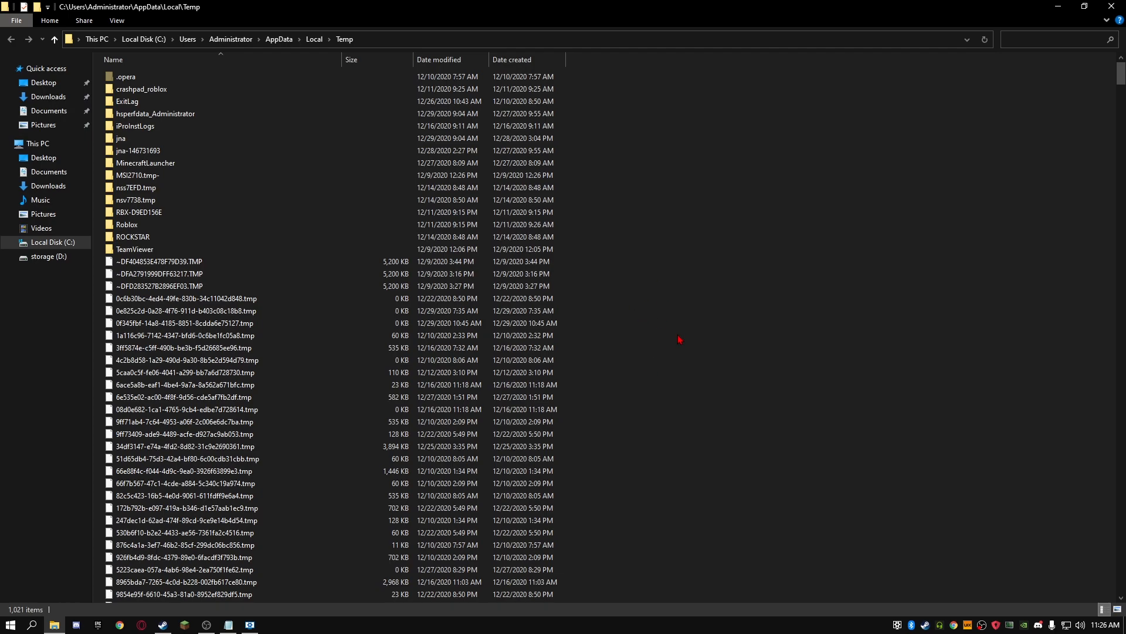
{"action": "left_click", "coordinate": [216, 434]}
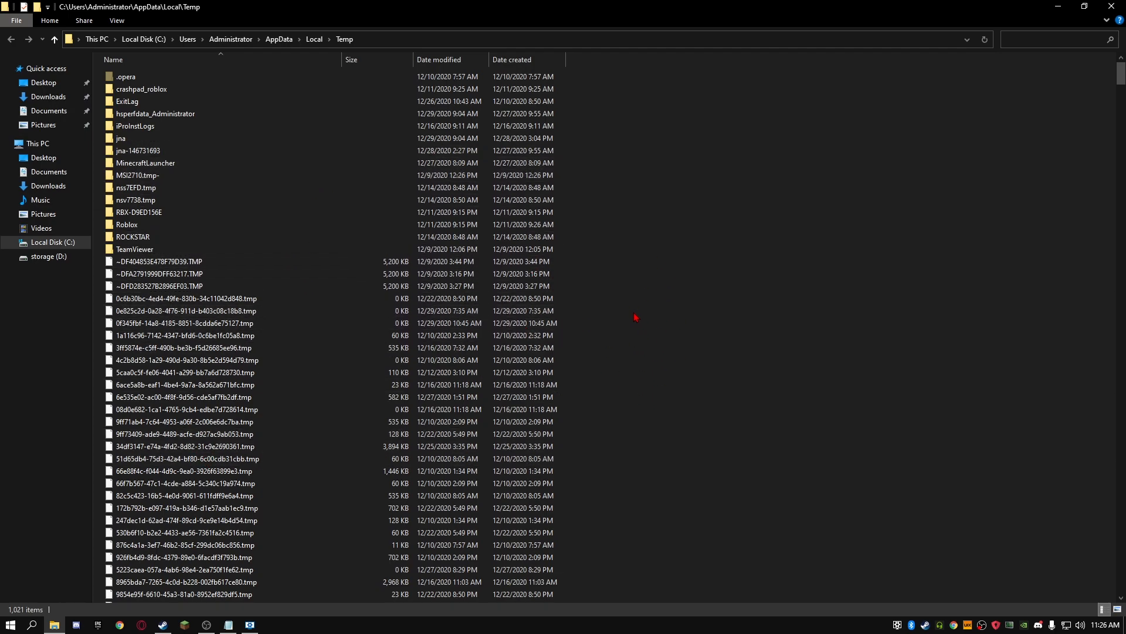
{"action": "left_click", "coordinate": [216, 397]}
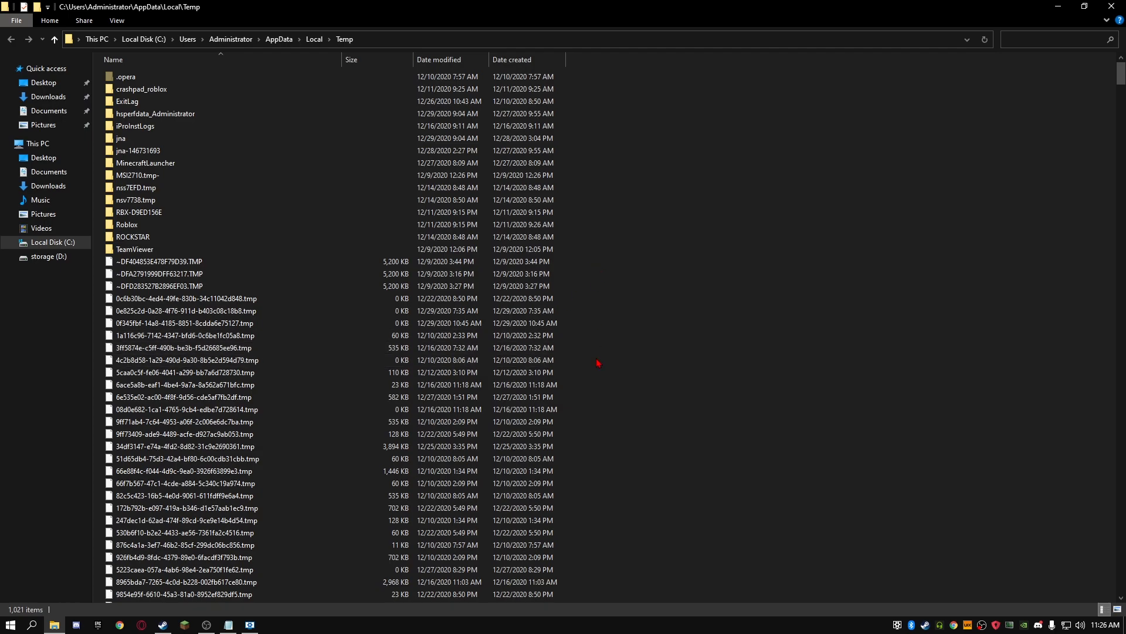
{"action": "mouse_move", "coordinate": [603, 81]}
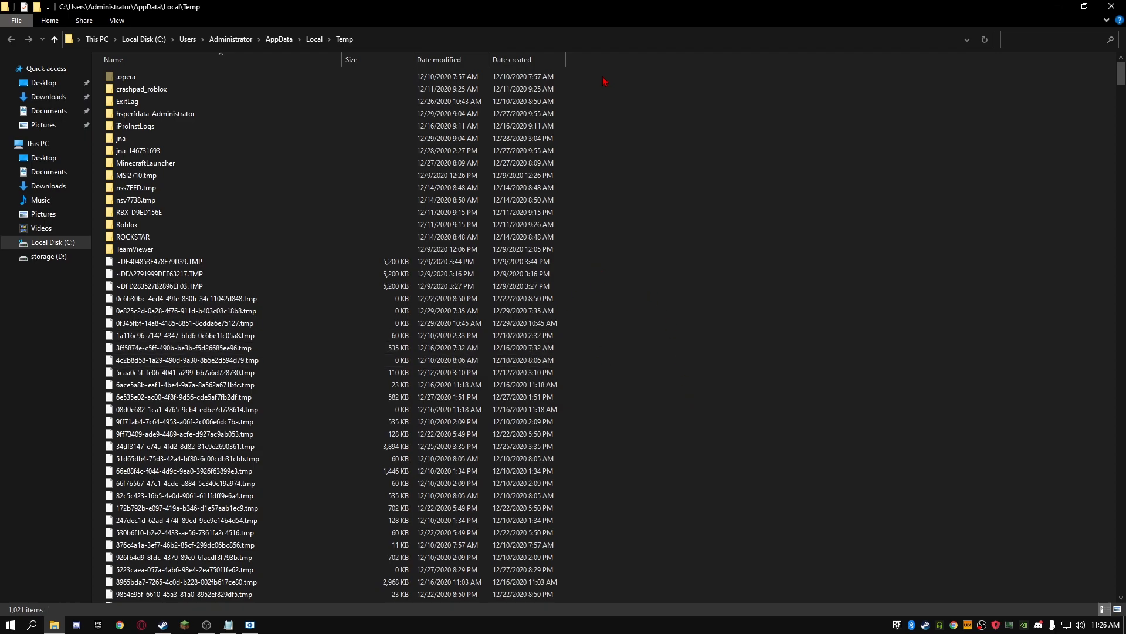
{"action": "left_click", "coordinate": [183, 335]}
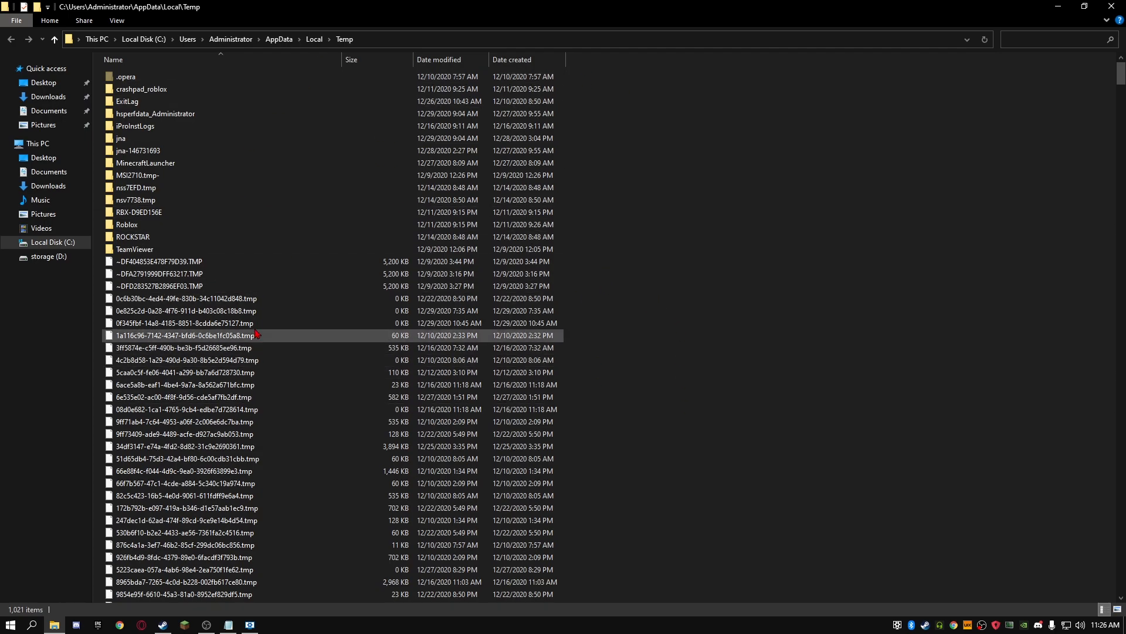
{"action": "left_click", "coordinate": [135, 200]}
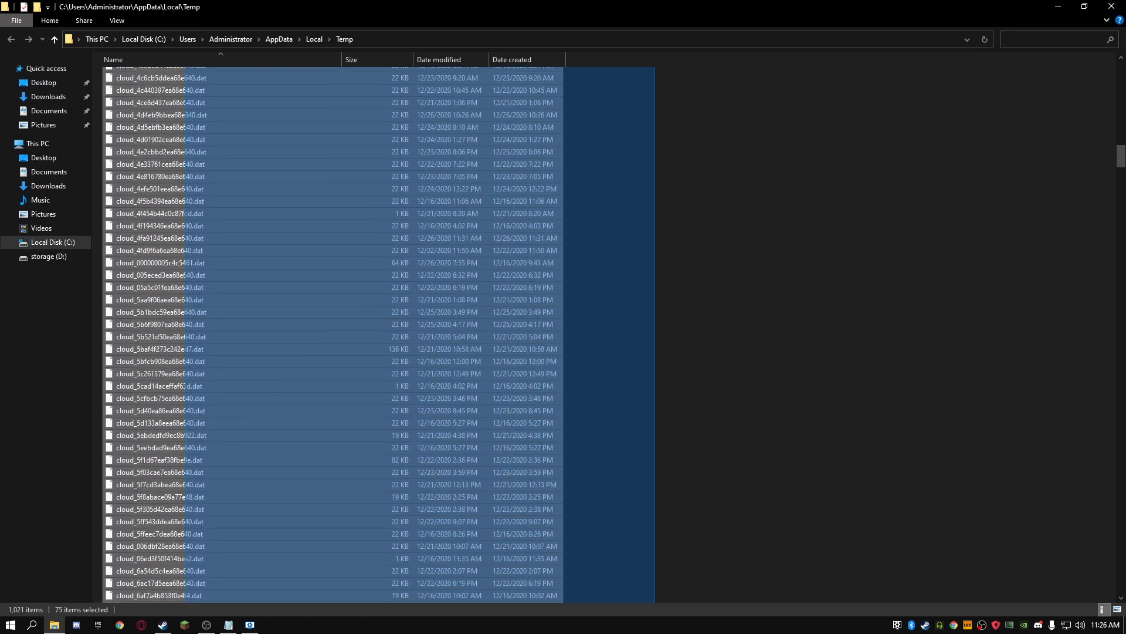
Delete all selected Temp files, skipping every file still in use
{"action": "scroll", "scroll_direction": "down", "scroll_amount": 3}
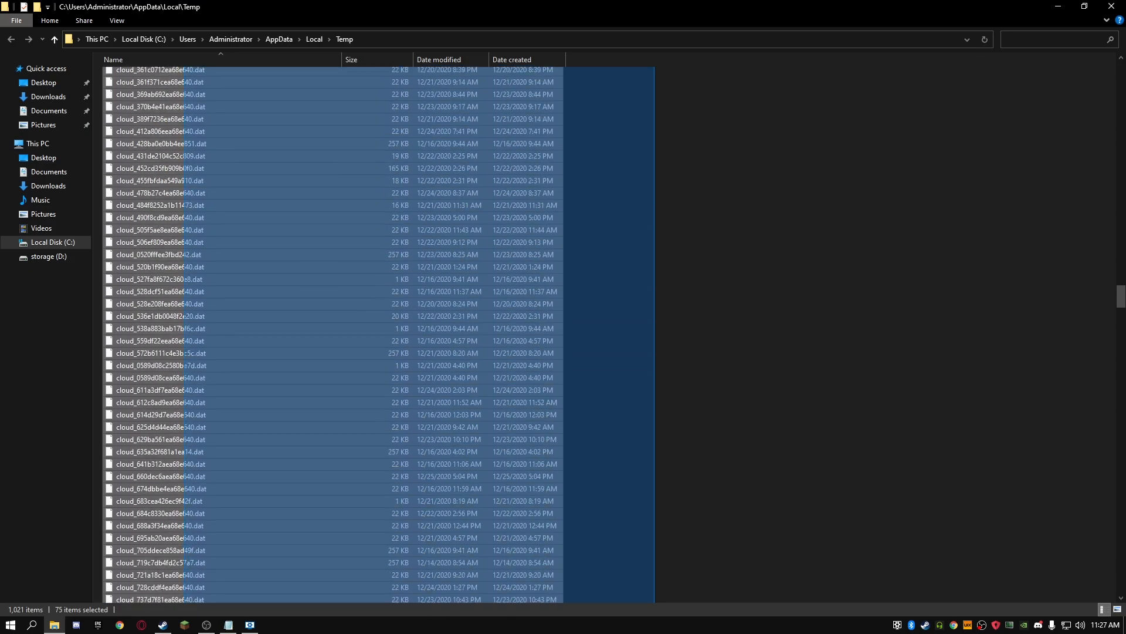
{"action": "scroll", "scroll_direction": "down", "scroll_amount": 3}
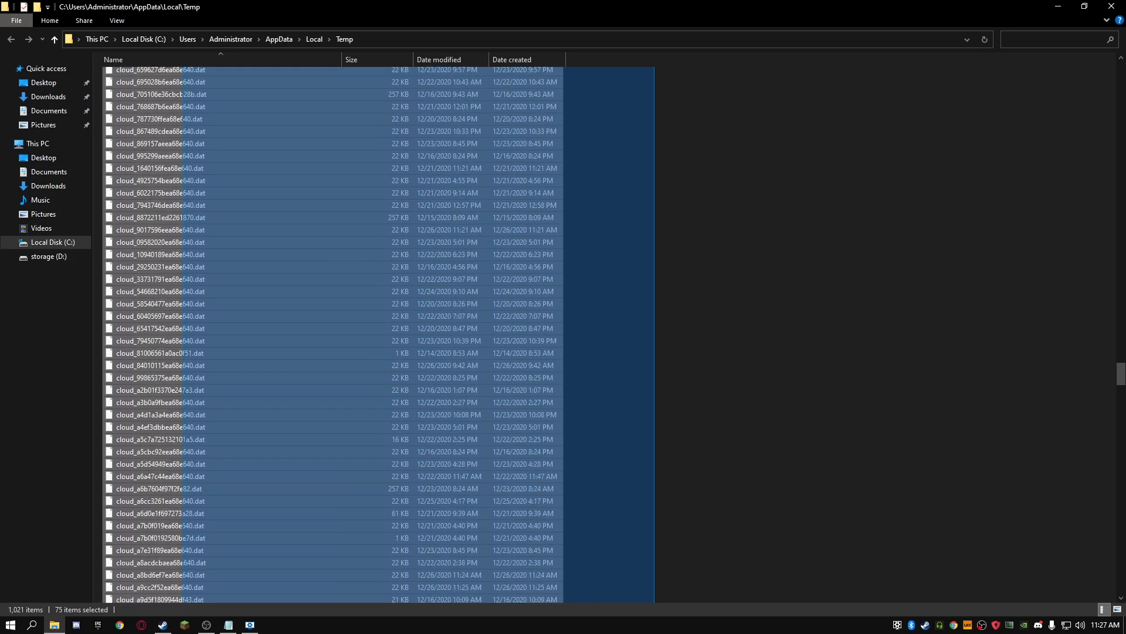
{"action": "scroll", "scroll_direction": "down", "scroll_amount": 3}
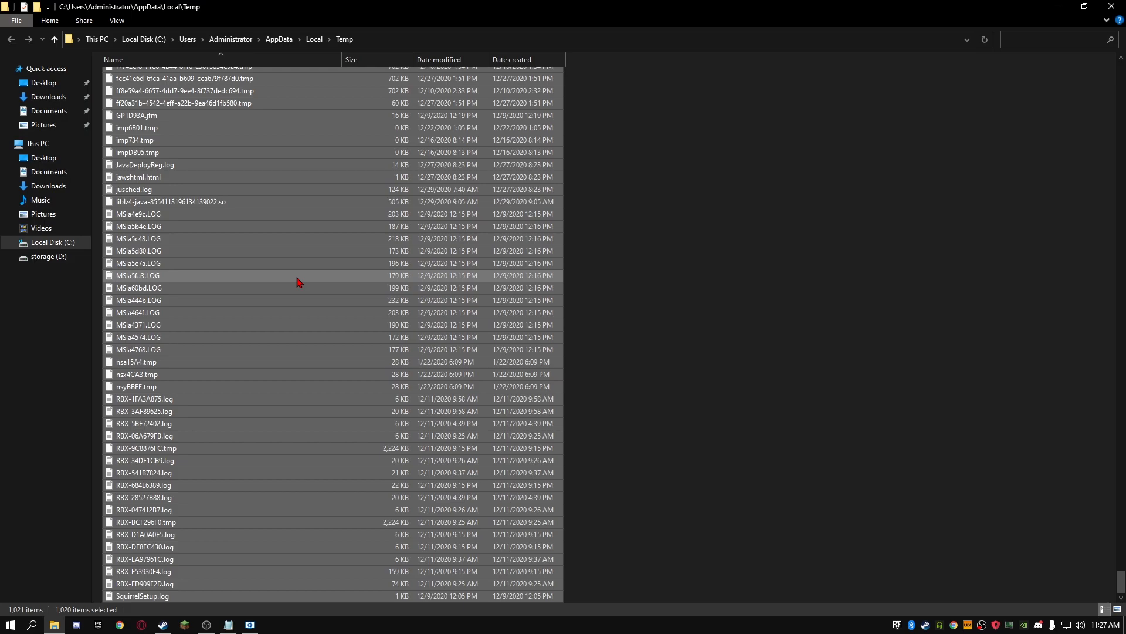
{"action": "right_click", "coordinate": [298, 281]}
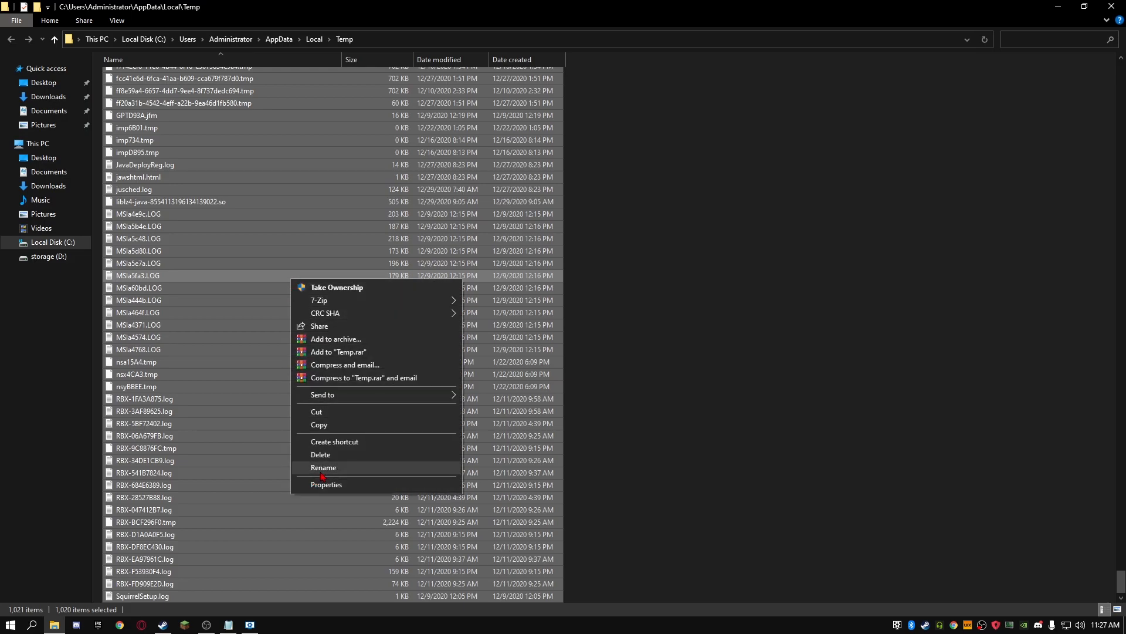
{"action": "left_click", "coordinate": [321, 454]}
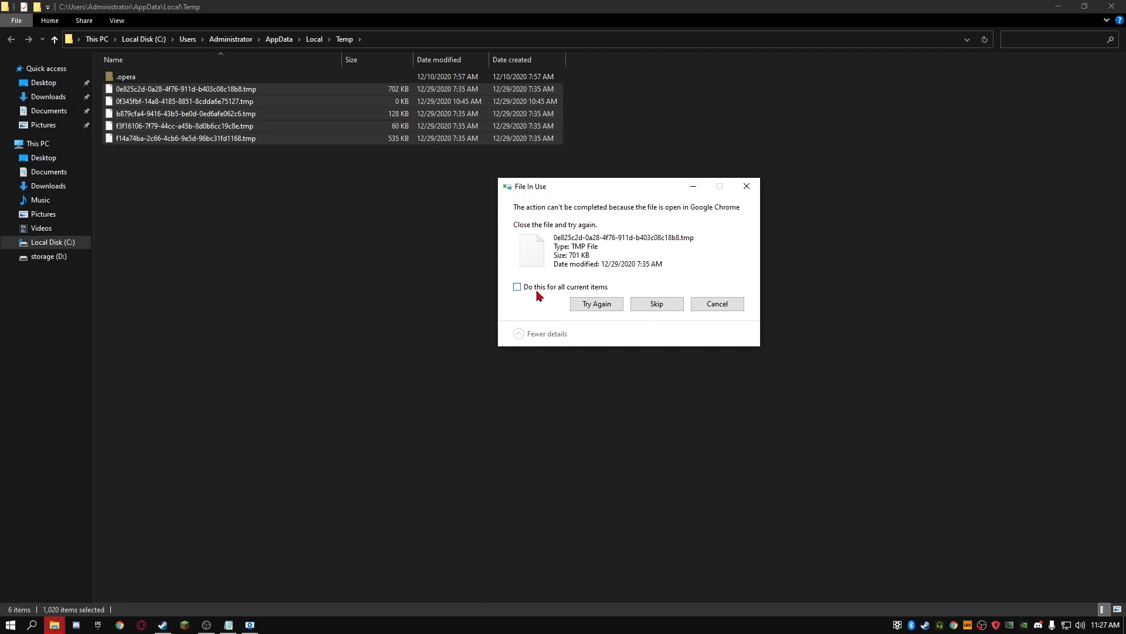
{"action": "left_click", "coordinate": [517, 286]}
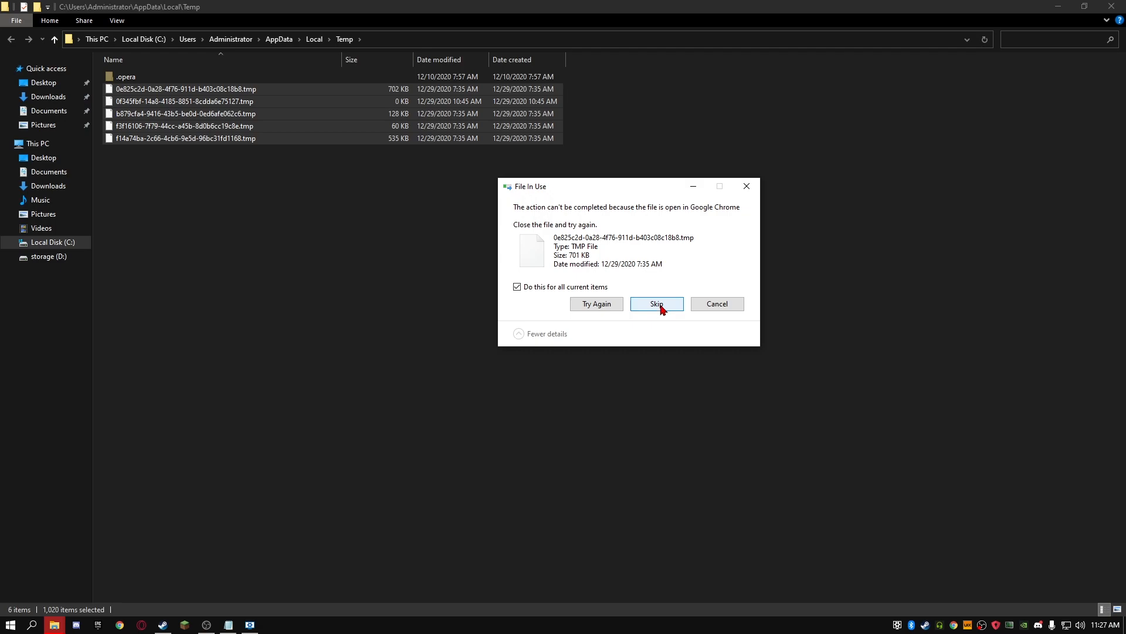
{"action": "left_click", "coordinate": [655, 303]}
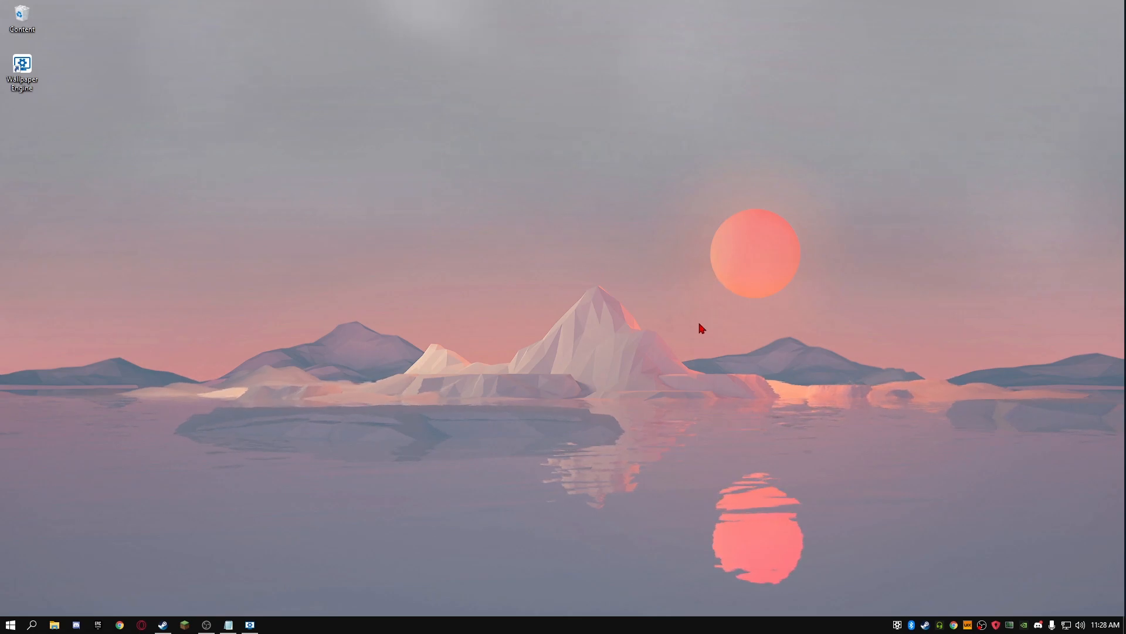
{"action": "mouse_move", "coordinate": [642, 254]}
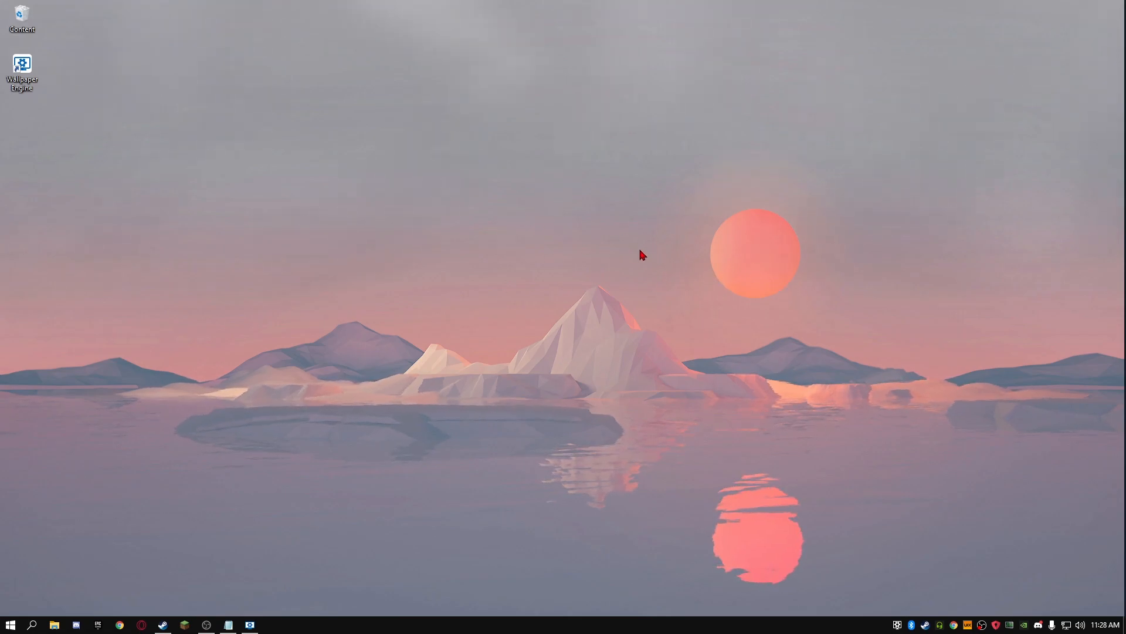
{"action": "mouse_move", "coordinate": [524, 338]}
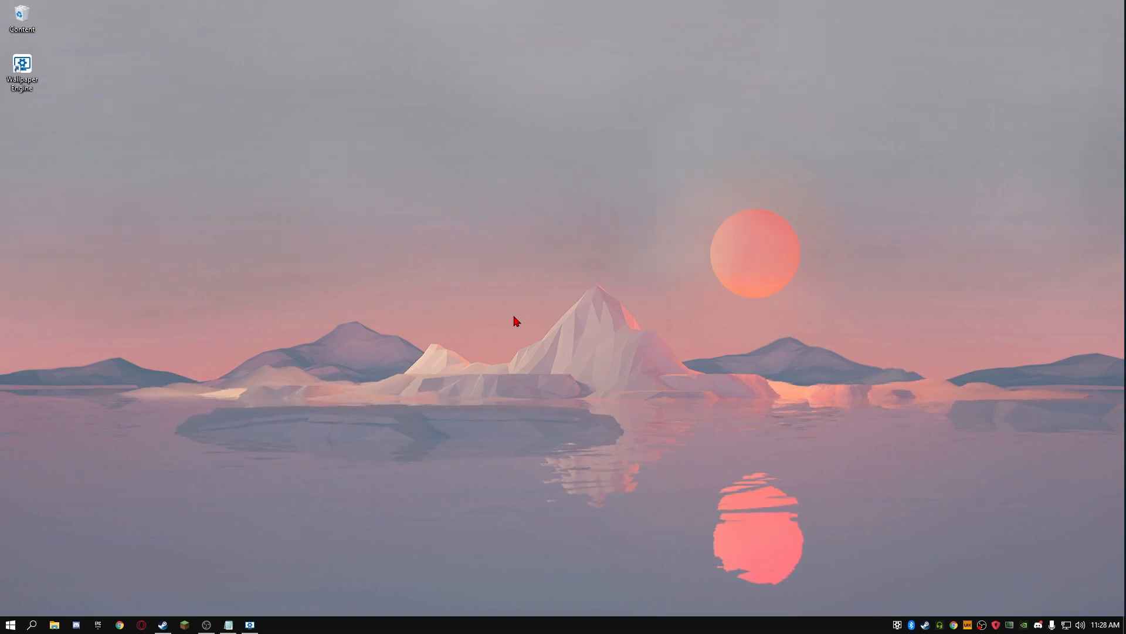
{"action": "mouse_move", "coordinate": [491, 311]}
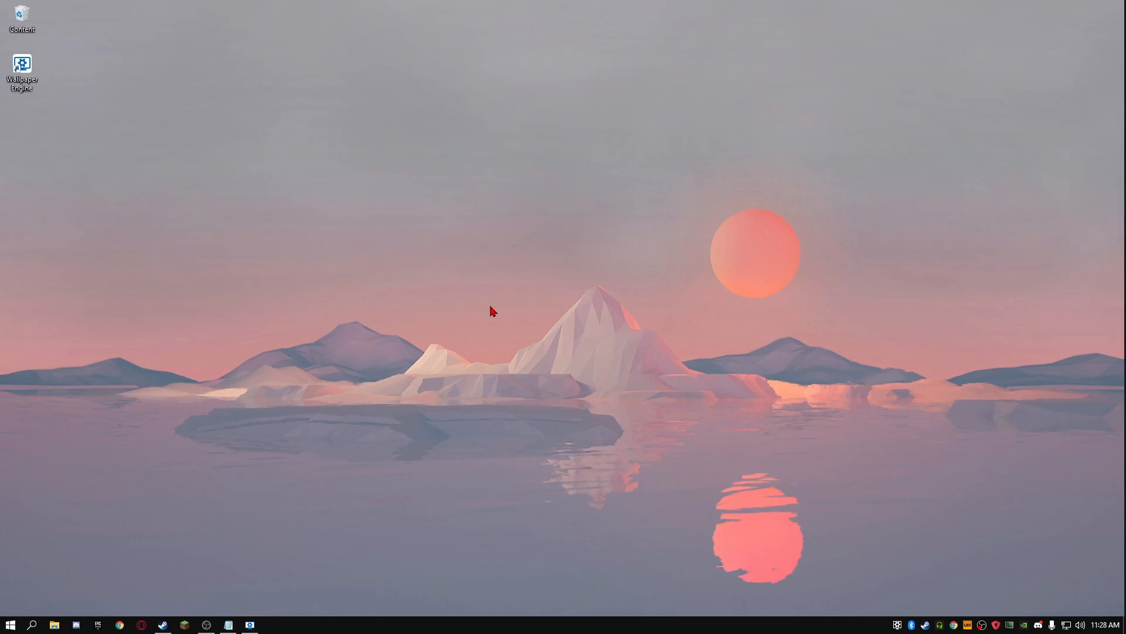
{"action": "mouse_move", "coordinate": [896, 332]}
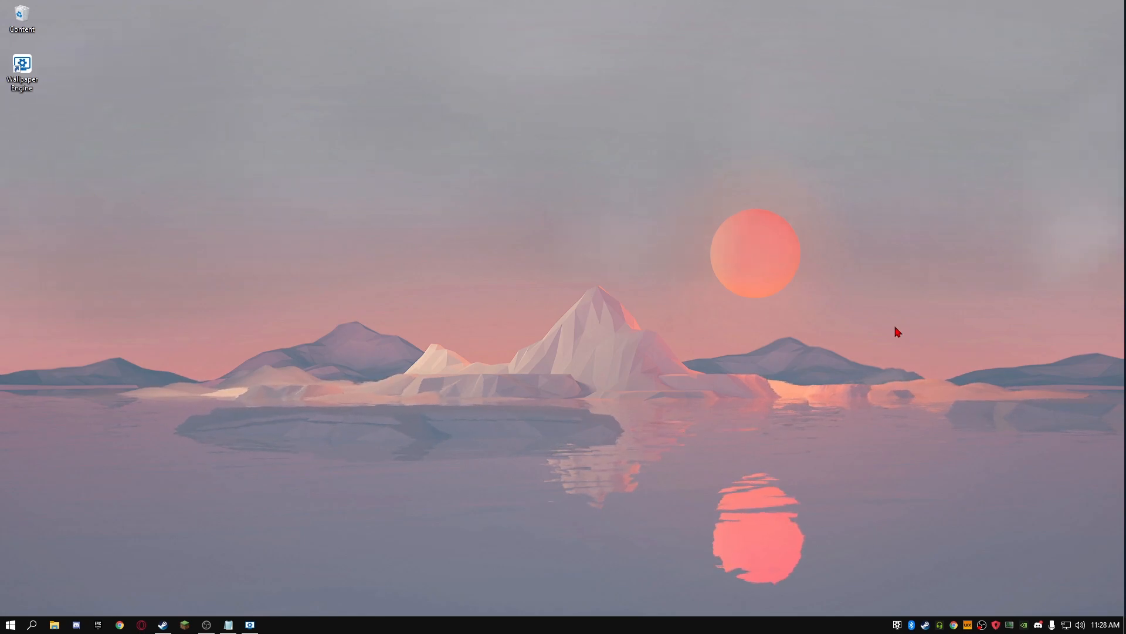